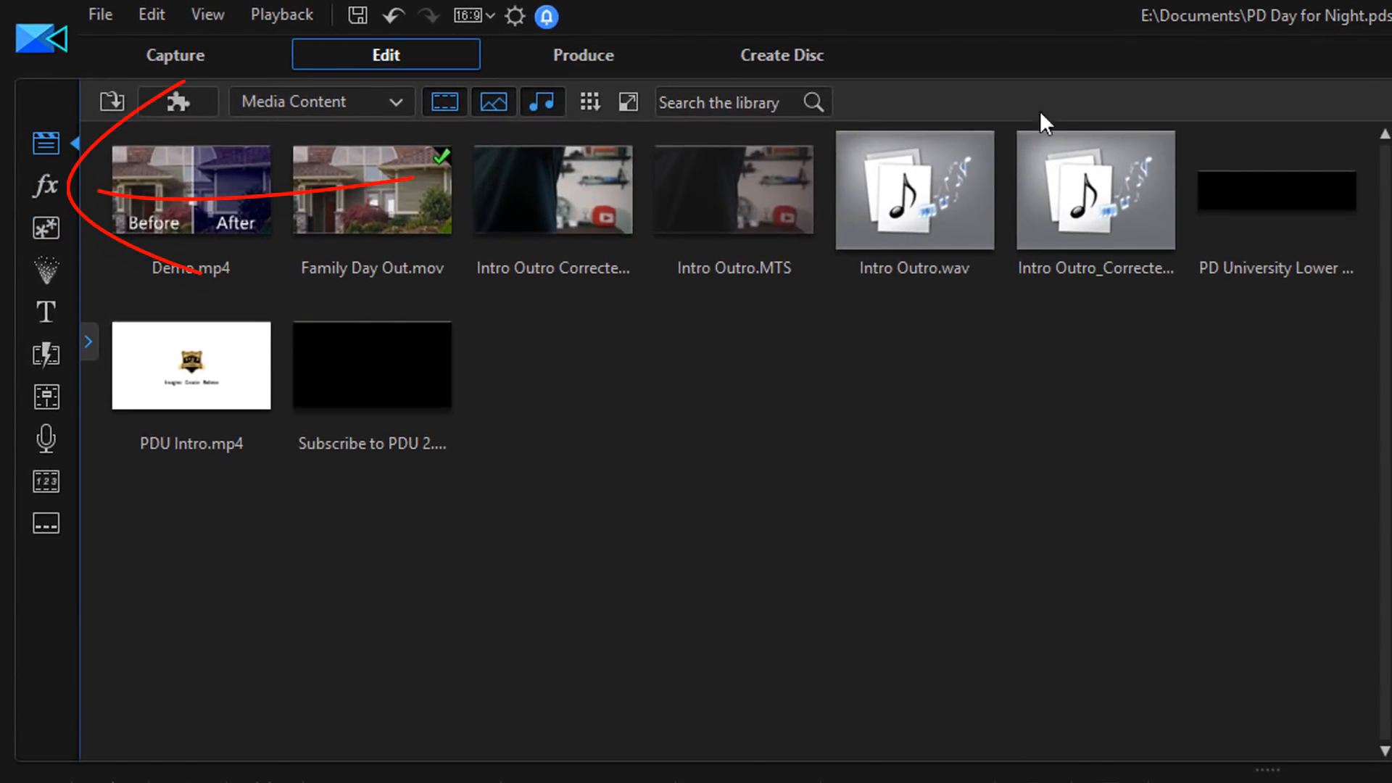
Switch to the Effect Room to browse the video effects library.
{"action": "left_click", "coordinate": [45, 186]}
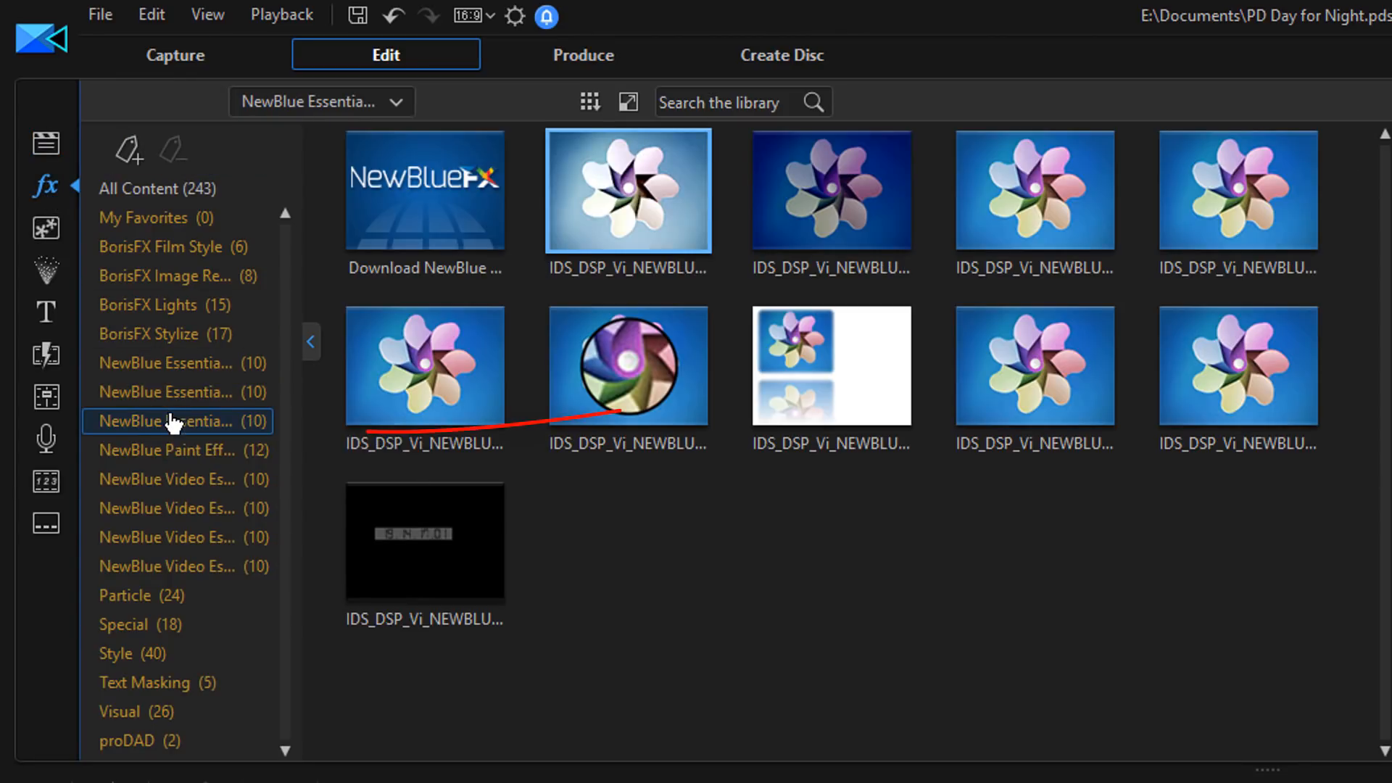
{"action": "mouse_move", "coordinate": [173, 421]}
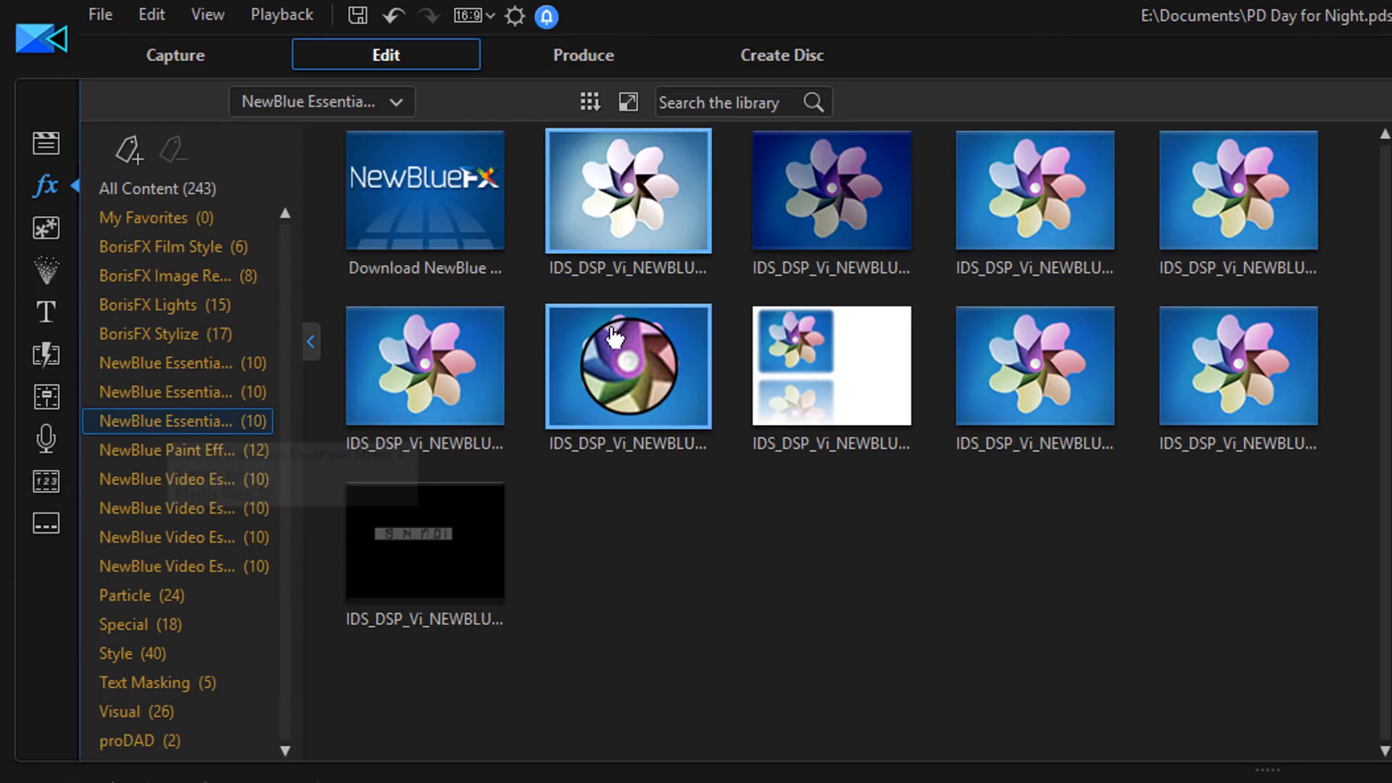
{"action": "mouse_move", "coordinate": [828, 221]}
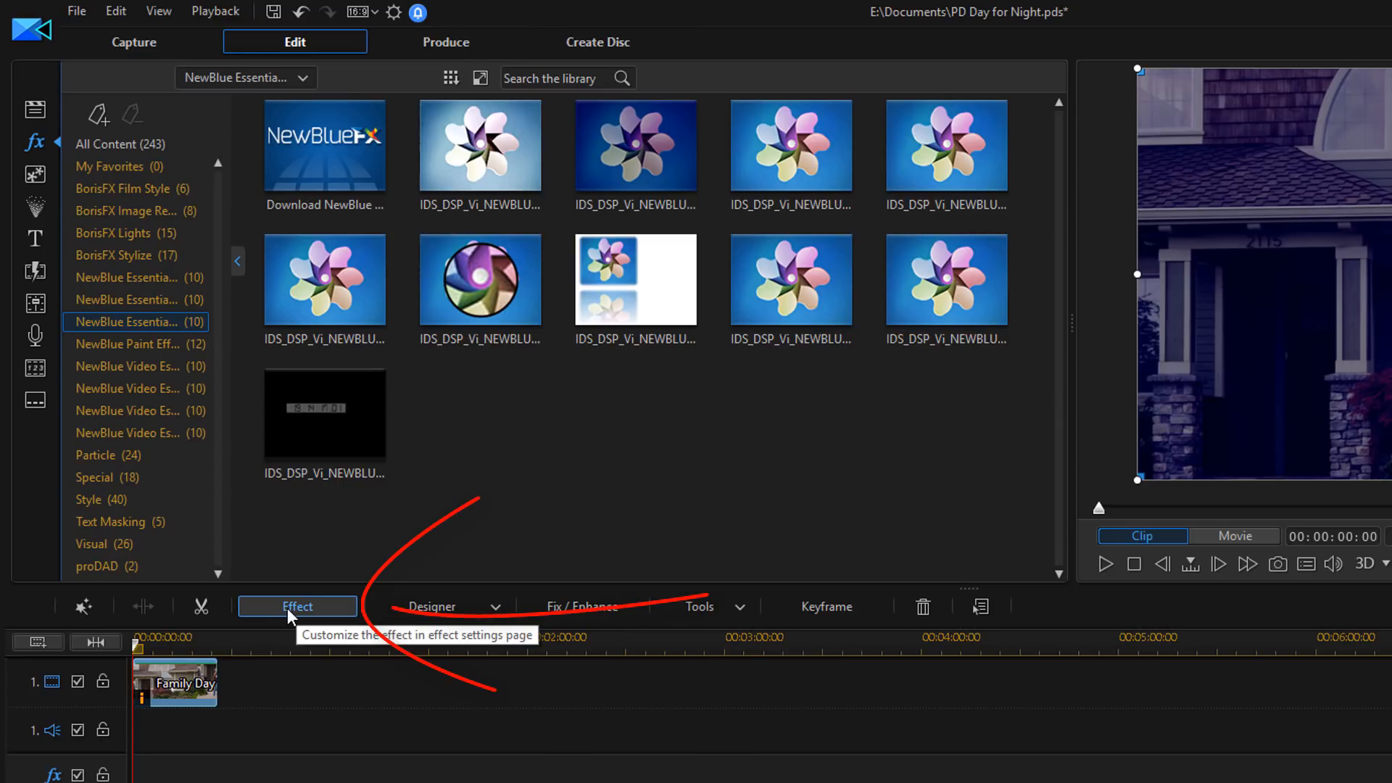
Show the Day for Night Effect Settings and toggle the effect off and on twice, leaving it enabled.
{"action": "left_click", "coordinate": [298, 606]}
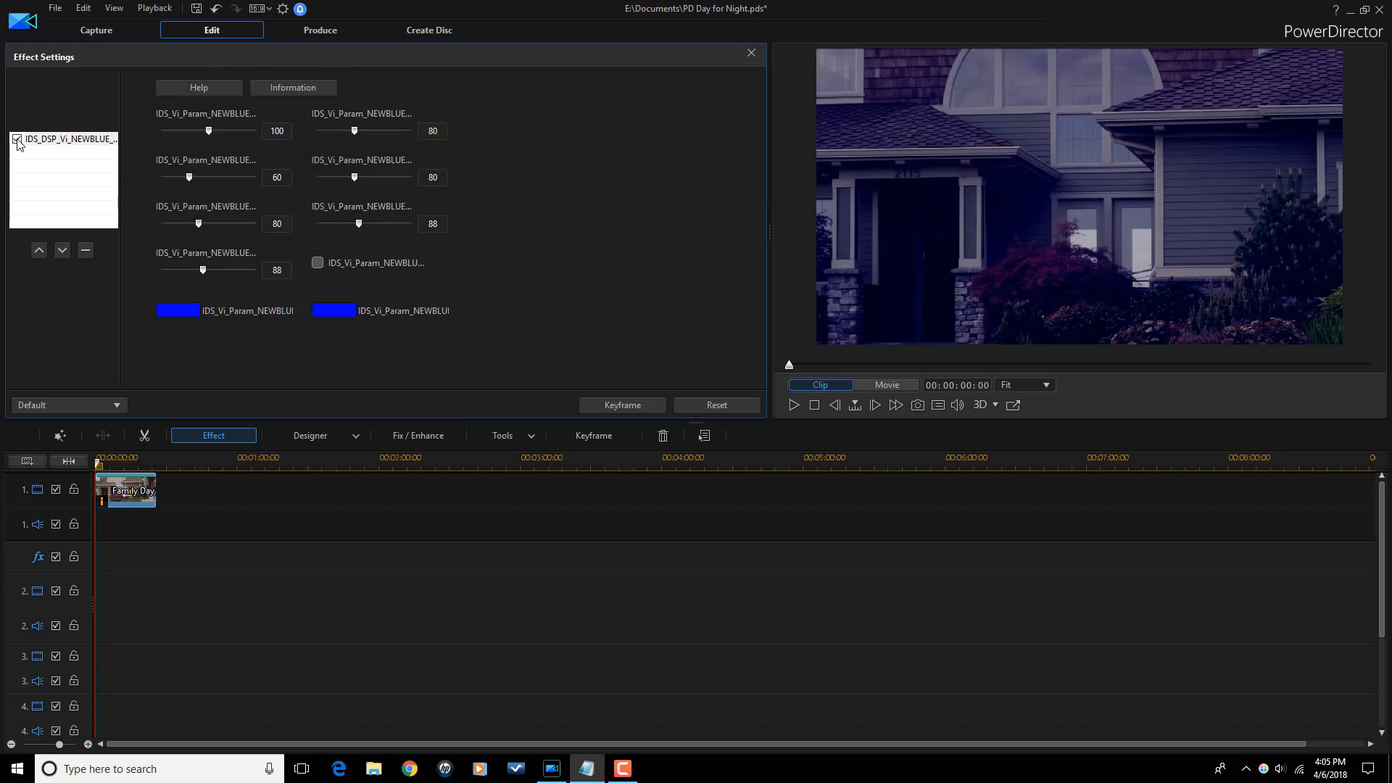
{"action": "left_click", "coordinate": [16, 140]}
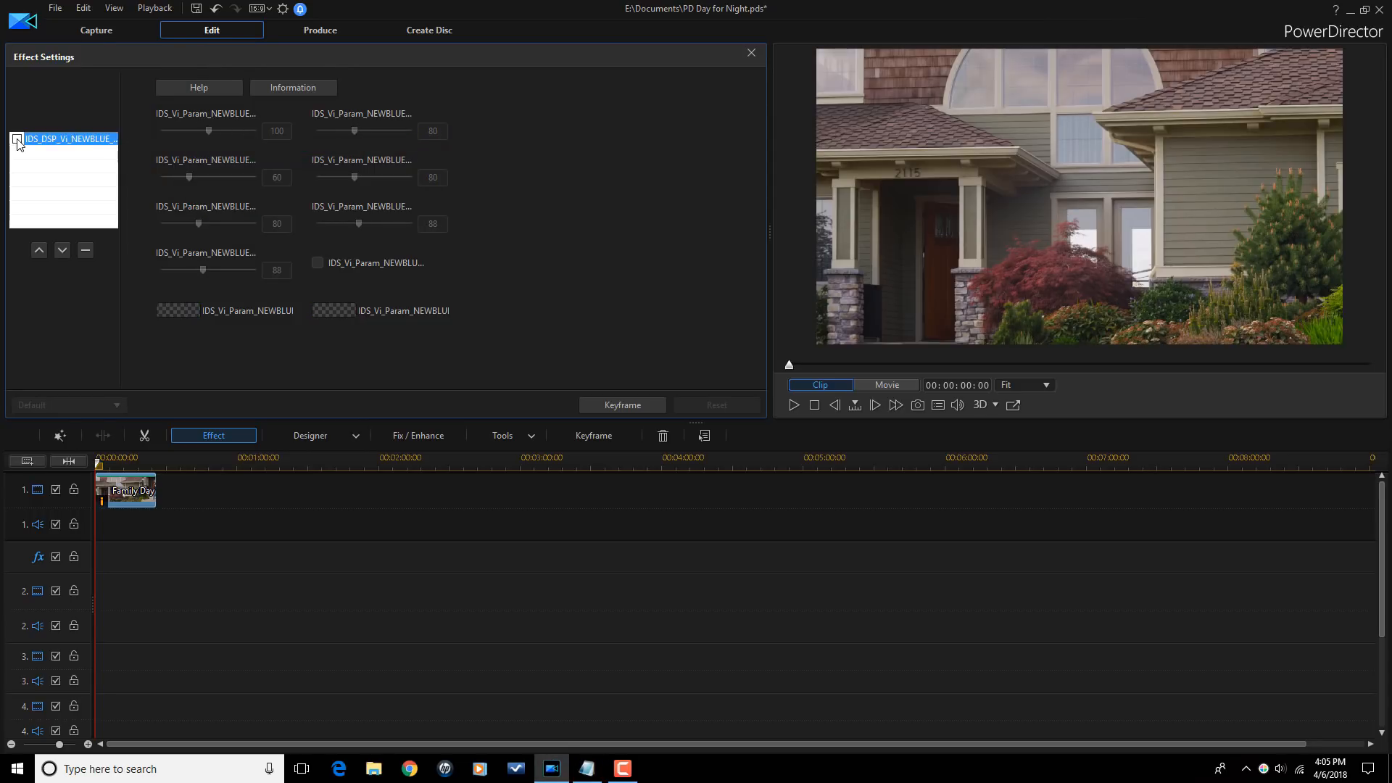
{"action": "left_click", "coordinate": [16, 139]}
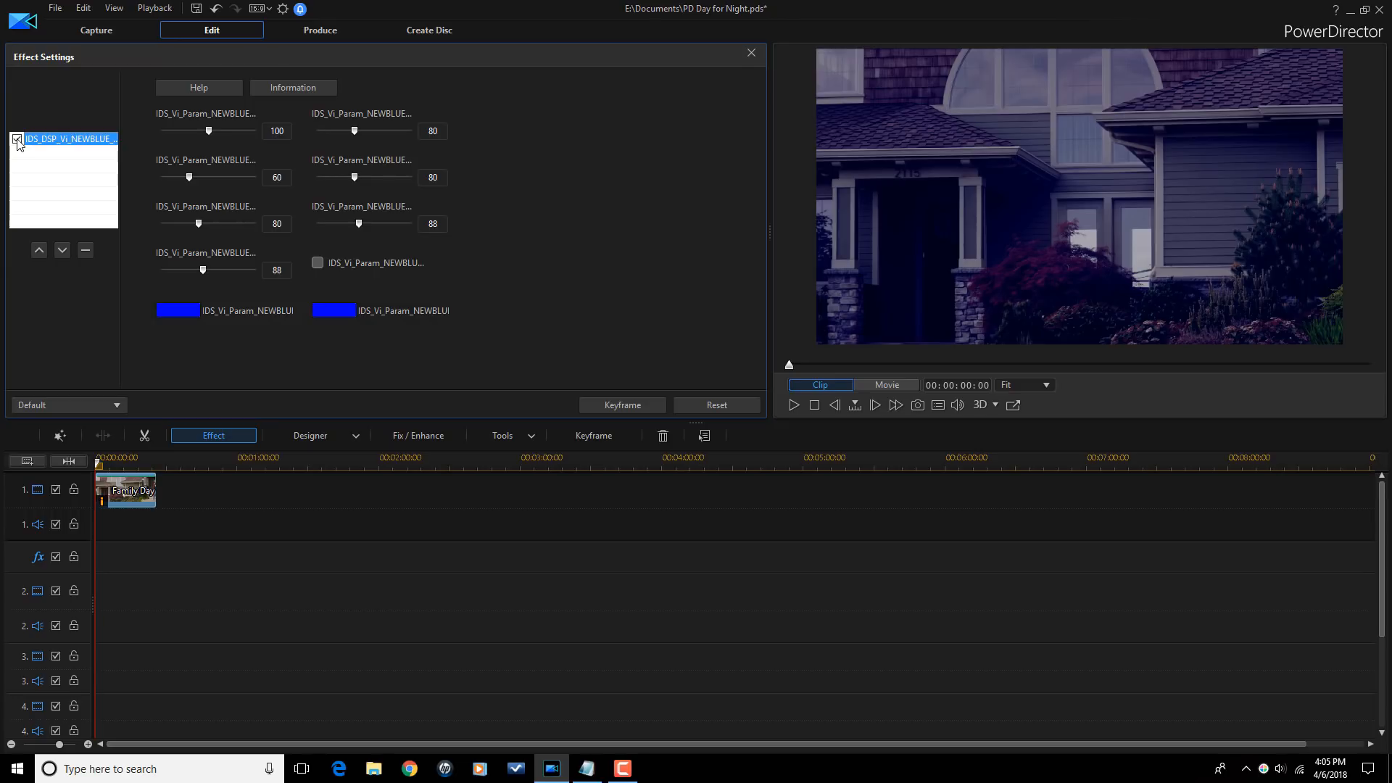
{"action": "left_click", "coordinate": [16, 139]}
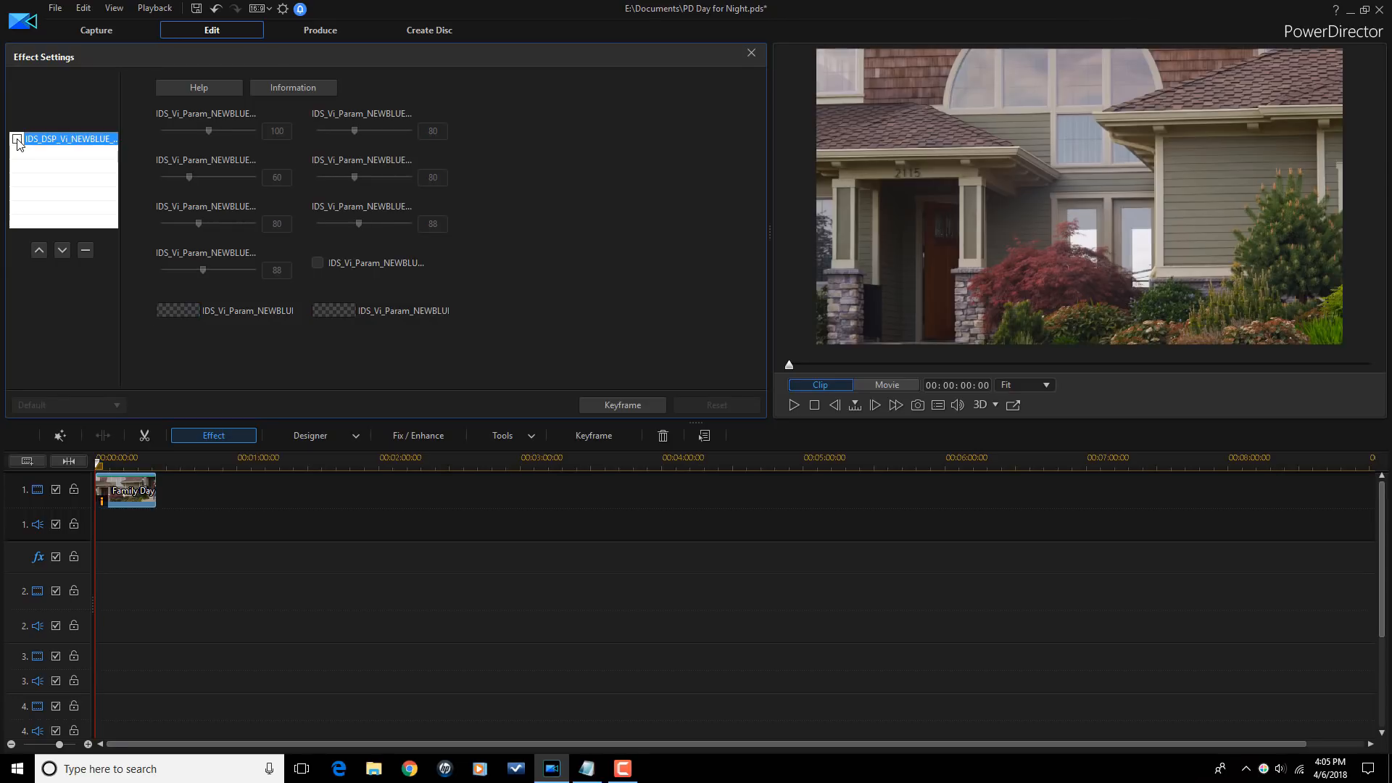
{"action": "left_click", "coordinate": [15, 139]}
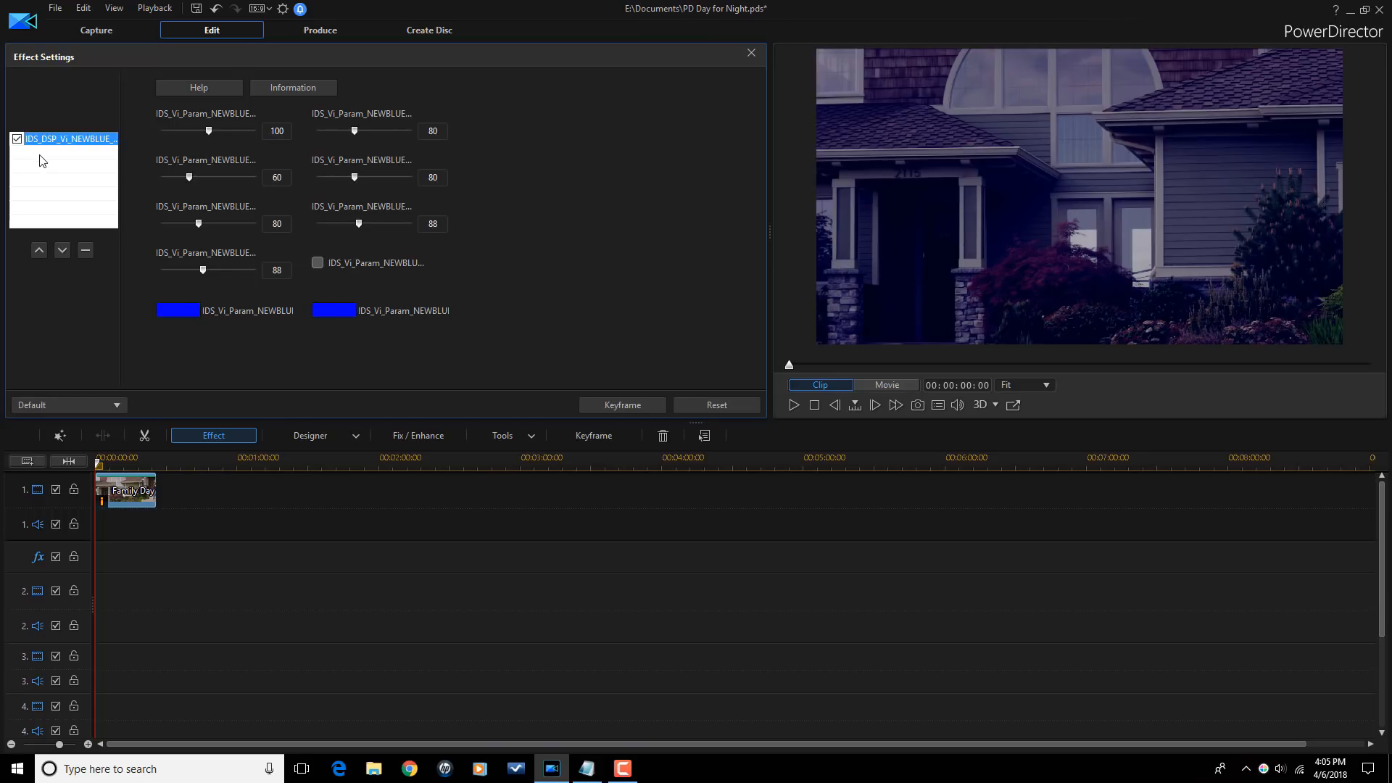
{"action": "mouse_move", "coordinate": [70, 147]}
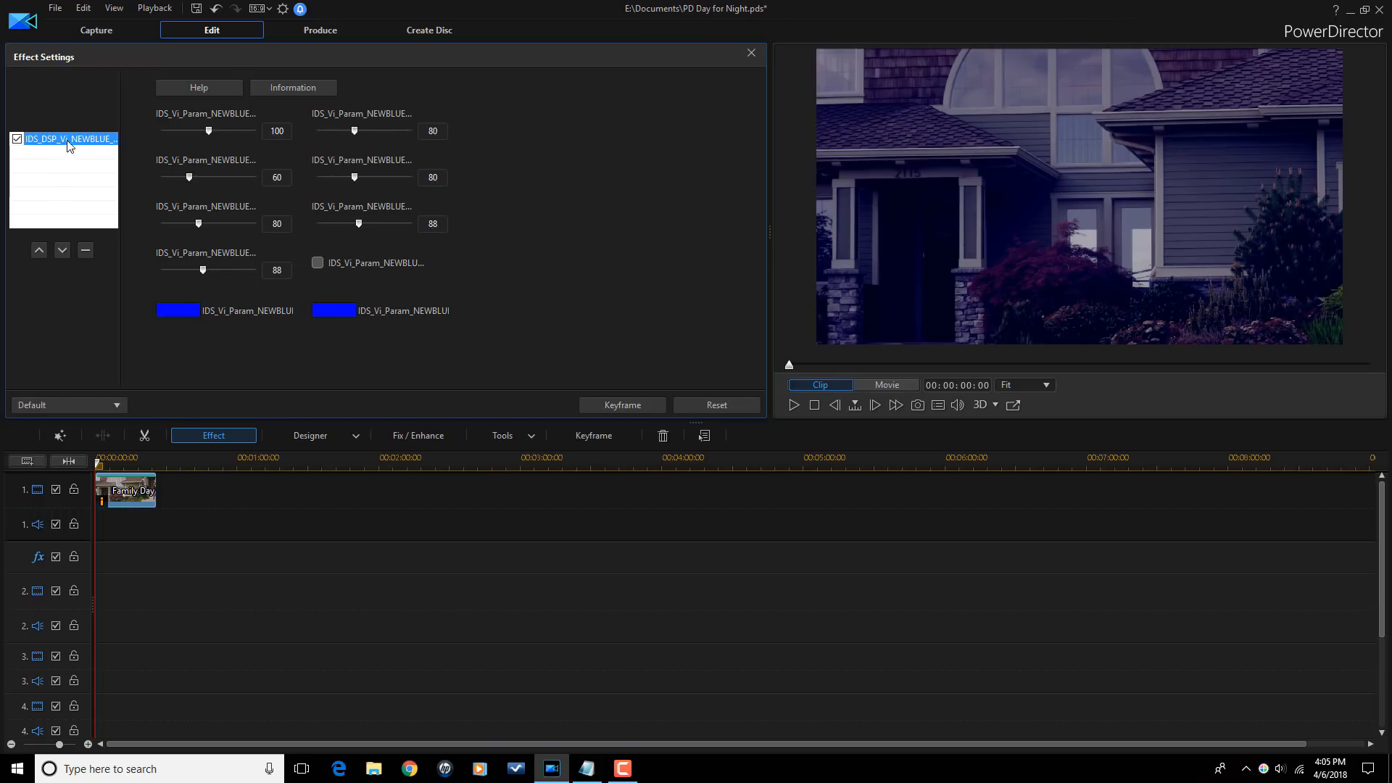
{"action": "mouse_move", "coordinate": [79, 156]}
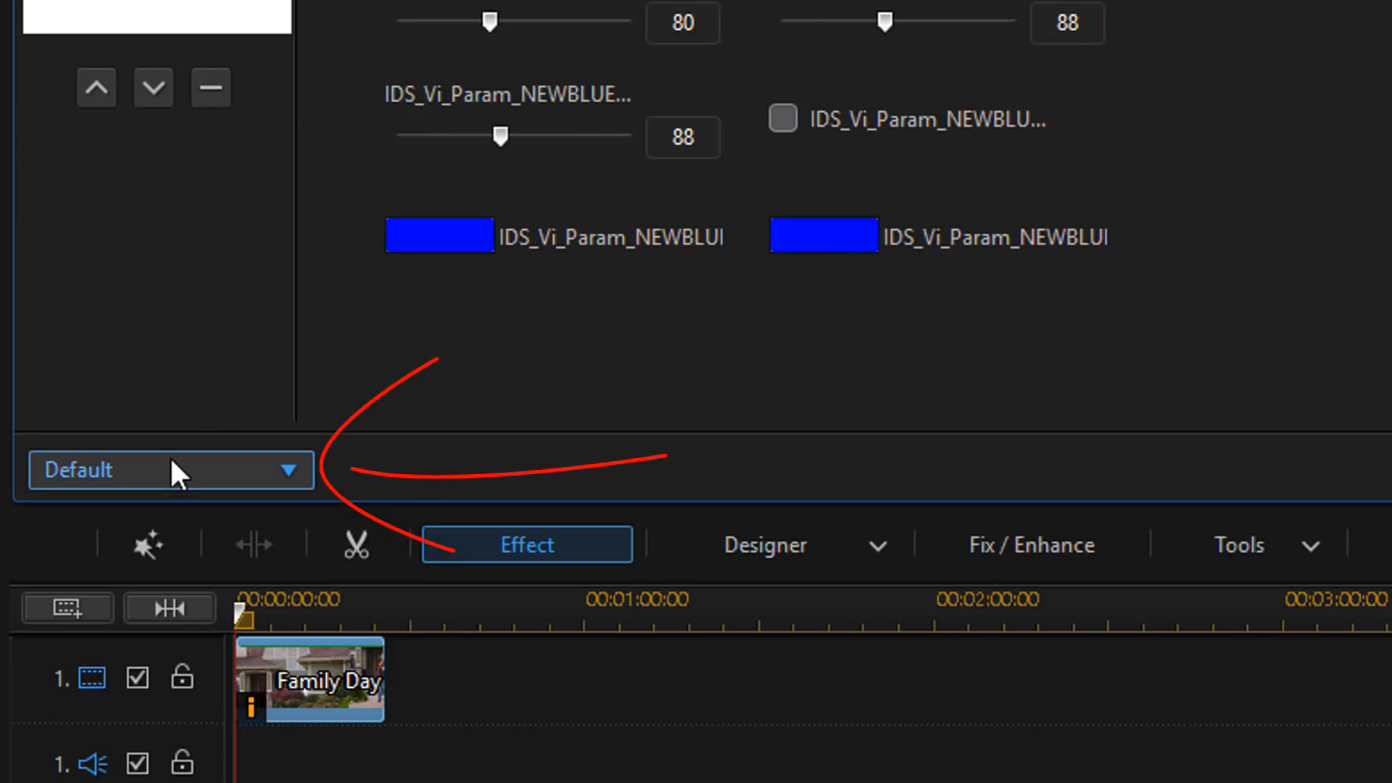
{"action": "mouse_move", "coordinate": [205, 487]}
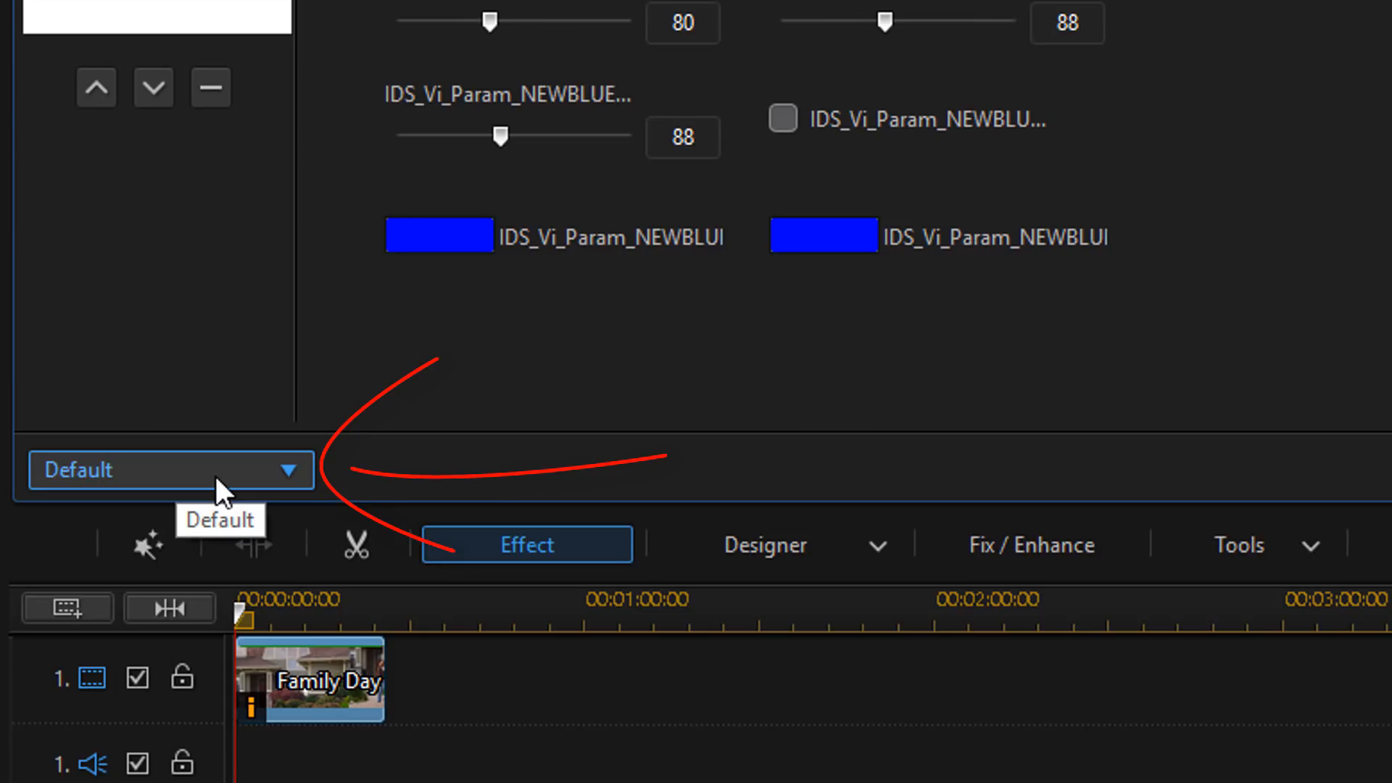
{"action": "left_click", "coordinate": [170, 470]}
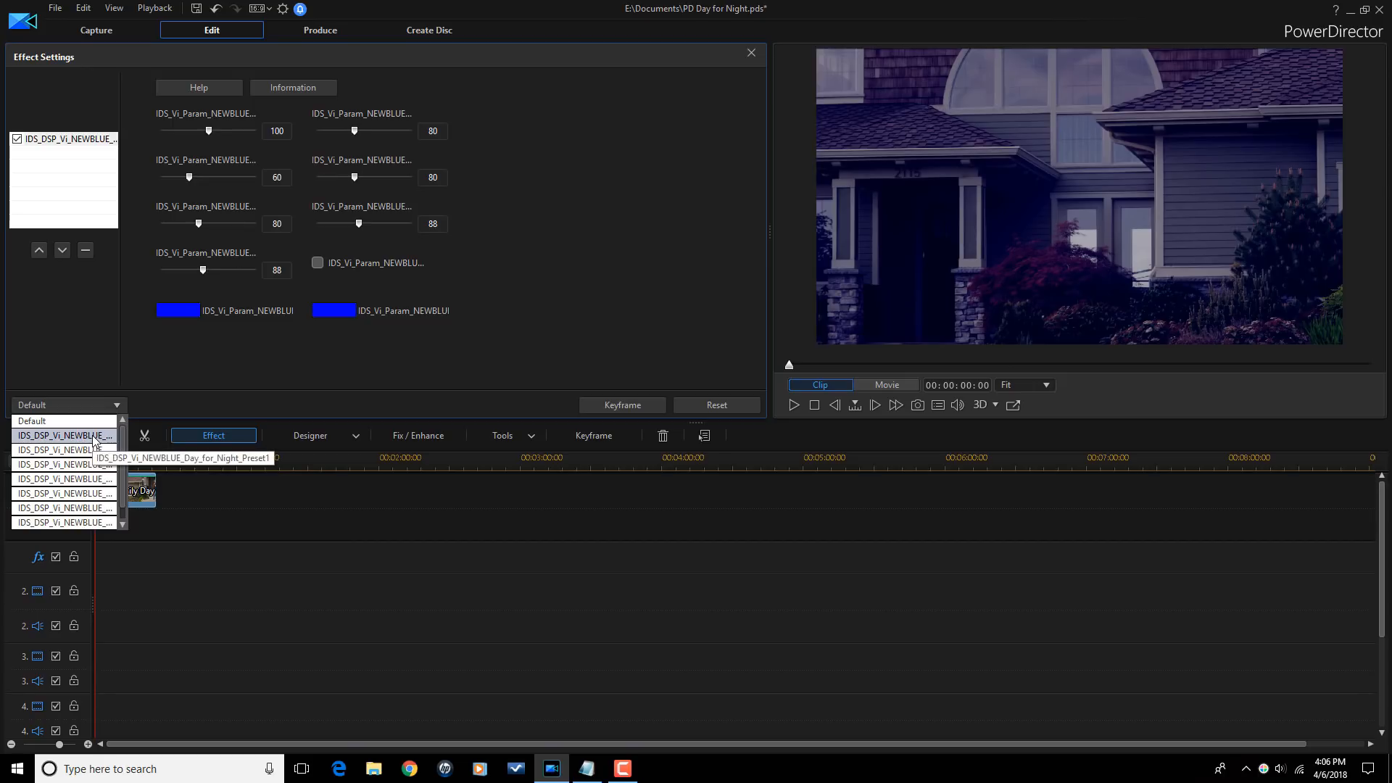
{"action": "left_click", "coordinate": [64, 435]}
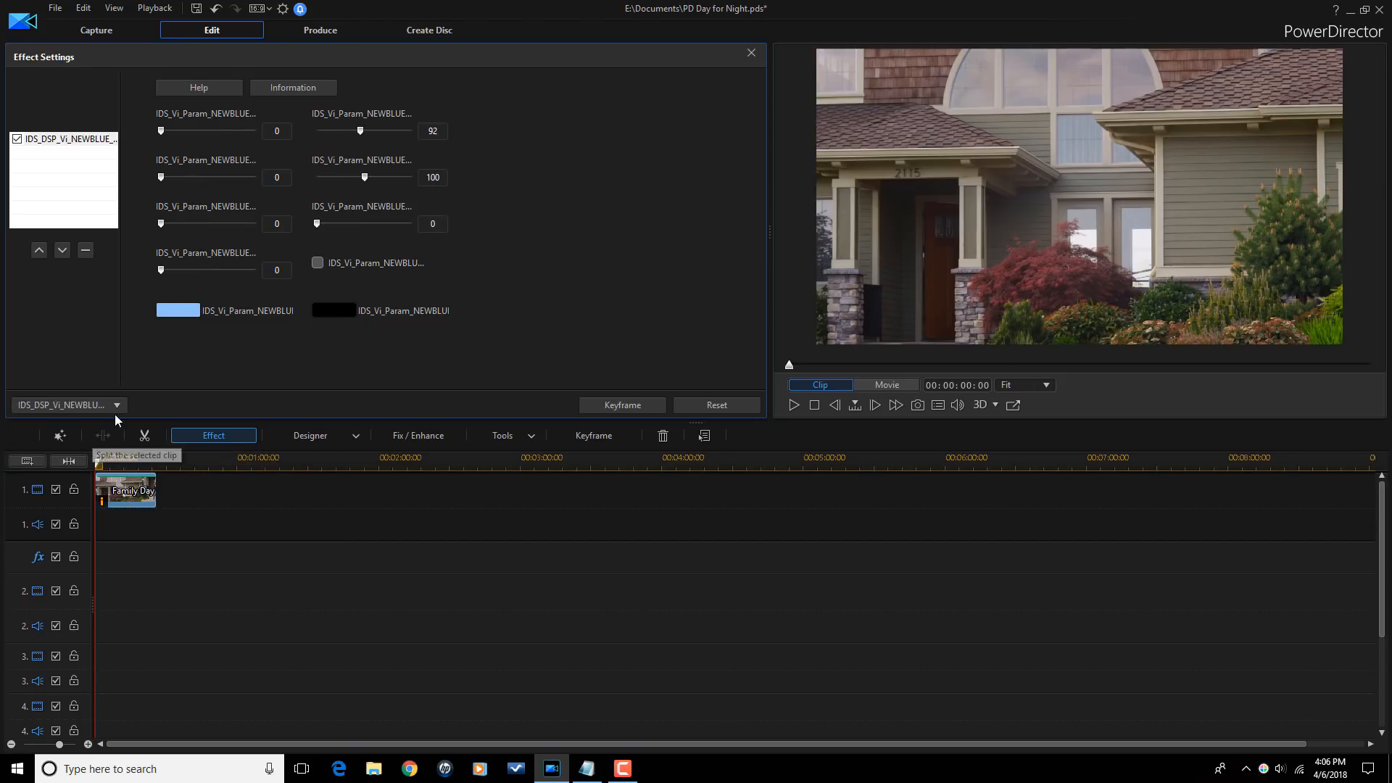
{"action": "left_click", "coordinate": [118, 404]}
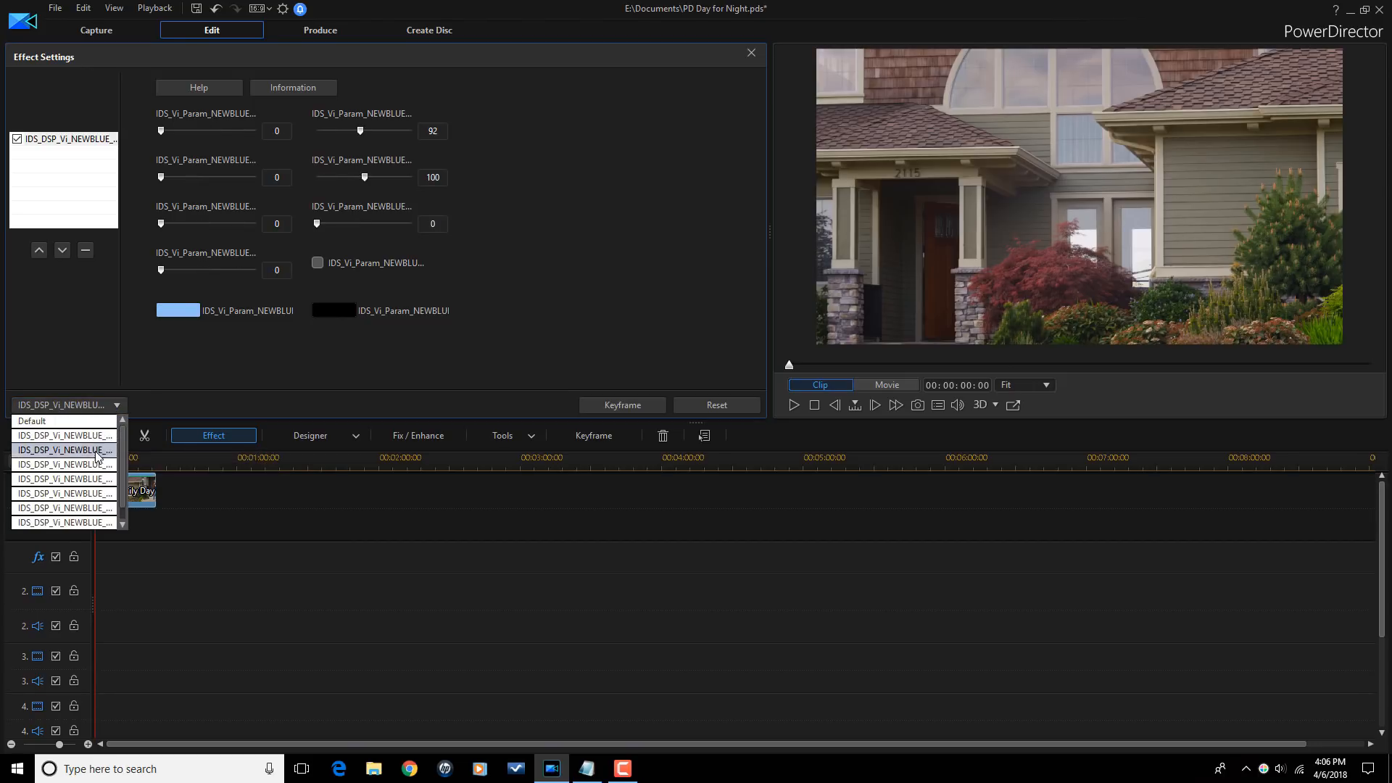
{"action": "left_click", "coordinate": [62, 435]}
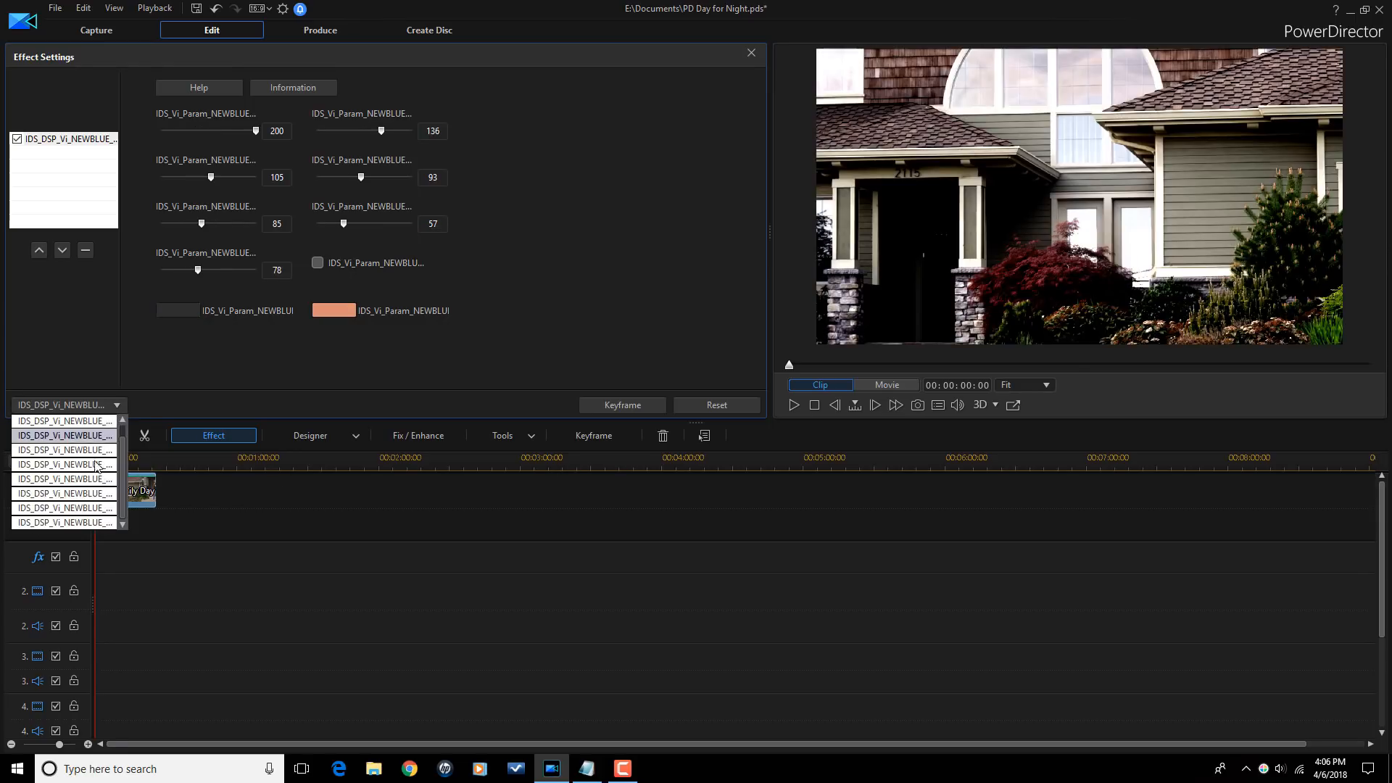
{"action": "left_click", "coordinate": [31, 420]}
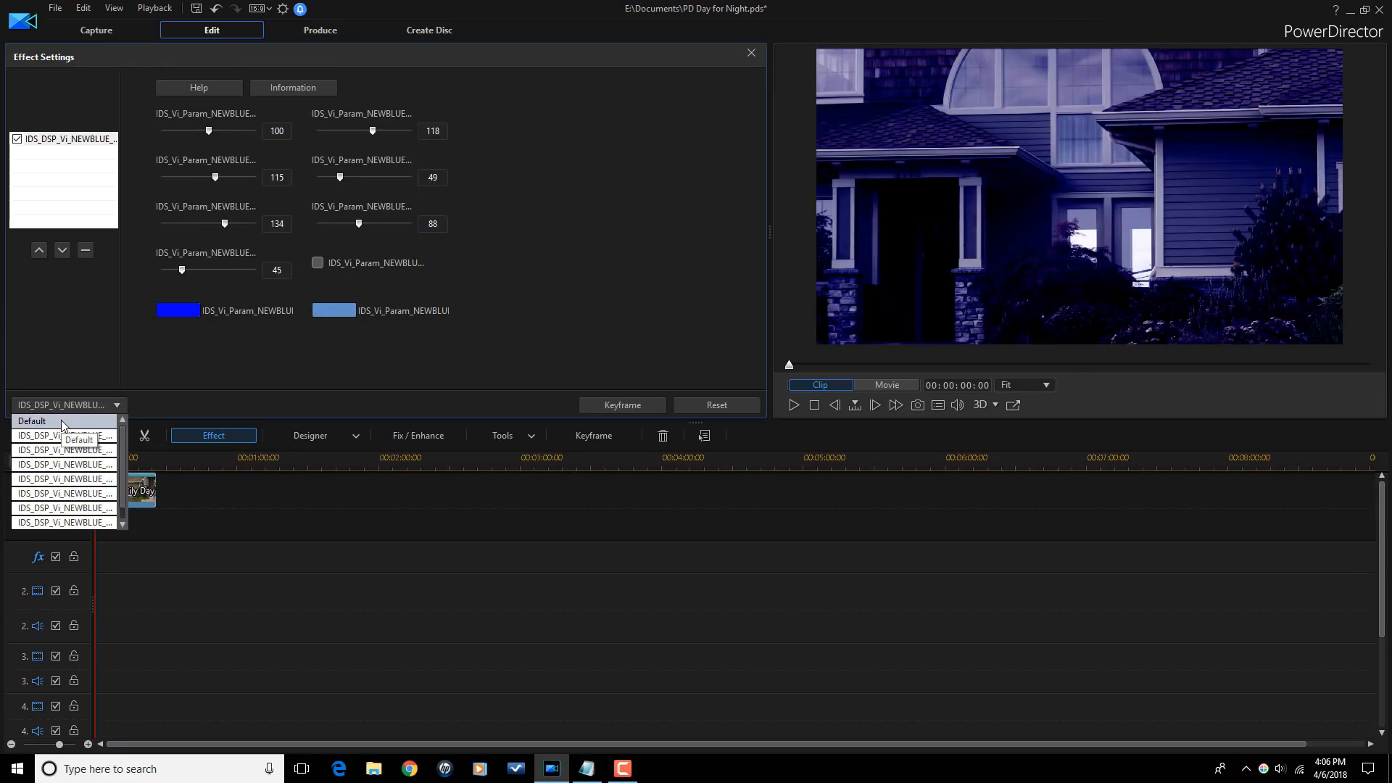
{"action": "left_click", "coordinate": [31, 421]}
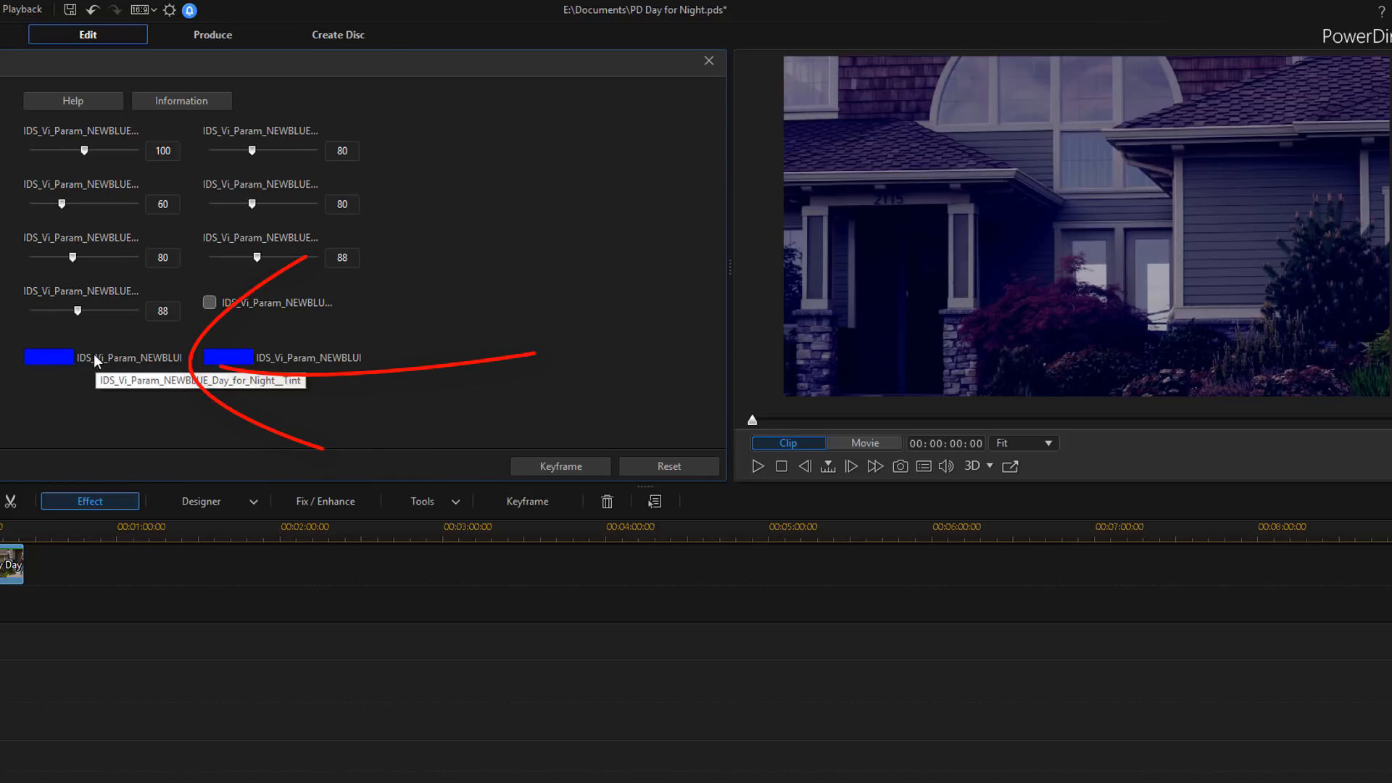
{"action": "mouse_move", "coordinate": [47, 356]}
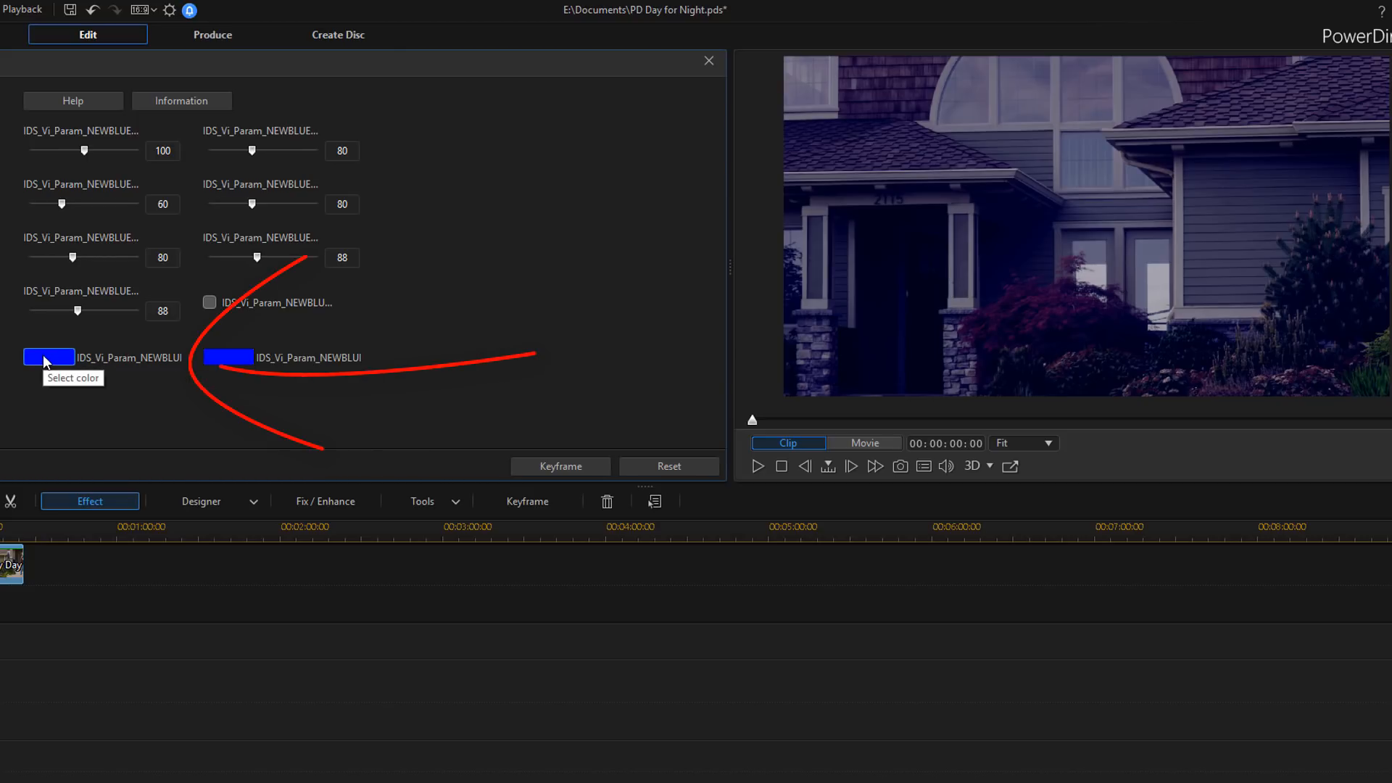
{"action": "left_click", "coordinate": [50, 357]}
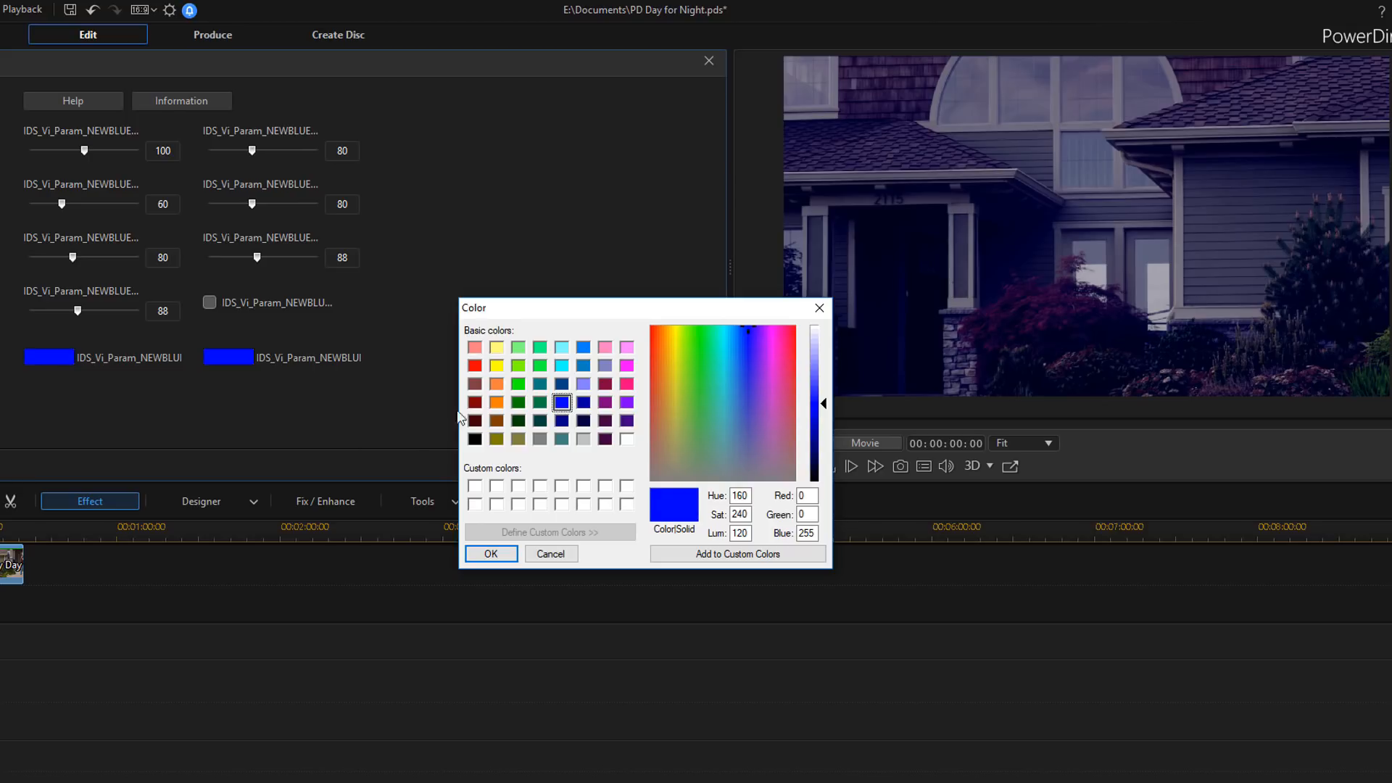
{"action": "mouse_move", "coordinate": [501, 404]}
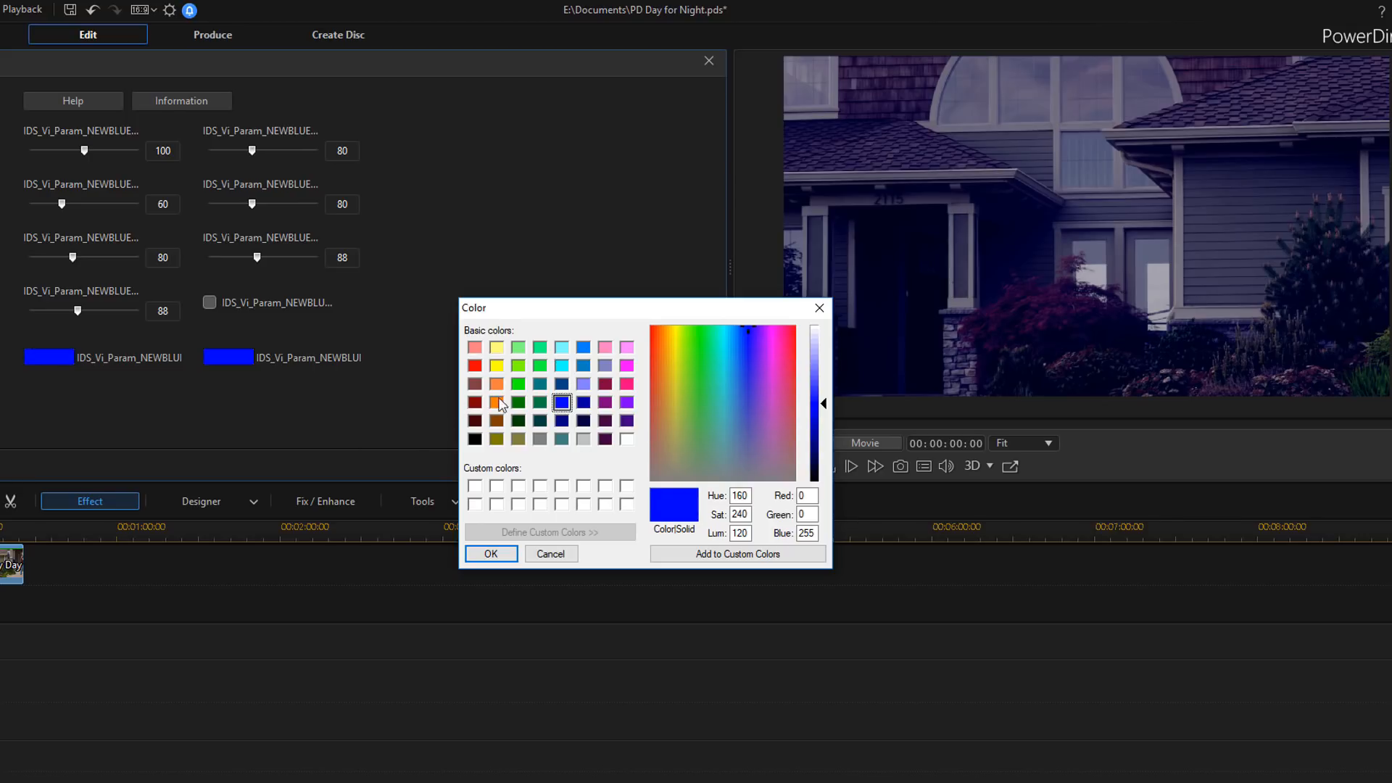
{"action": "mouse_move", "coordinate": [541, 411]}
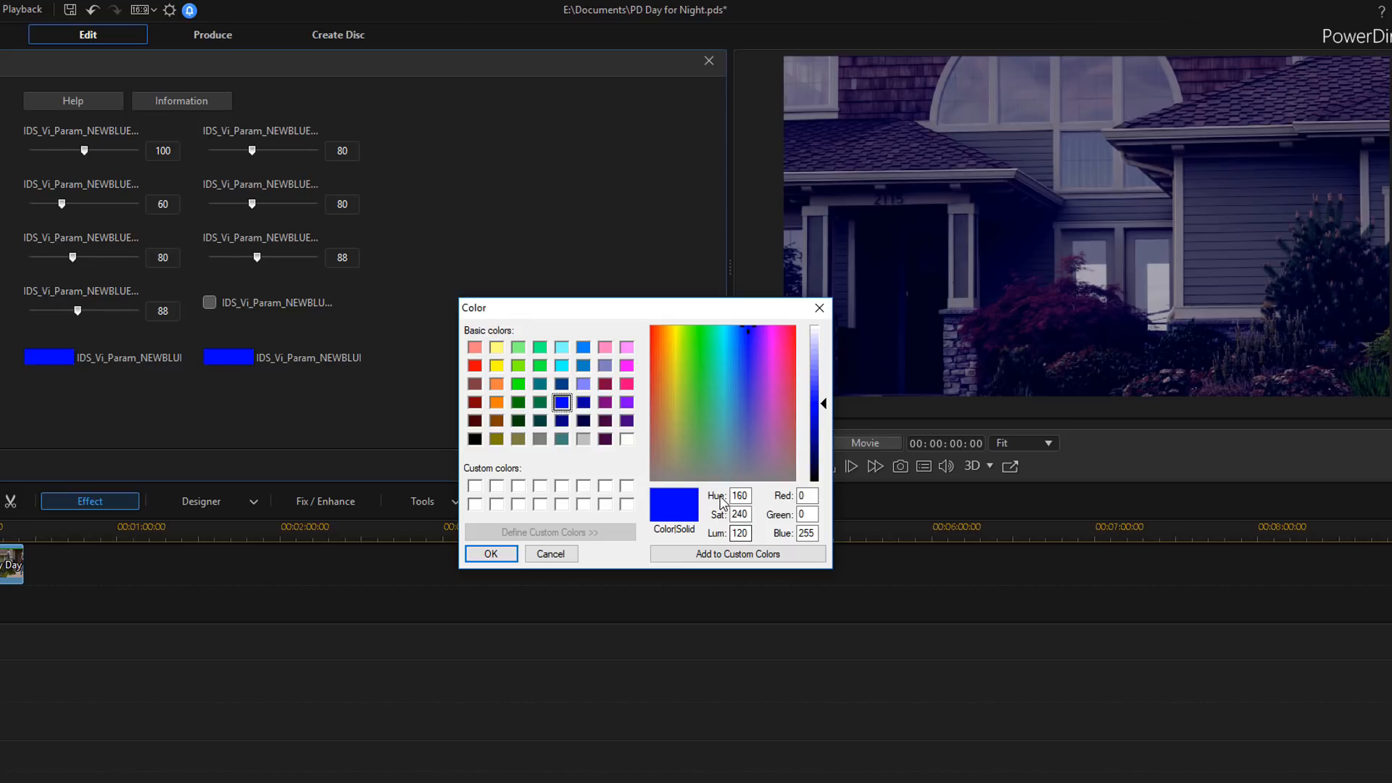
{"action": "mouse_move", "coordinate": [768, 494]}
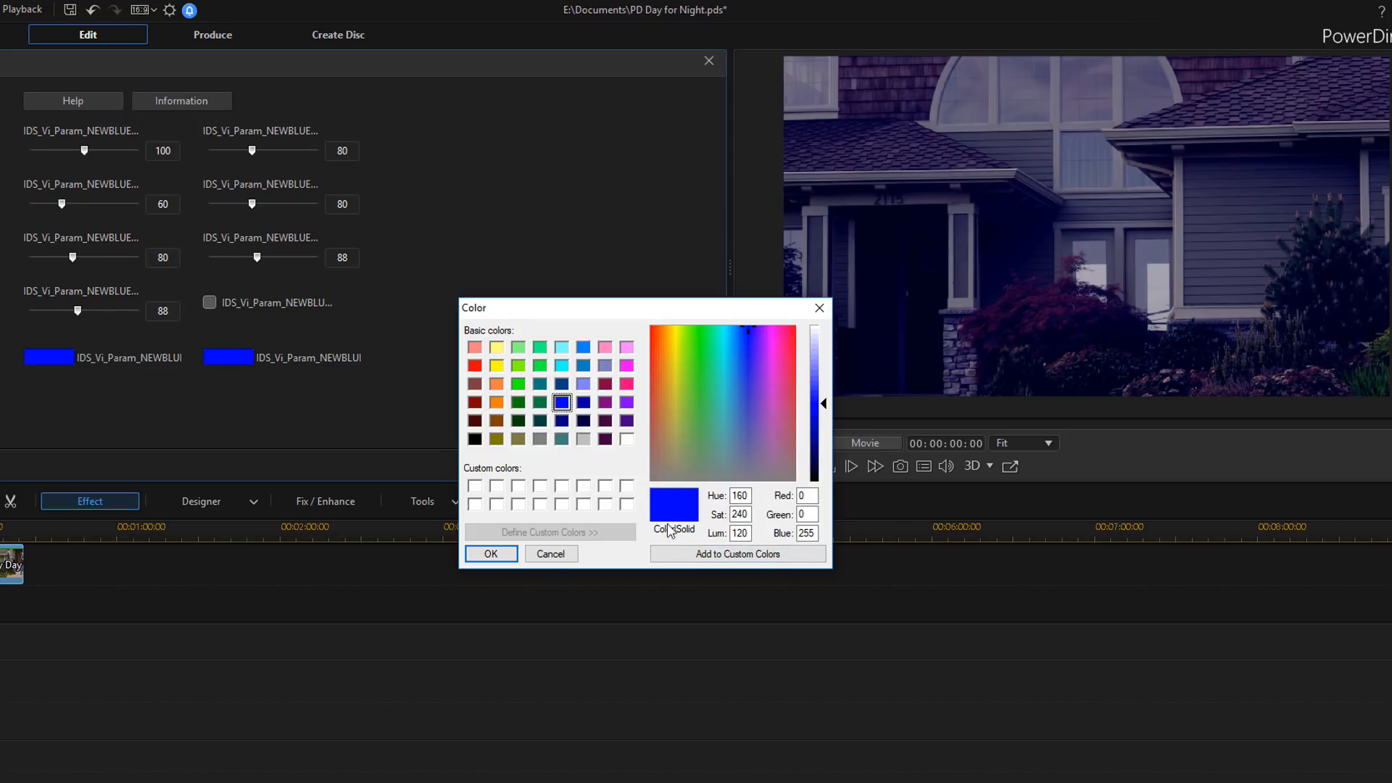
{"action": "left_click", "coordinate": [490, 552]}
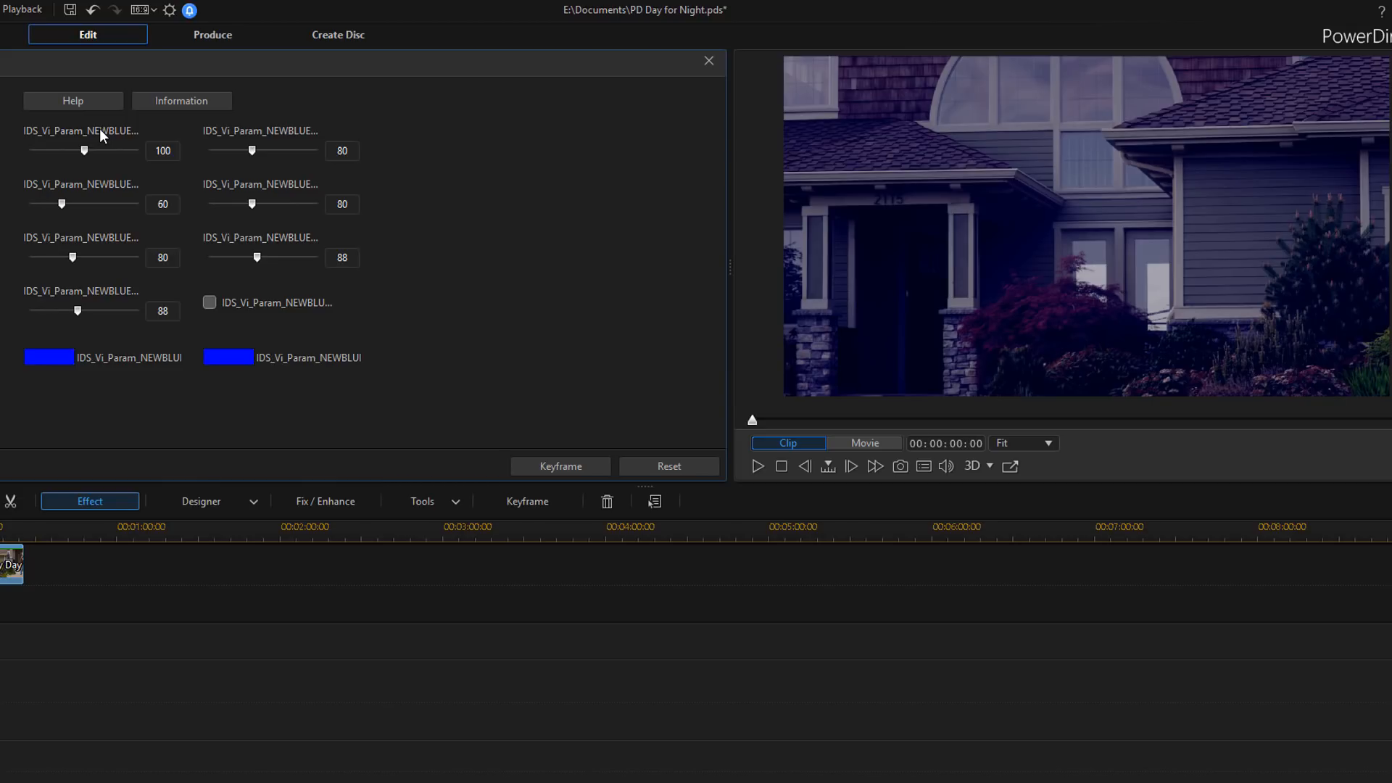
{"action": "left_click_drag", "start_coordinate": [98, 149], "coordinate": [84, 150]}
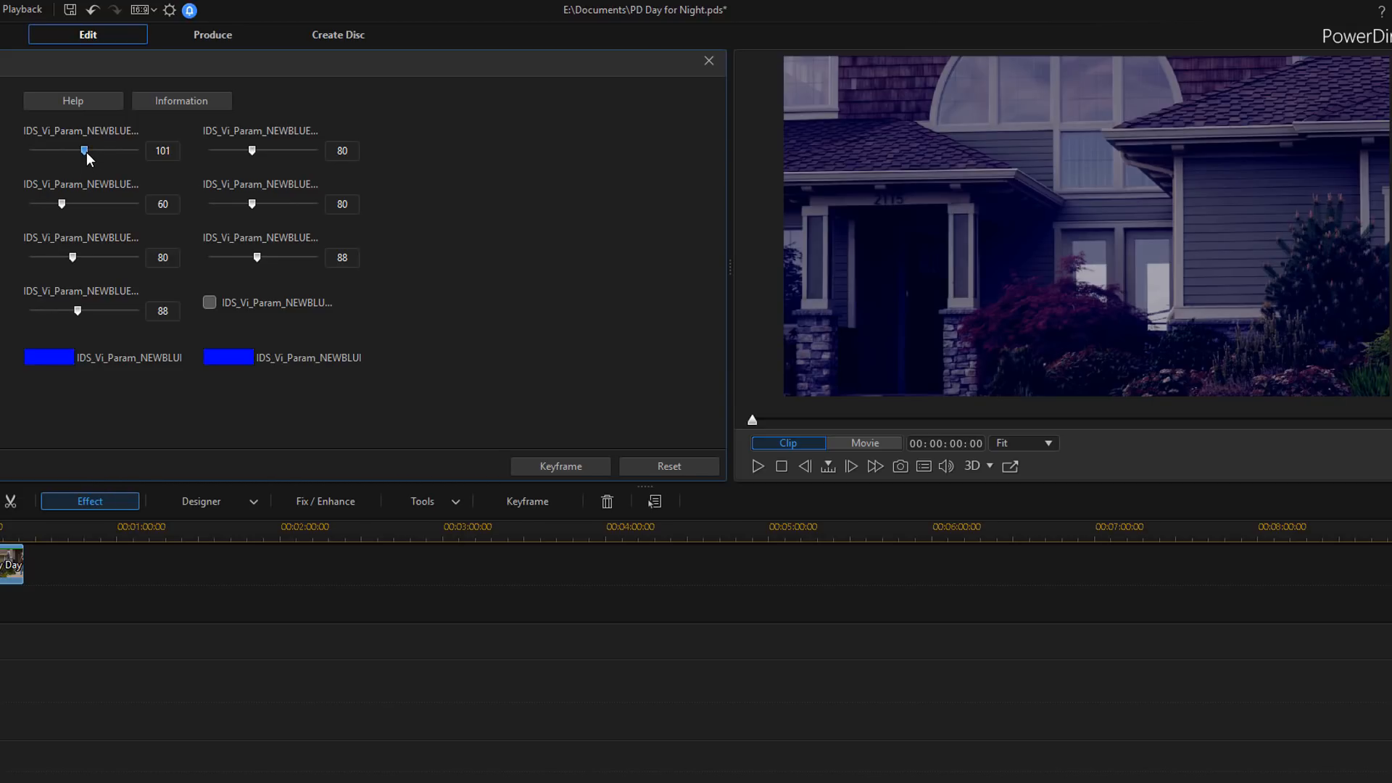
{"action": "left_click_drag", "start_coordinate": [84, 149], "coordinate": [27, 149]}
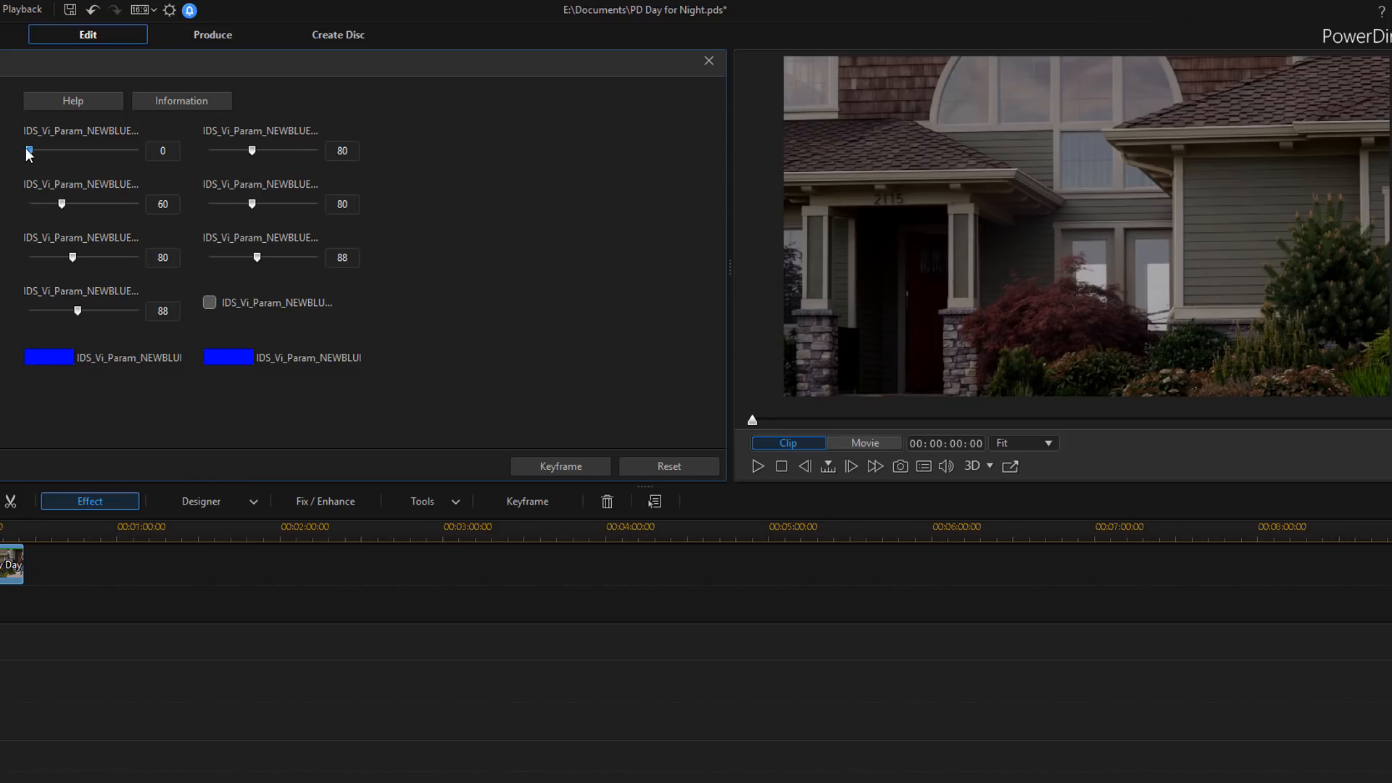
{"action": "left_click_drag", "start_coordinate": [26, 151], "coordinate": [55, 150]}
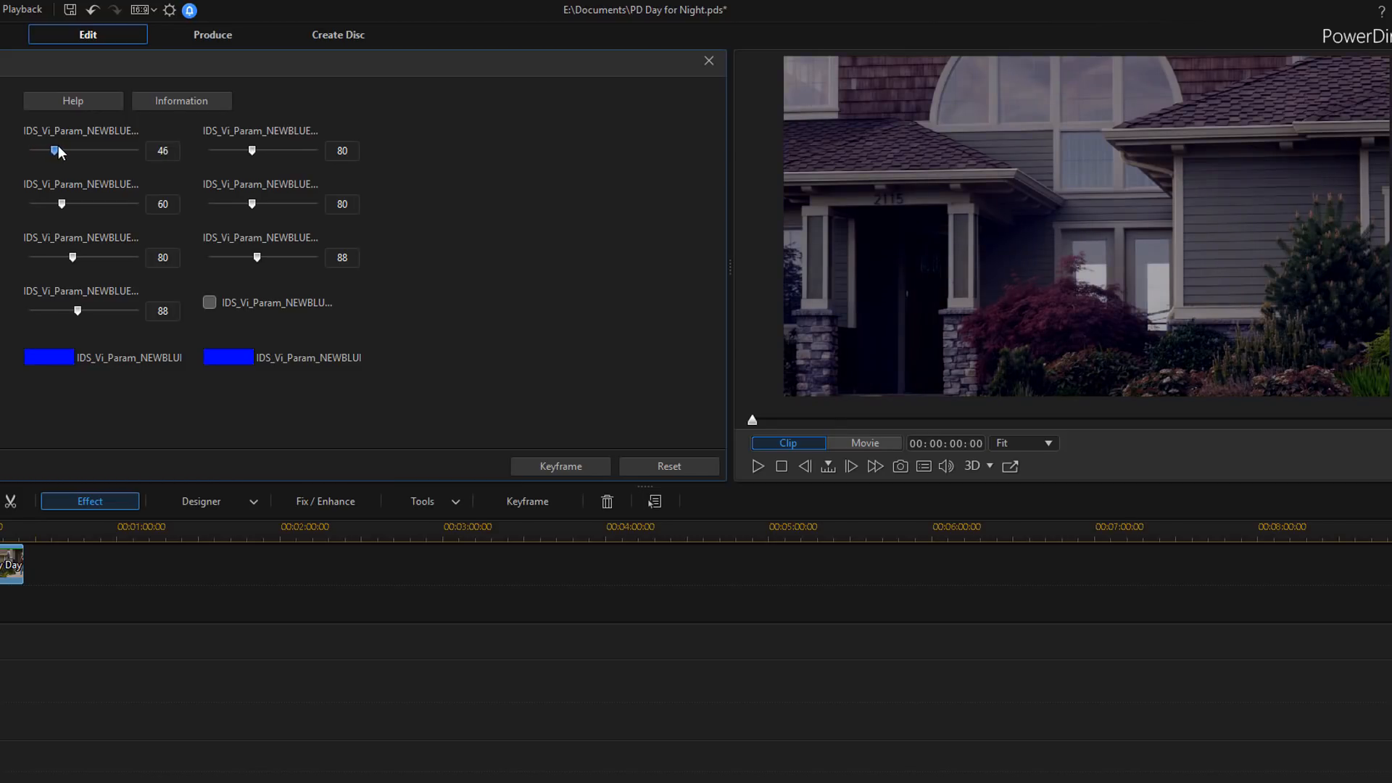
{"action": "left_click_drag", "start_coordinate": [54, 151], "coordinate": [132, 151]}
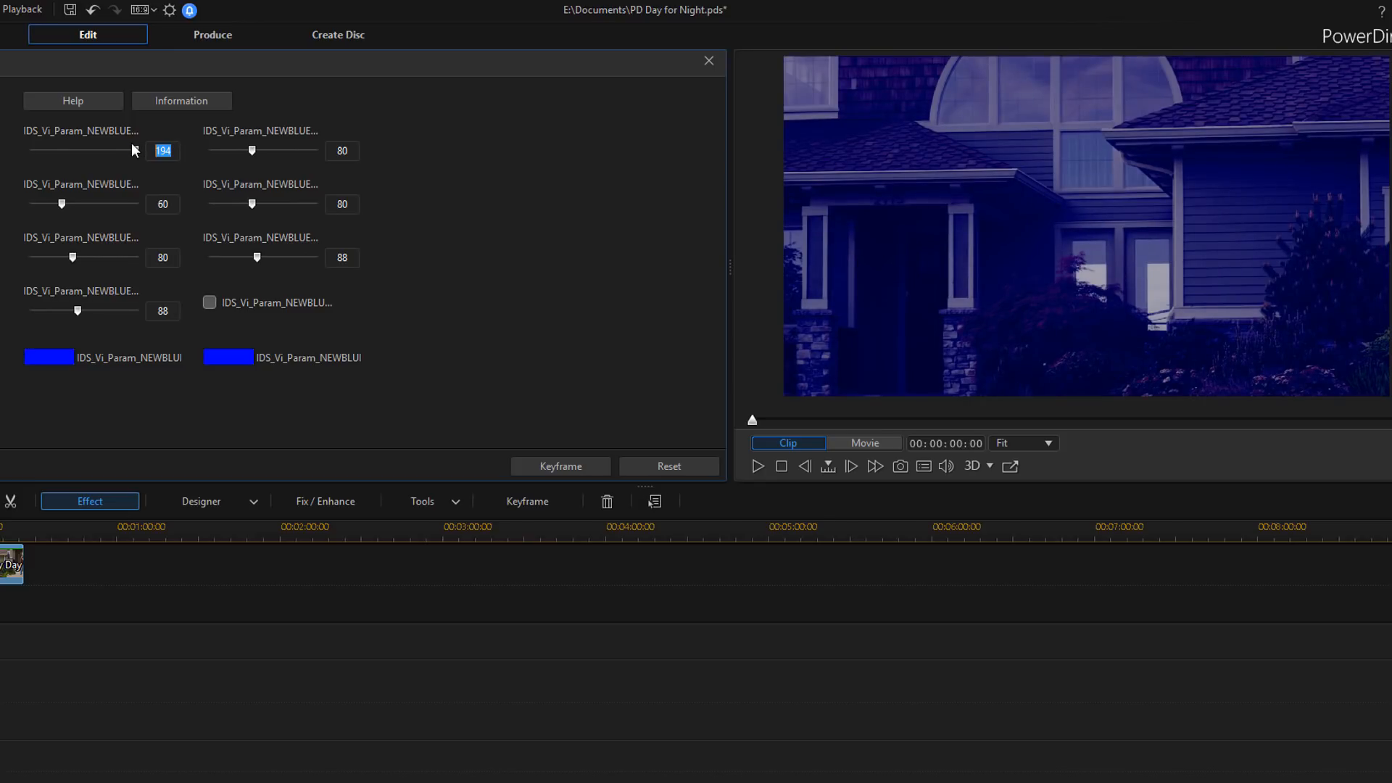
{"action": "left_click_drag", "start_coordinate": [121, 149], "coordinate": [87, 149]}
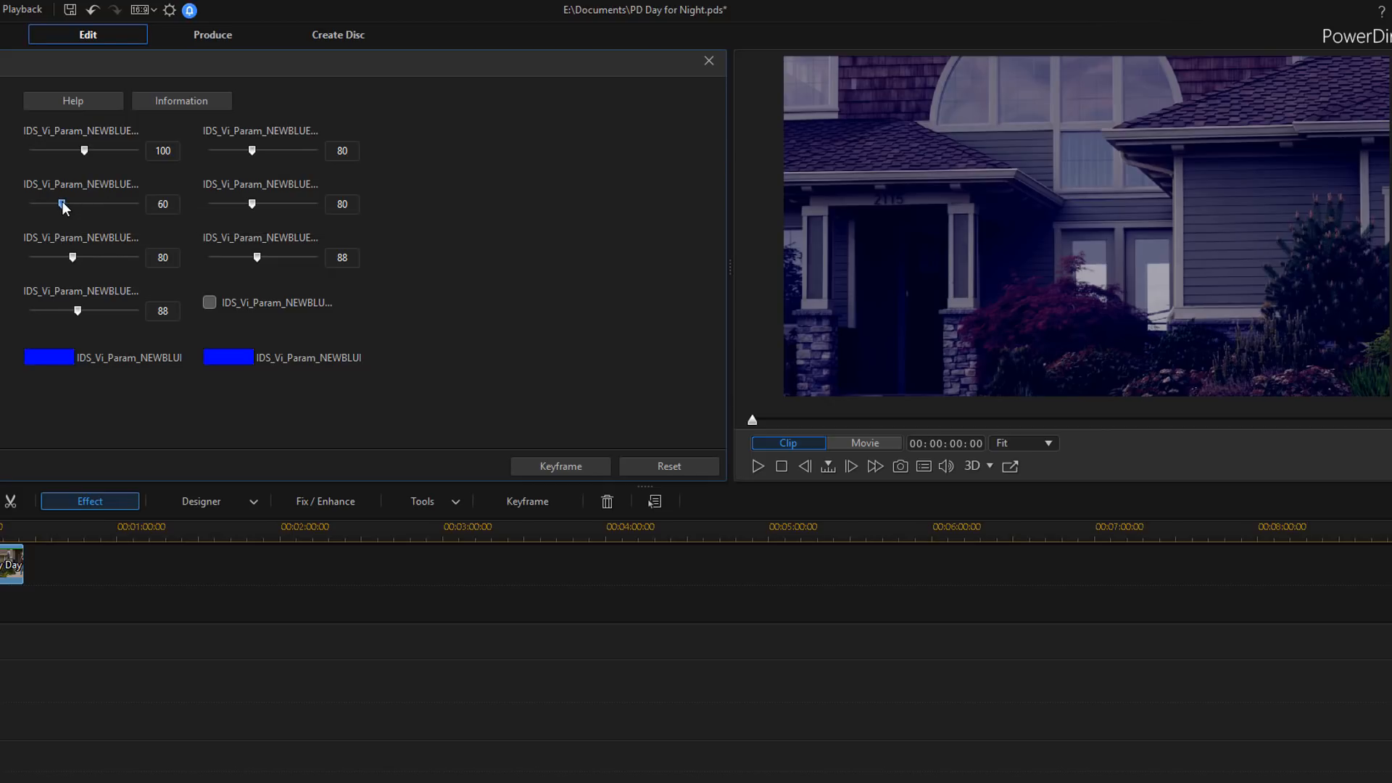
{"action": "left_click_drag", "start_coordinate": [63, 204], "coordinate": [26, 204]}
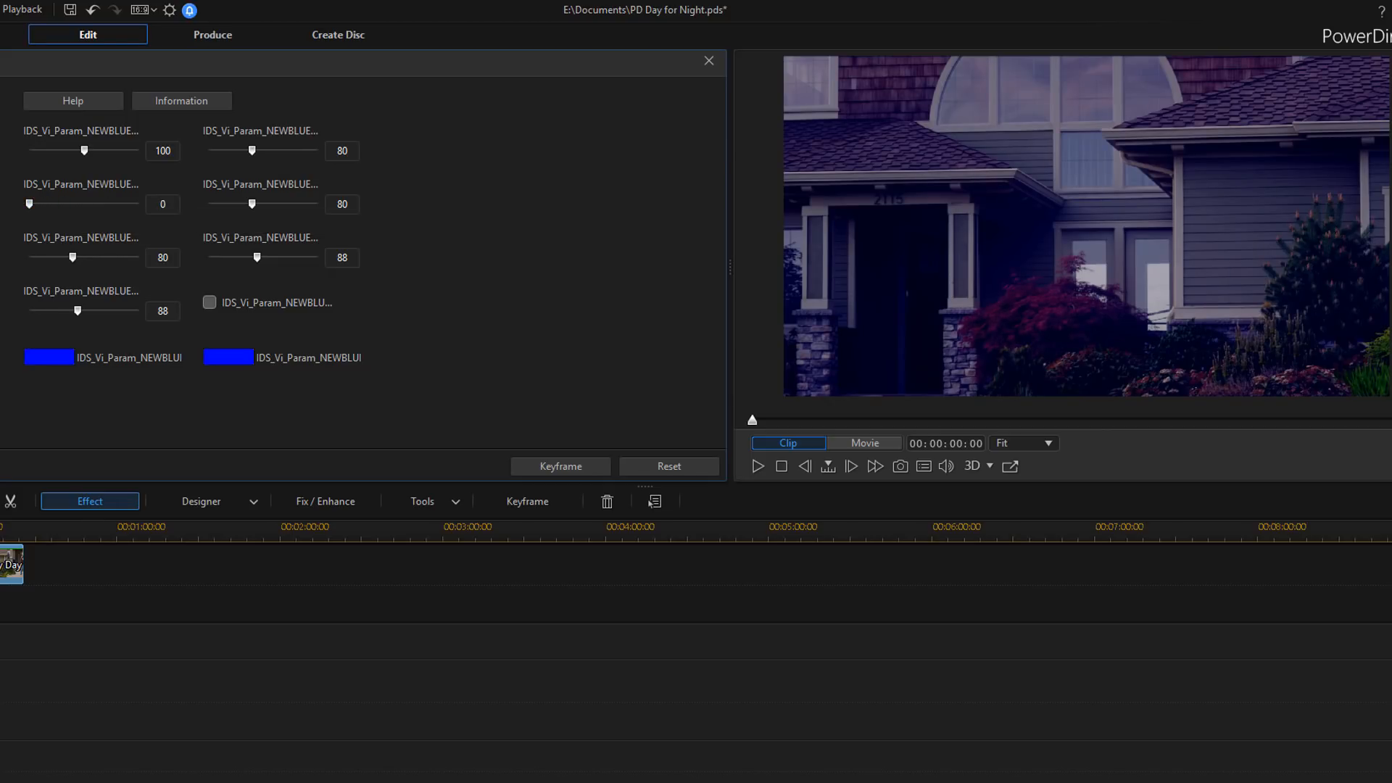
{"action": "left_click_drag", "start_coordinate": [29, 204], "coordinate": [86, 204]}
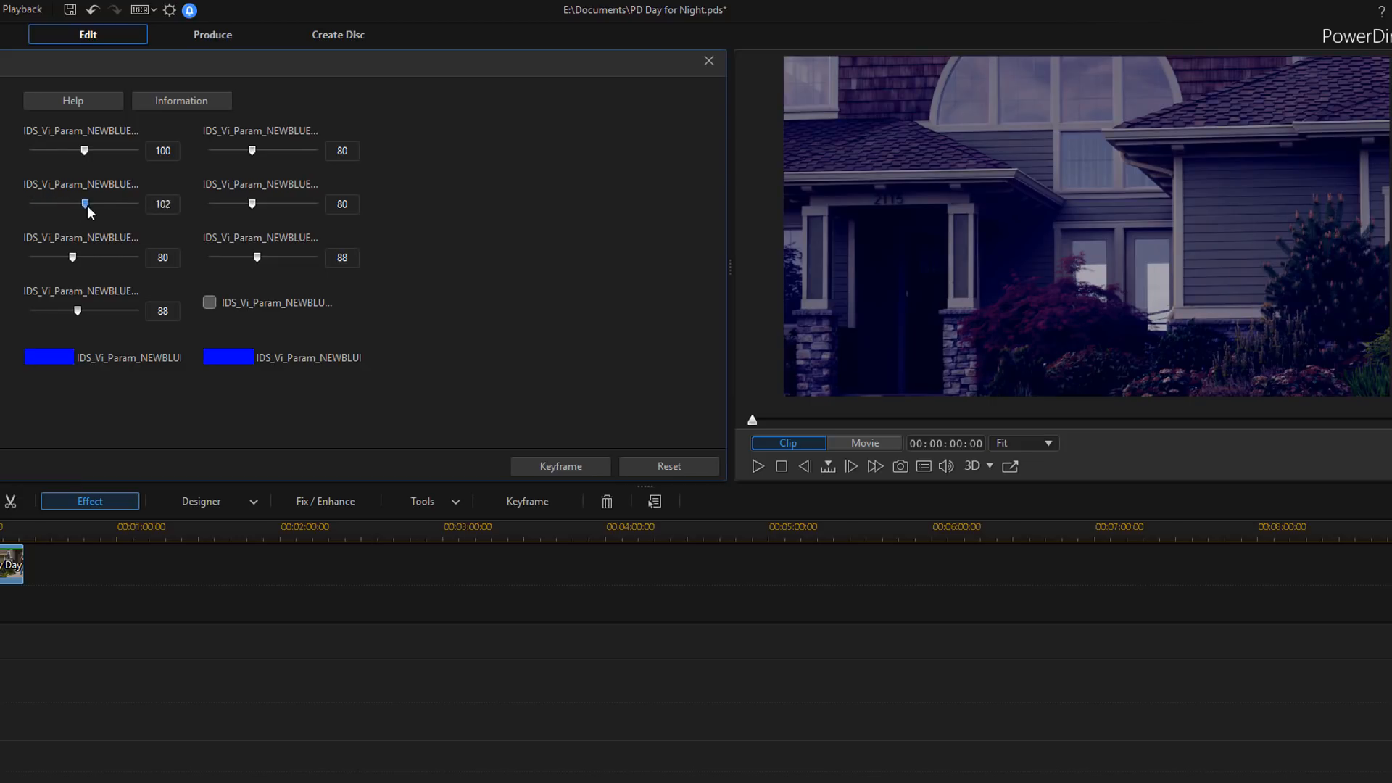
{"action": "left_click_drag", "start_coordinate": [86, 204], "coordinate": [139, 204]}
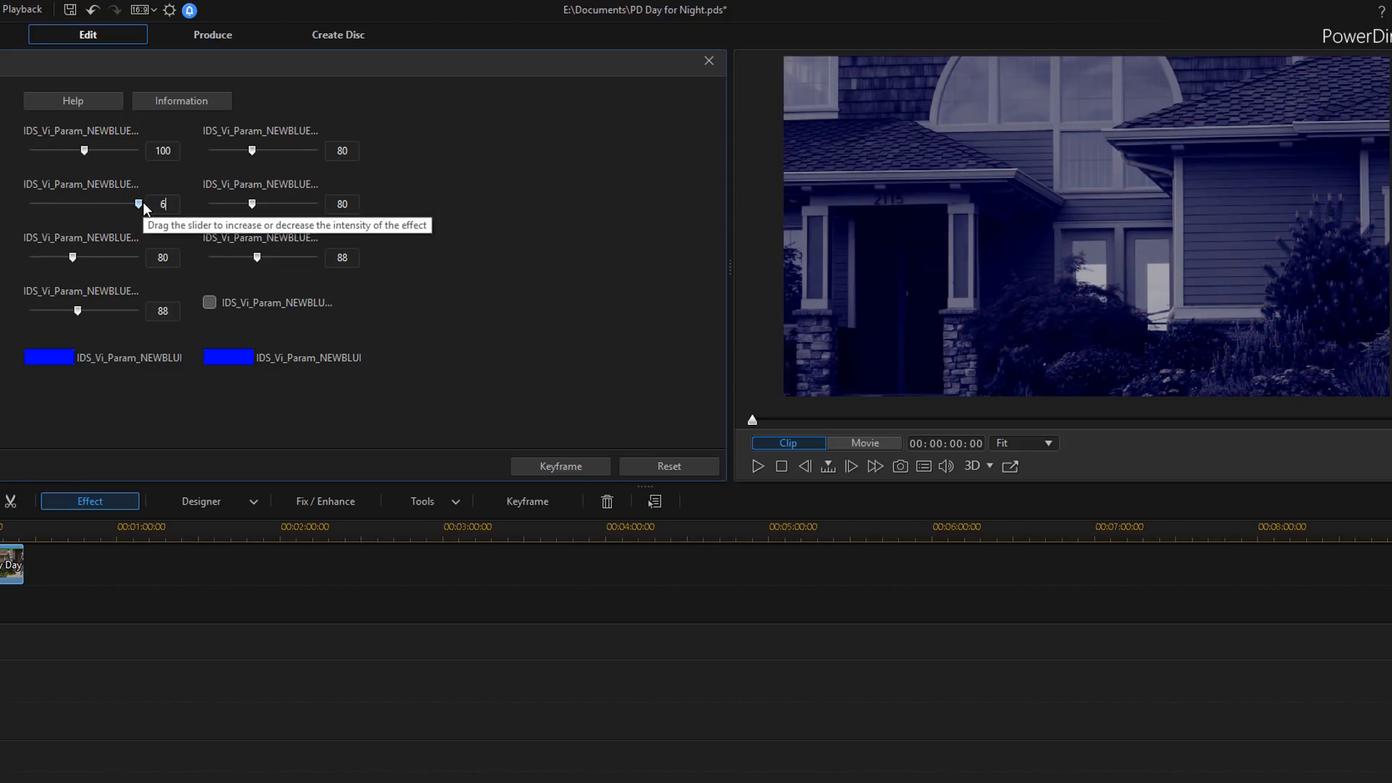
{"action": "left_click_drag", "start_coordinate": [138, 205], "coordinate": [62, 204]}
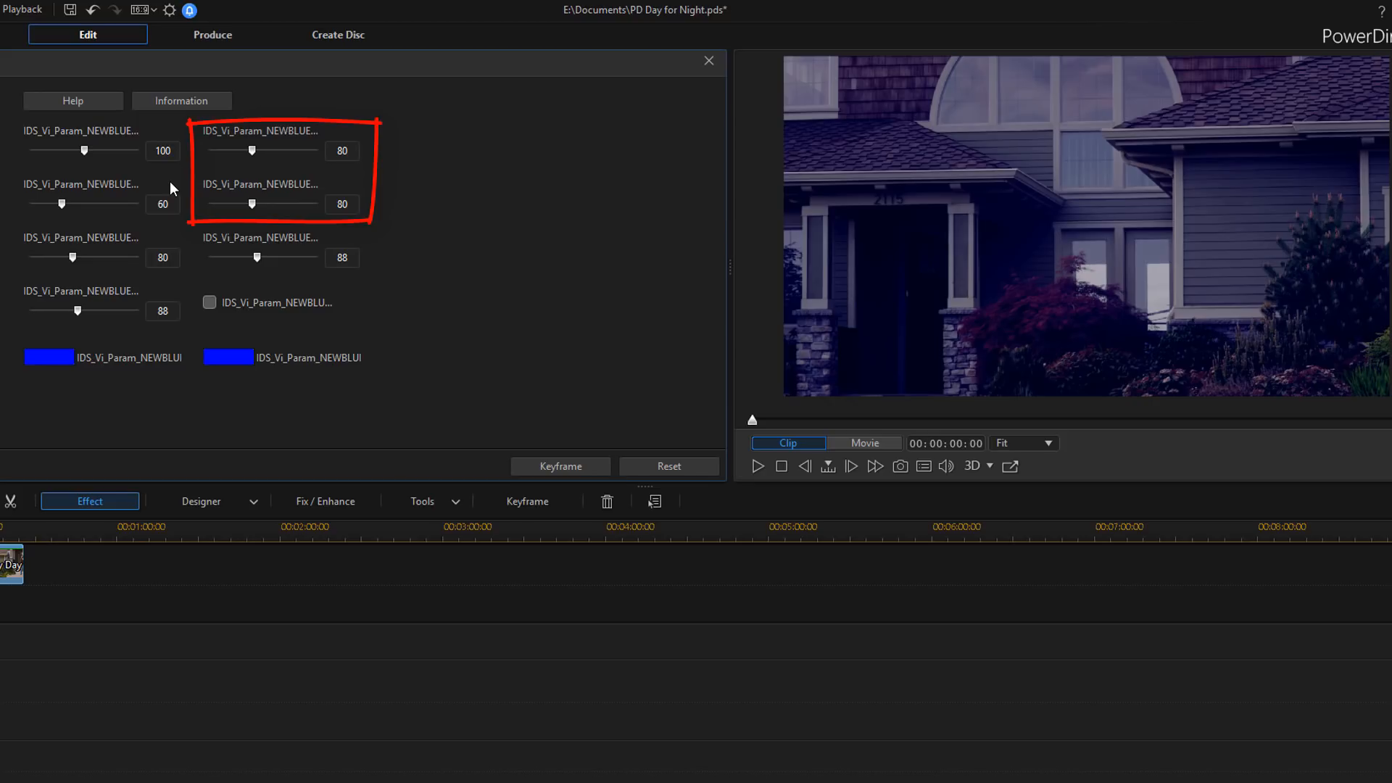
{"action": "mouse_move", "coordinate": [274, 138]}
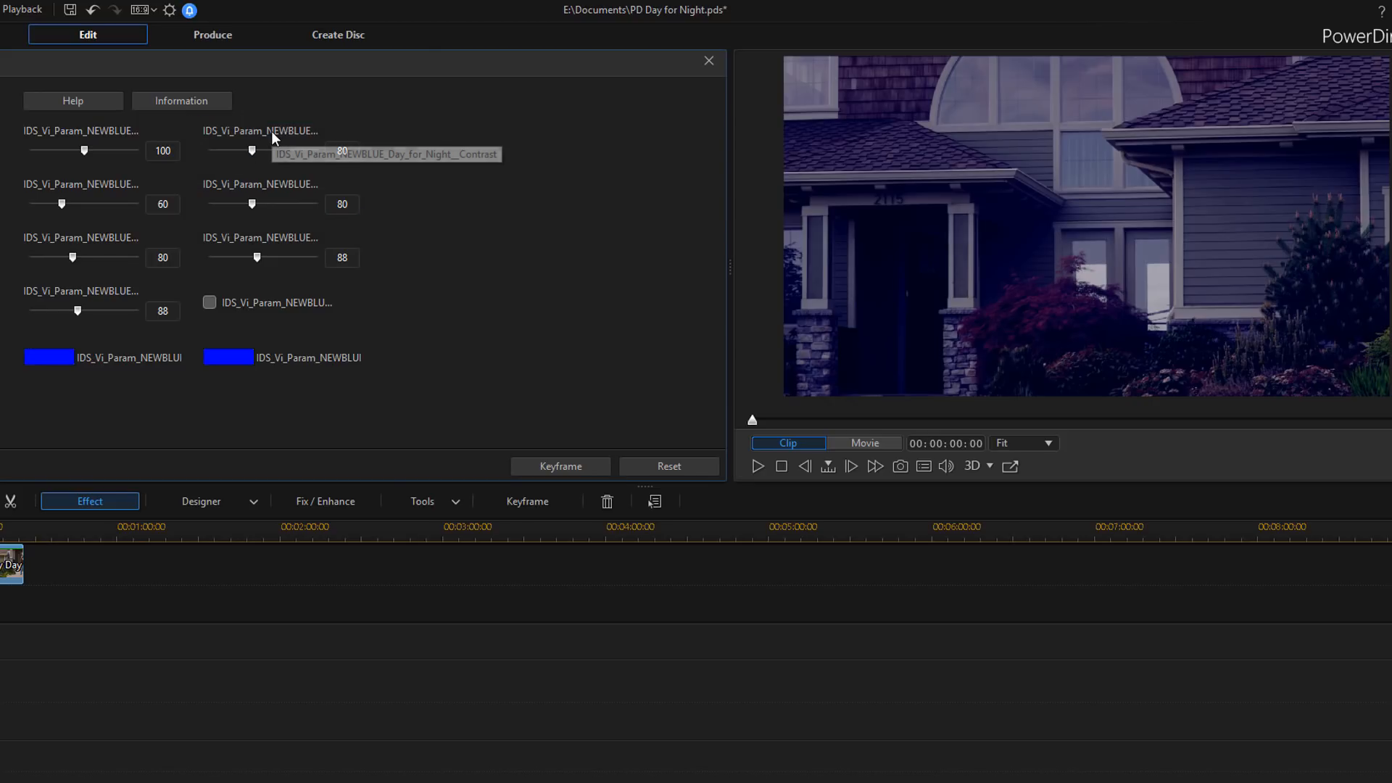
{"action": "mouse_move", "coordinate": [251, 151]}
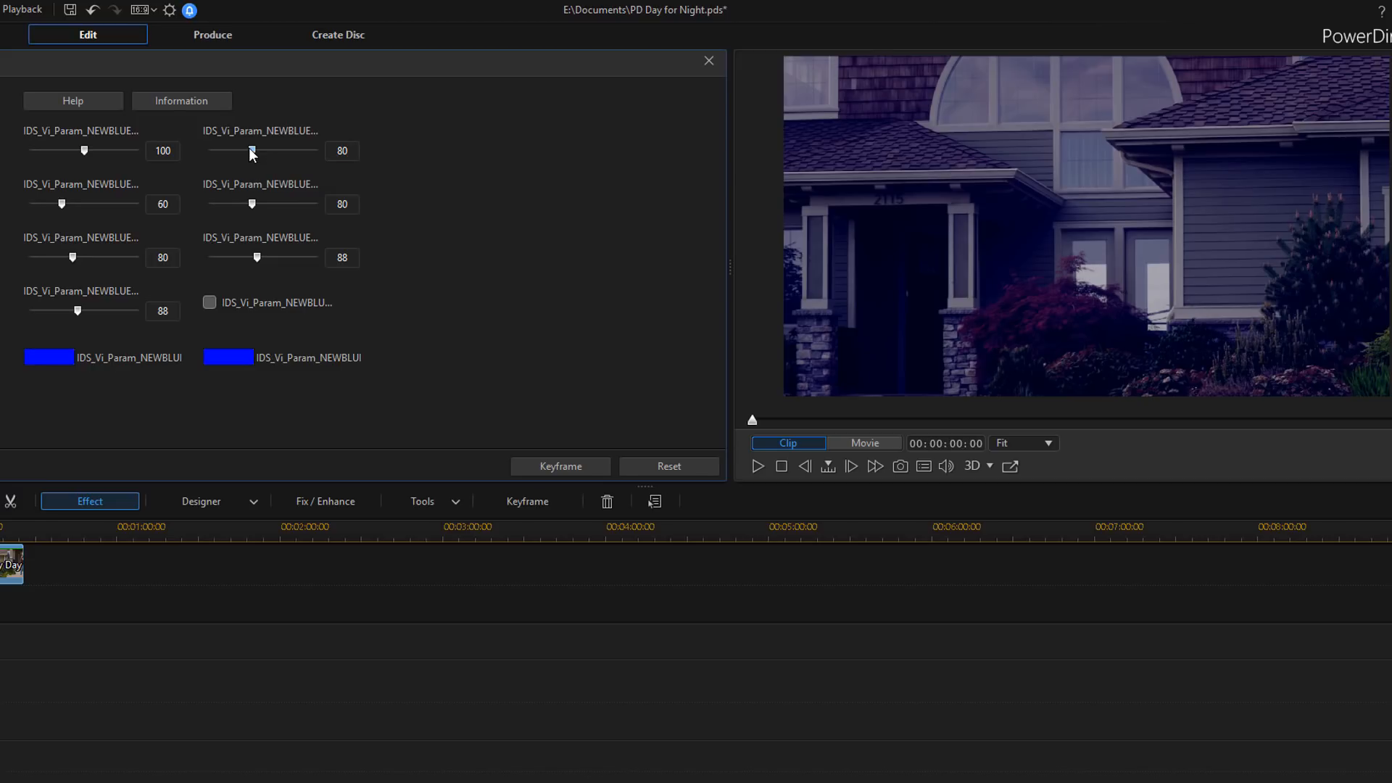
{"action": "left_click_drag", "start_coordinate": [248, 151], "coordinate": [301, 151]}
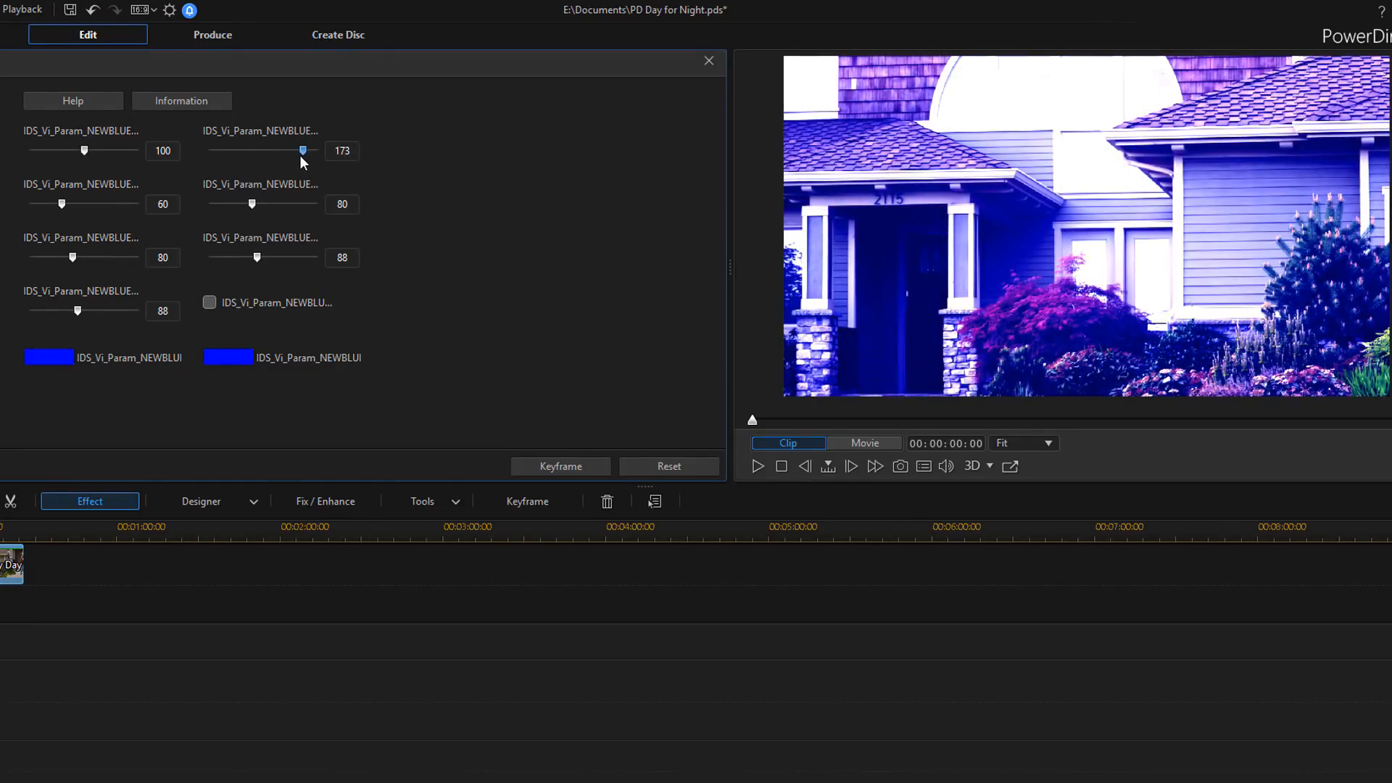
{"action": "left_click_drag", "start_coordinate": [301, 149], "coordinate": [272, 150]}
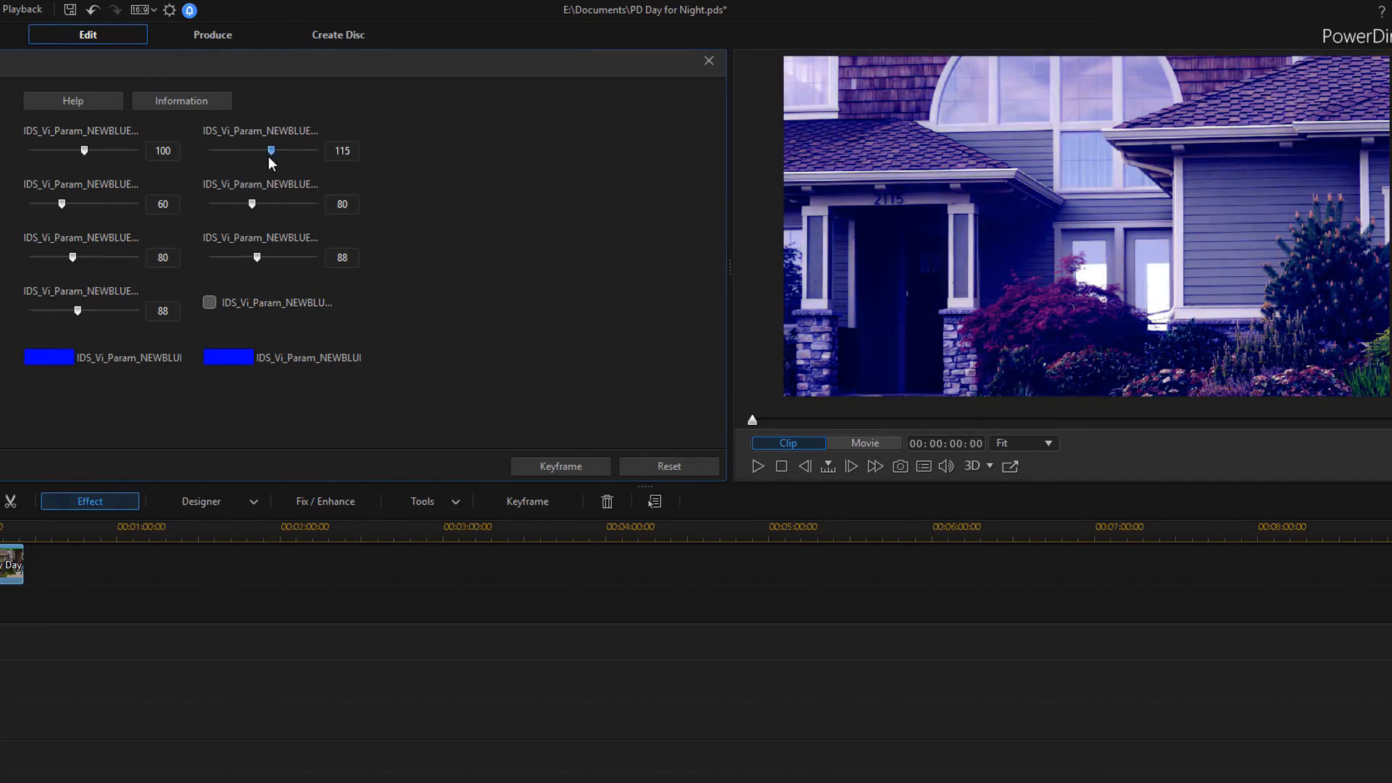
{"action": "left_click_drag", "start_coordinate": [272, 151], "coordinate": [244, 150]}
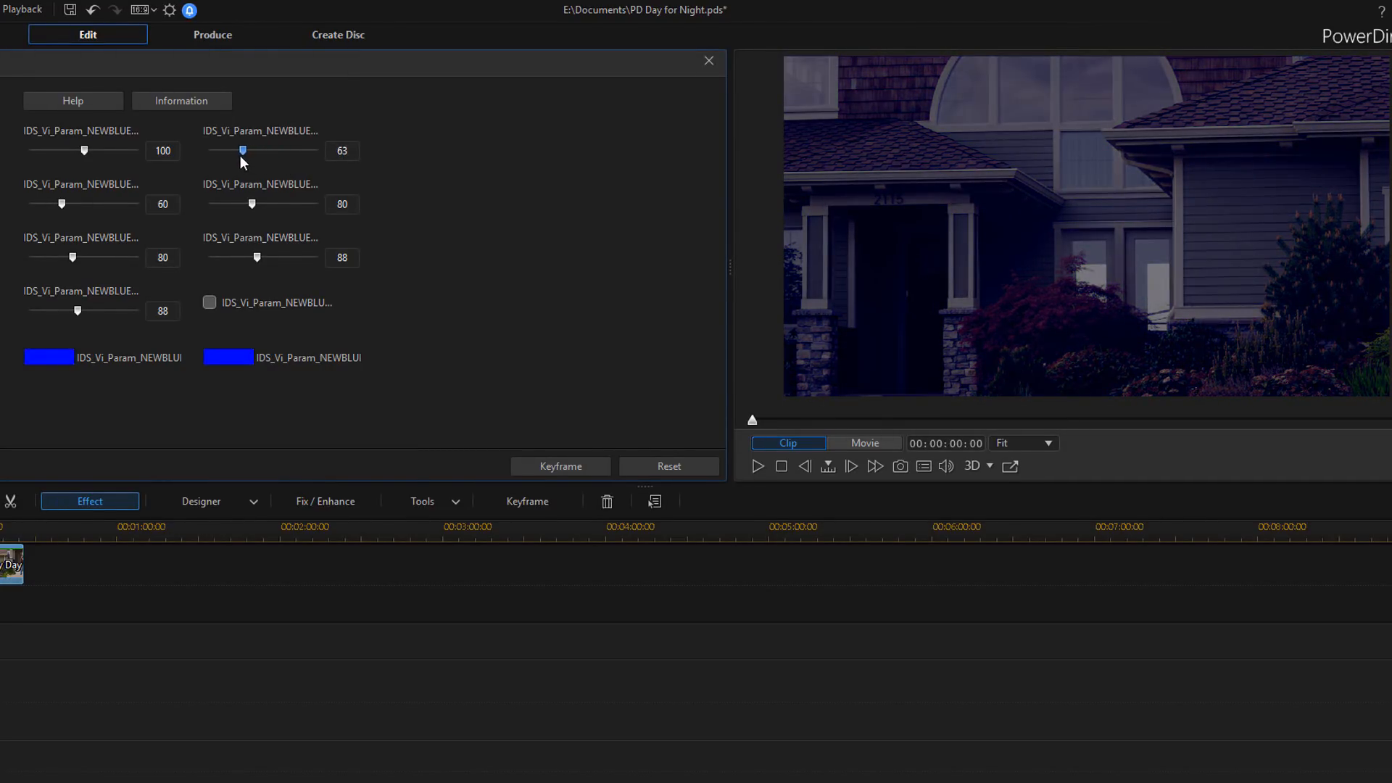
{"action": "left_click_drag", "start_coordinate": [243, 149], "coordinate": [235, 150]}
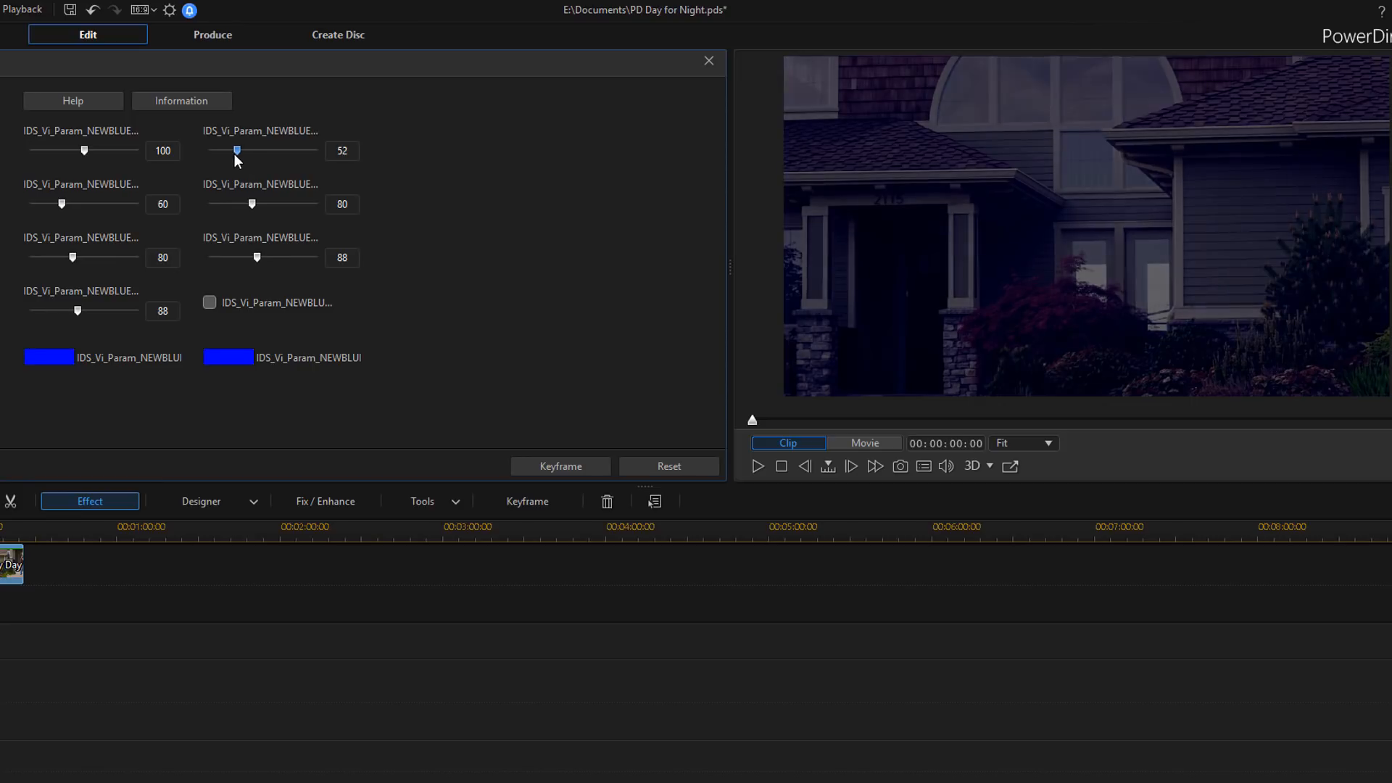
{"action": "left_click_drag", "start_coordinate": [235, 149], "coordinate": [217, 149]}
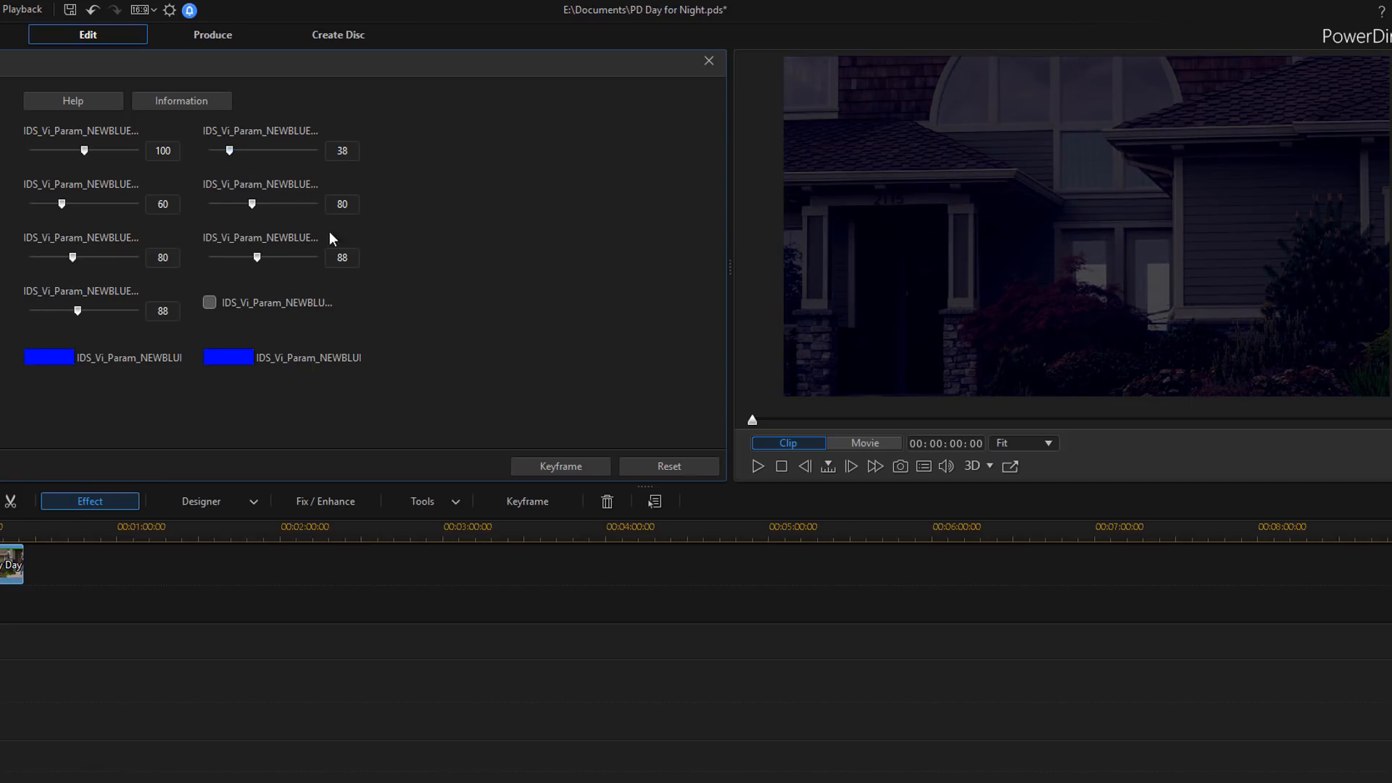
{"action": "left_click_drag", "start_coordinate": [229, 151], "coordinate": [338, 150]}
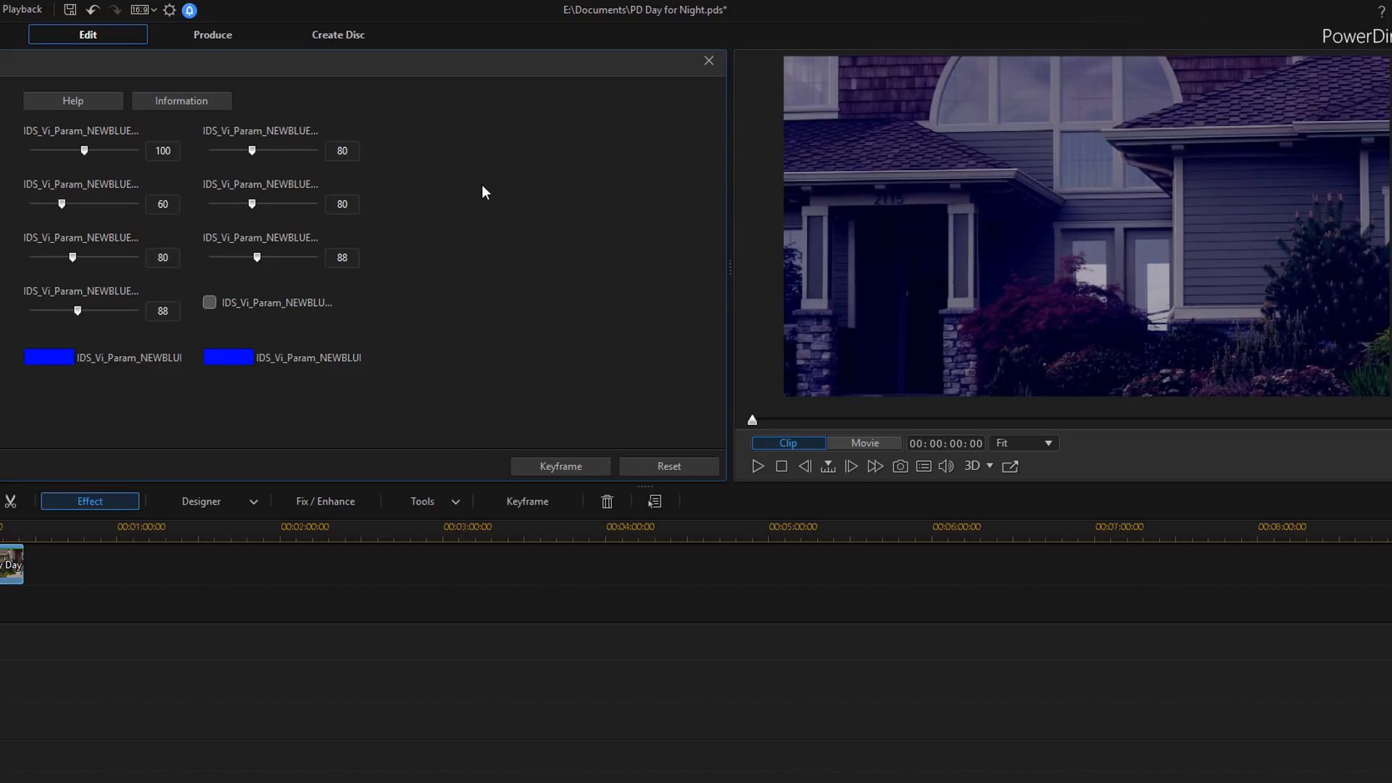
{"action": "mouse_move", "coordinate": [296, 187]}
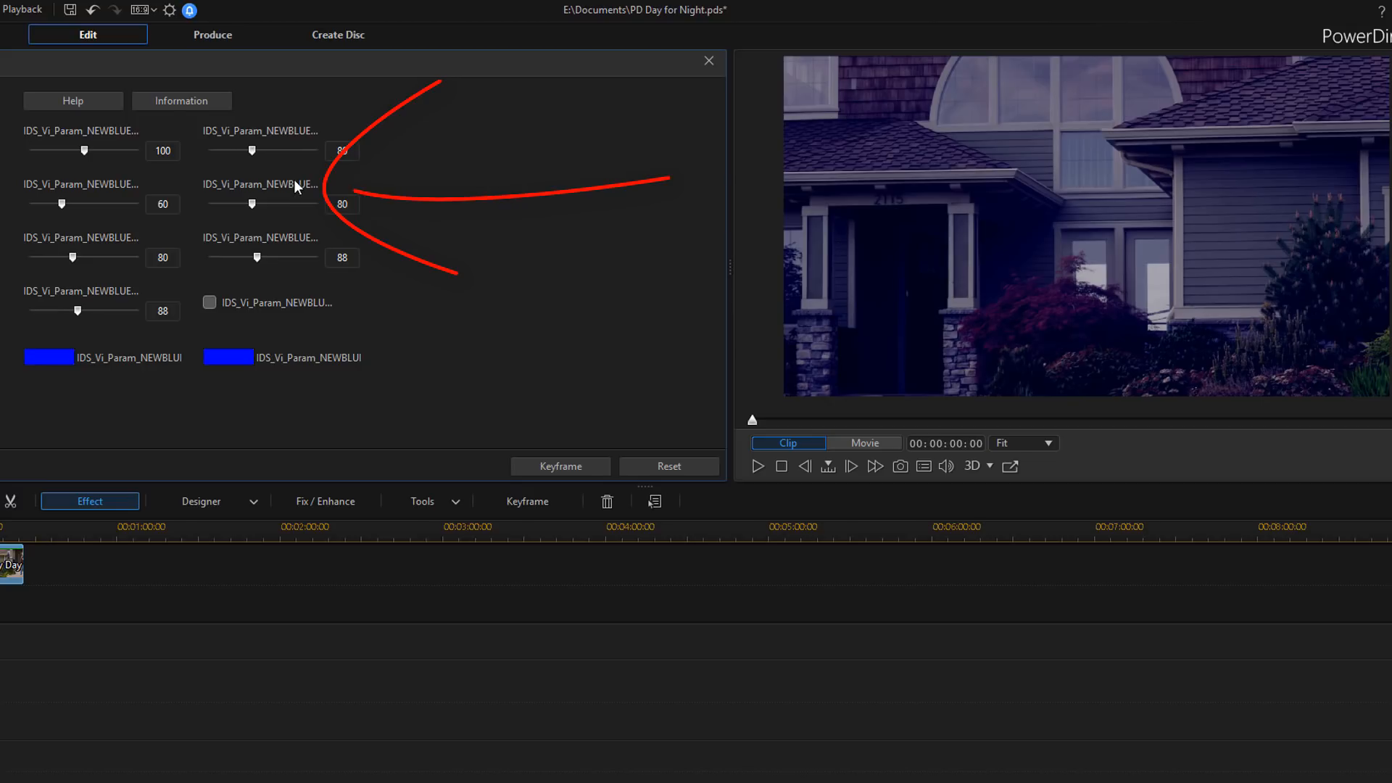
{"action": "mouse_move", "coordinate": [251, 204]}
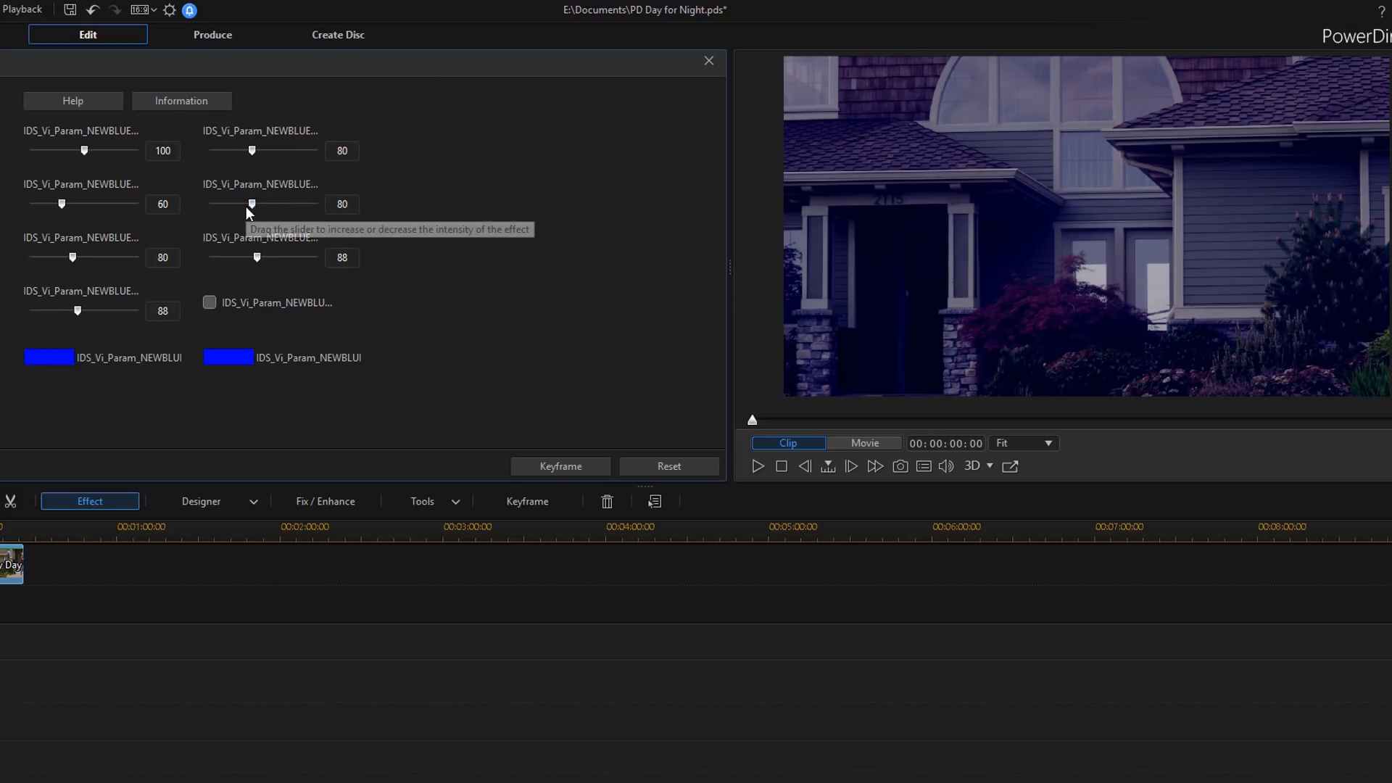
{"action": "left_click_drag", "start_coordinate": [251, 204], "coordinate": [279, 205]}
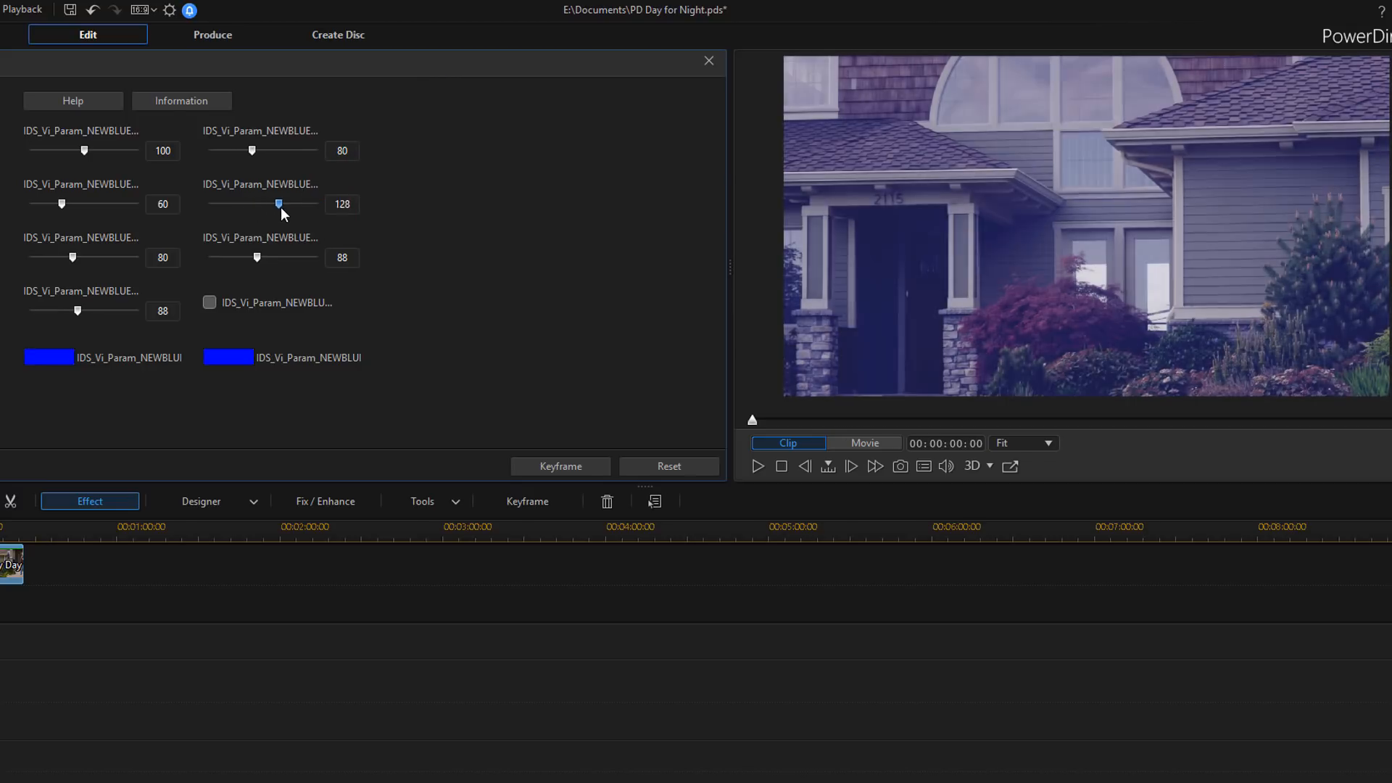
{"action": "left_click_drag", "start_coordinate": [278, 205], "coordinate": [296, 204]}
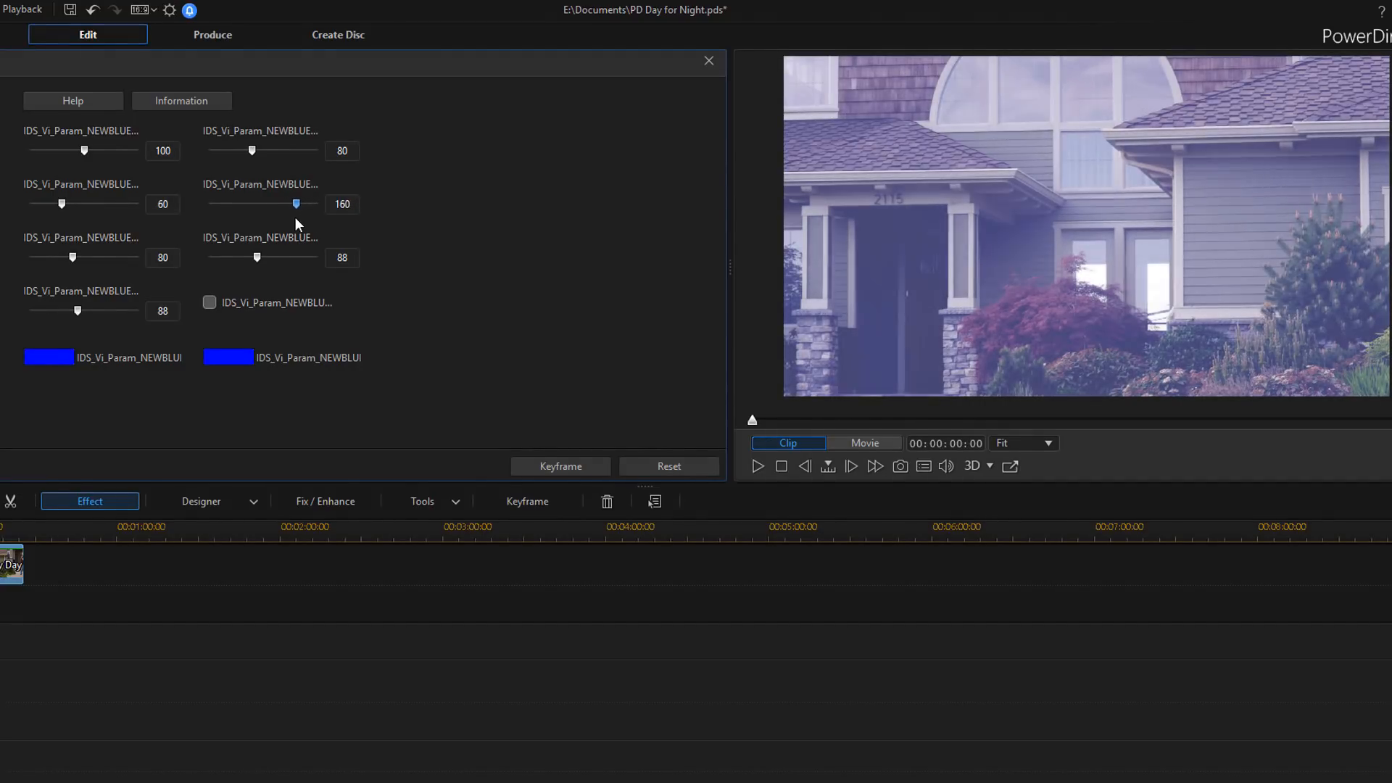
{"action": "left_click_drag", "start_coordinate": [295, 203], "coordinate": [235, 203]}
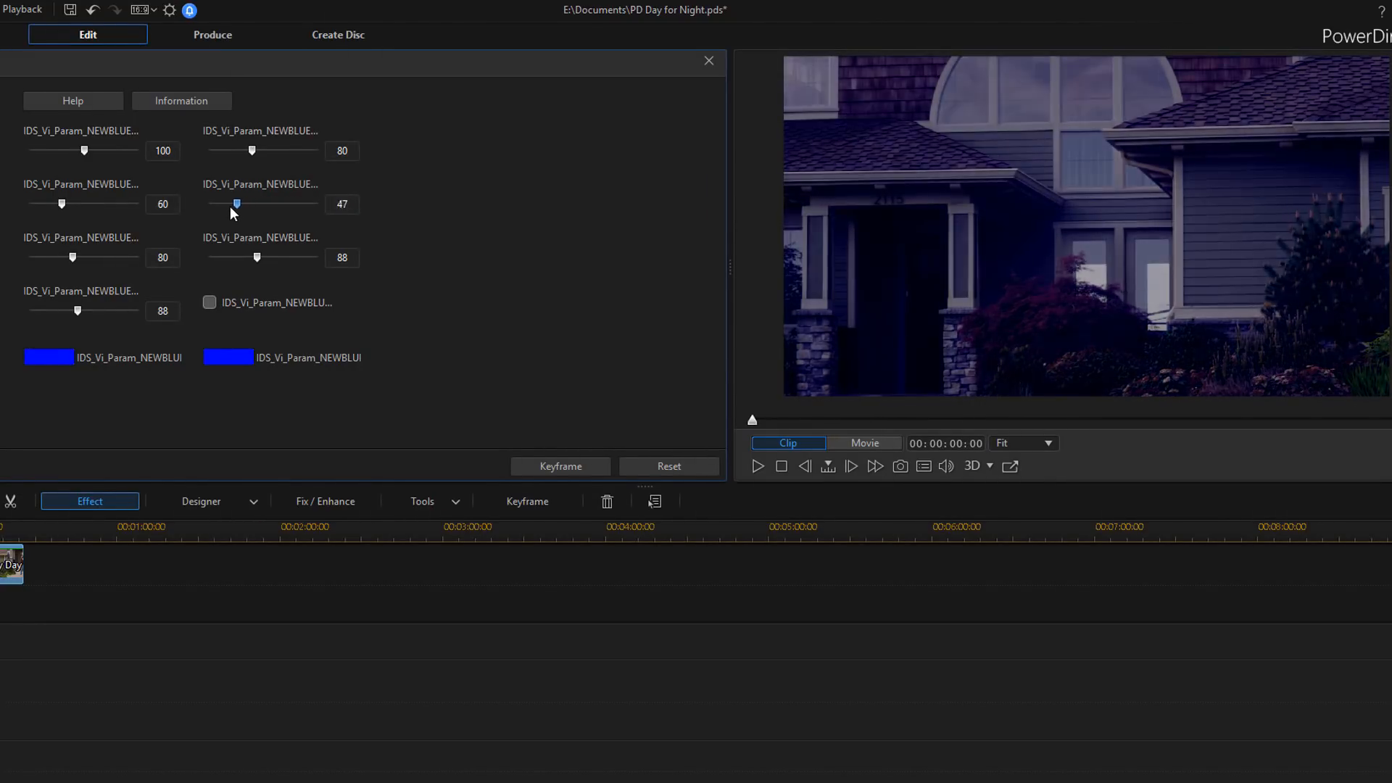
{"action": "left_click", "coordinate": [668, 466]}
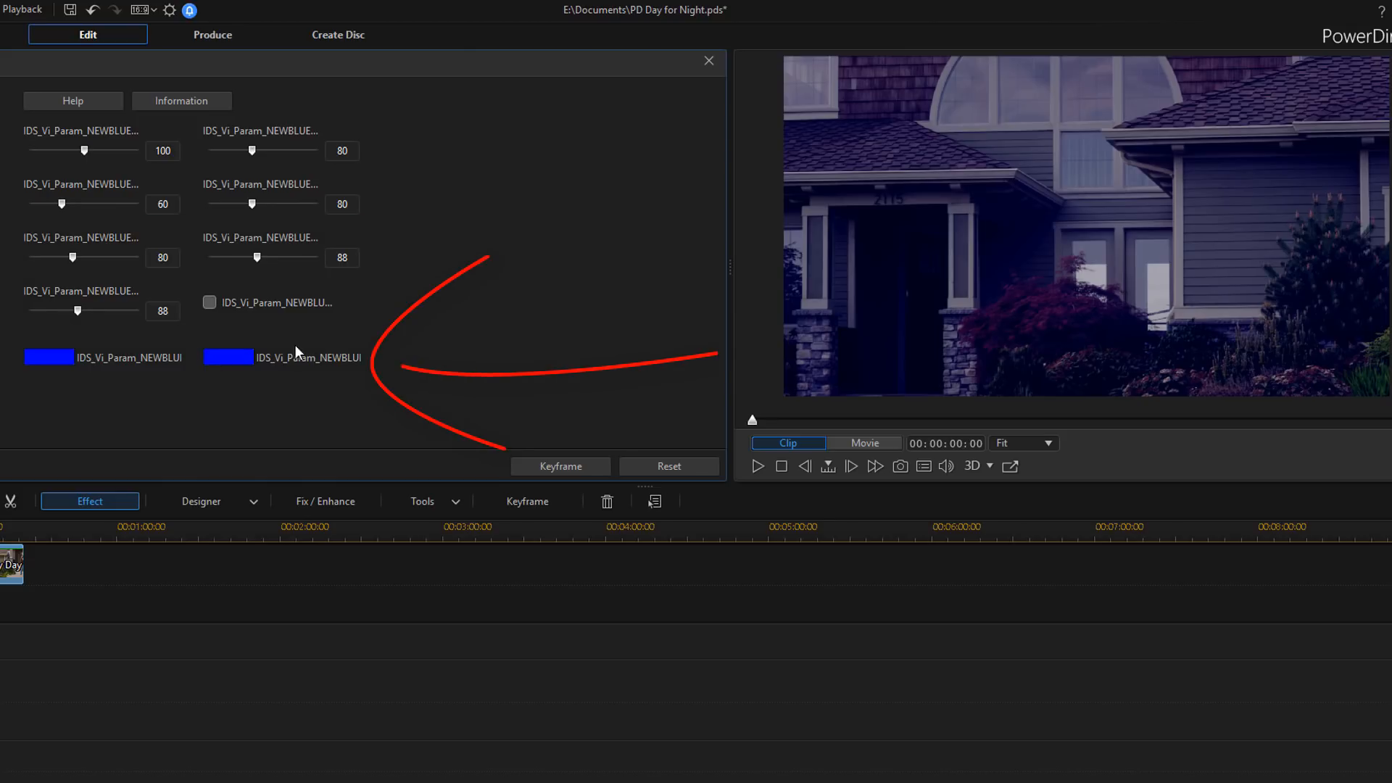
{"action": "mouse_move", "coordinate": [228, 357]}
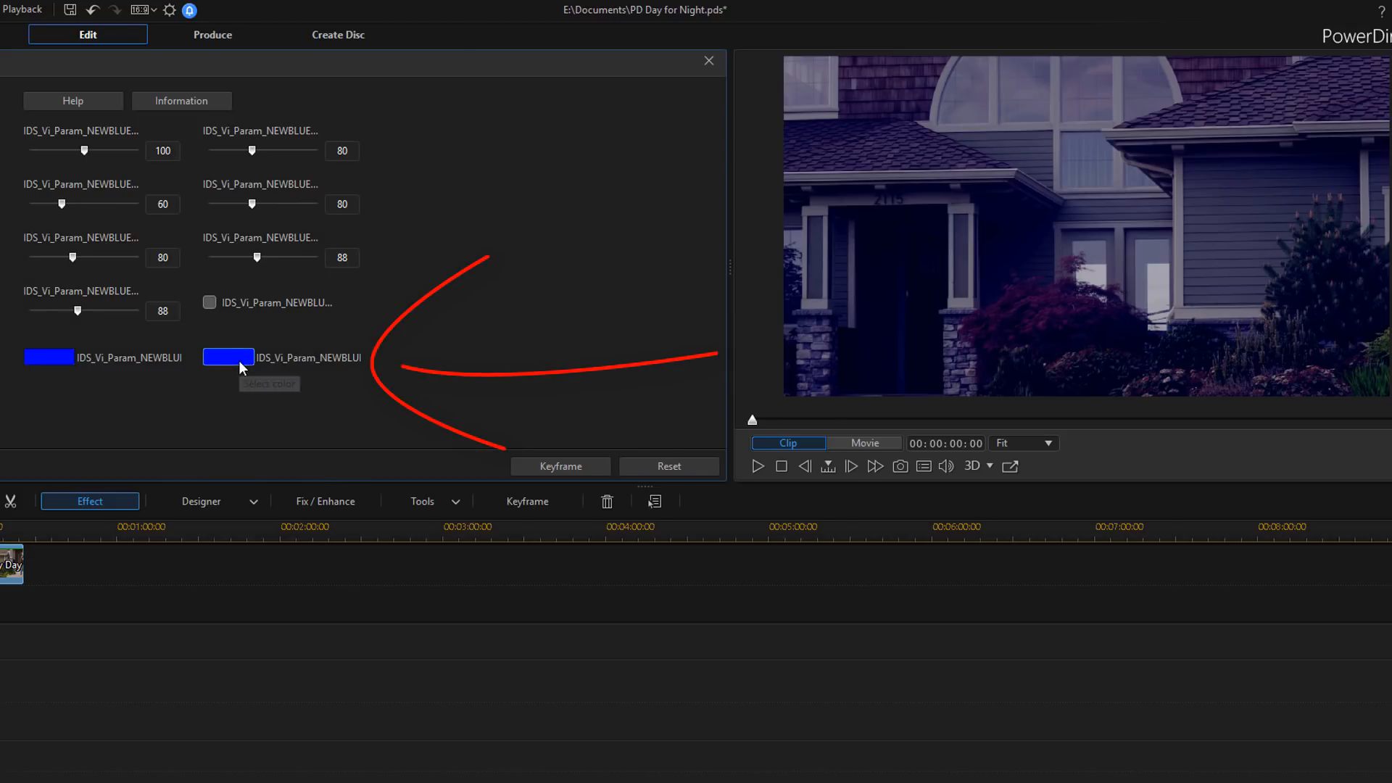
{"action": "left_click", "coordinate": [228, 357]}
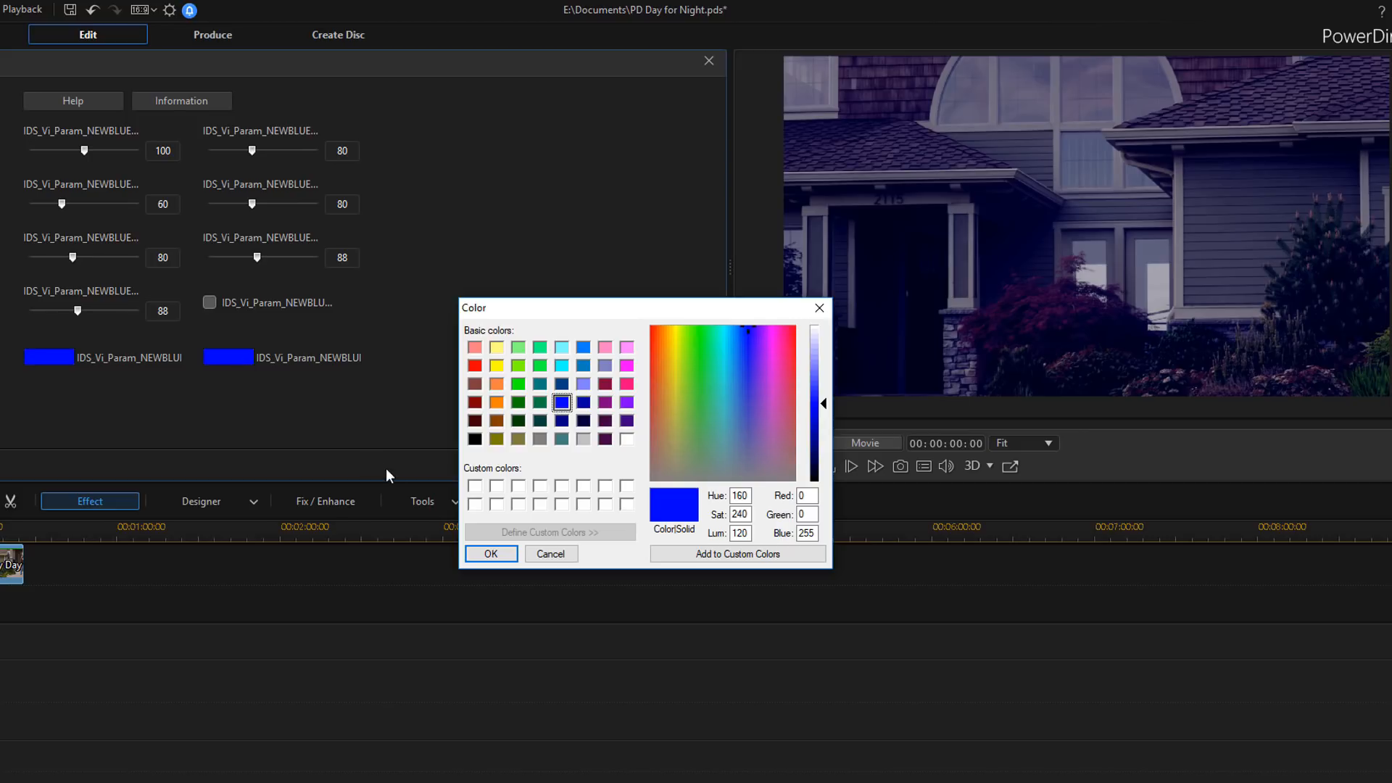
{"action": "mouse_move", "coordinate": [572, 468]}
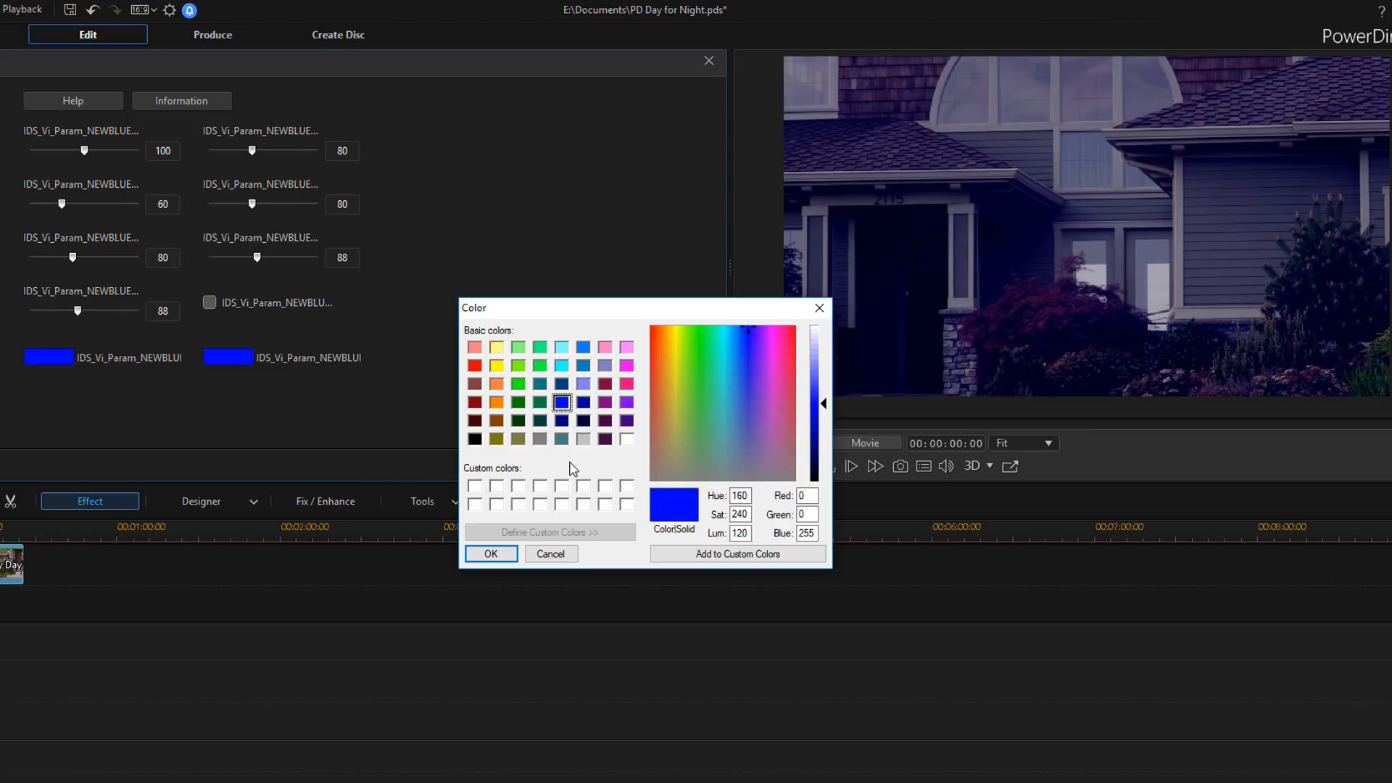
{"action": "mouse_move", "coordinate": [818, 308]}
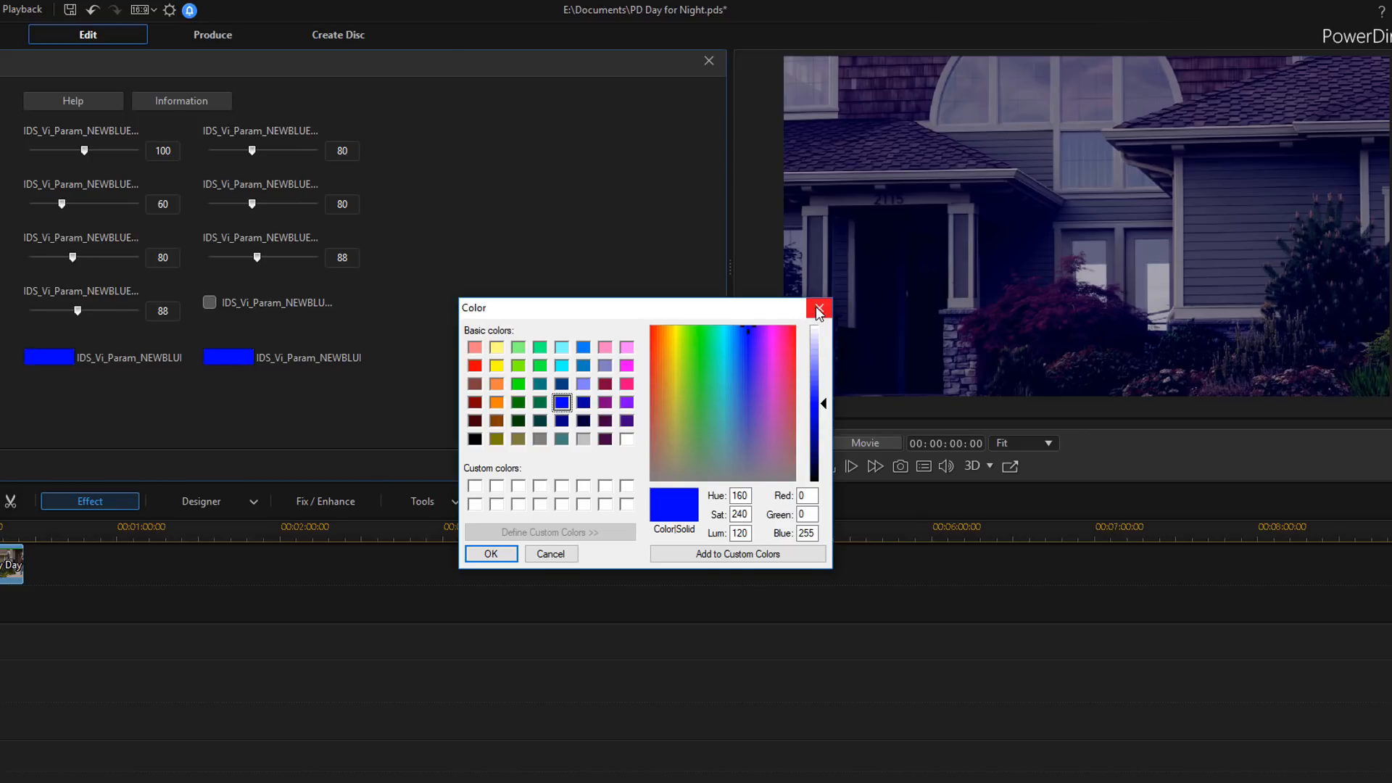
{"action": "left_click", "coordinate": [816, 309]}
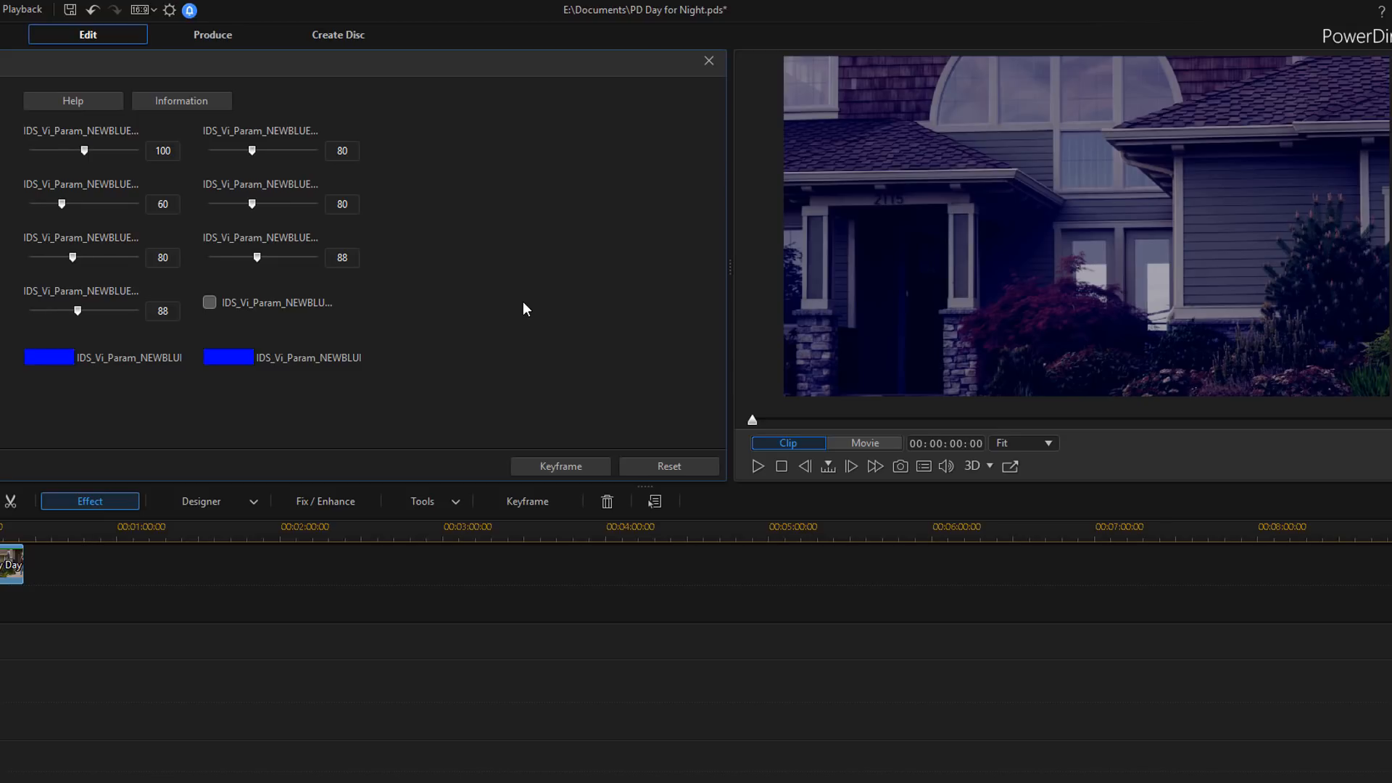
{"action": "mouse_move", "coordinate": [93, 250]}
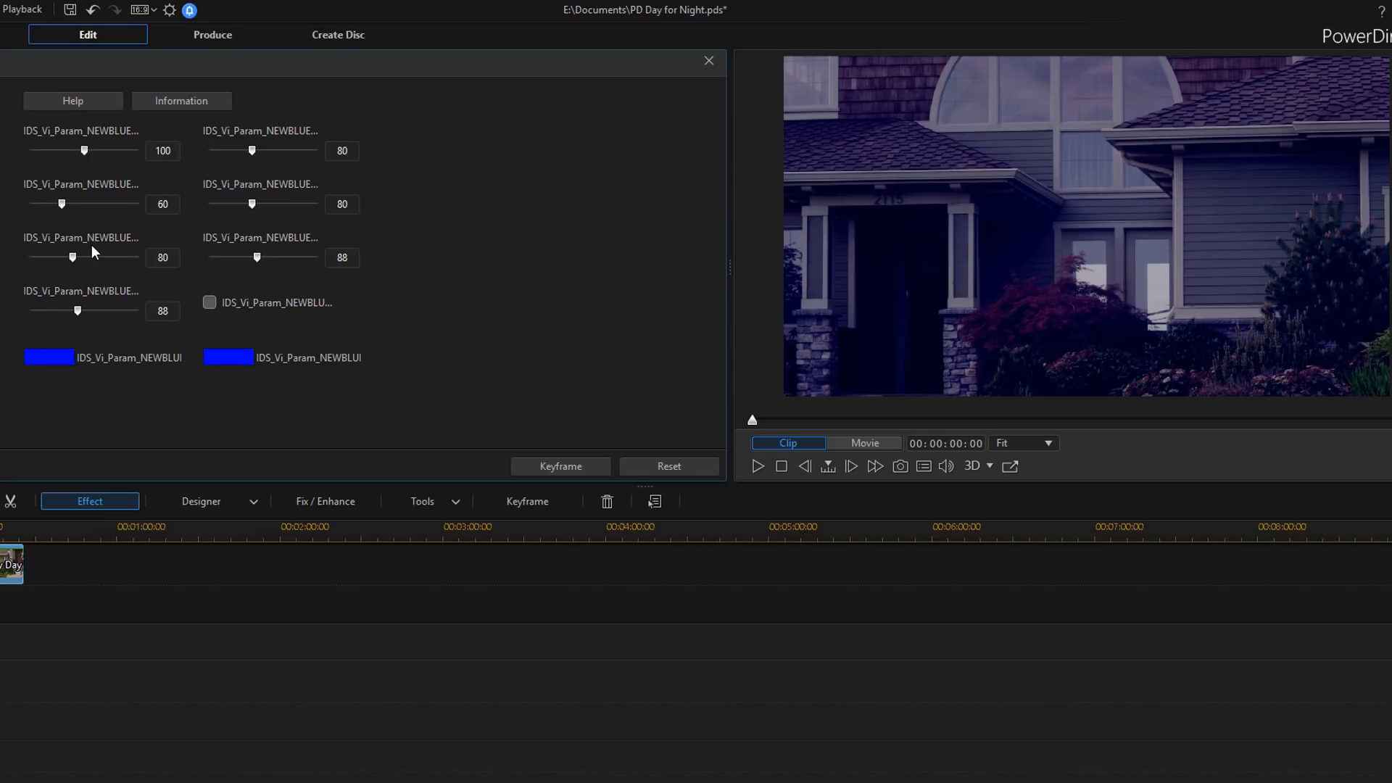
{"action": "mouse_move", "coordinate": [79, 246]}
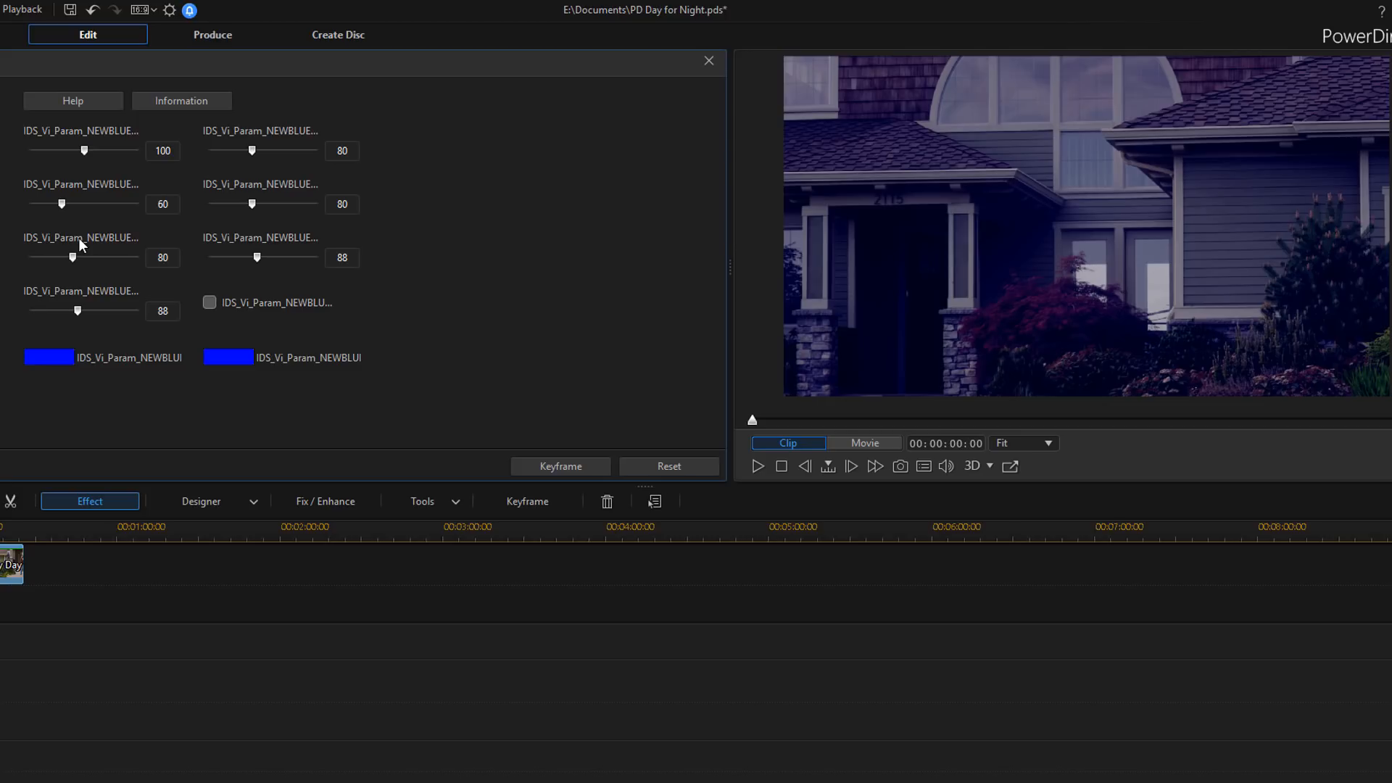
{"action": "mouse_move", "coordinate": [72, 259]}
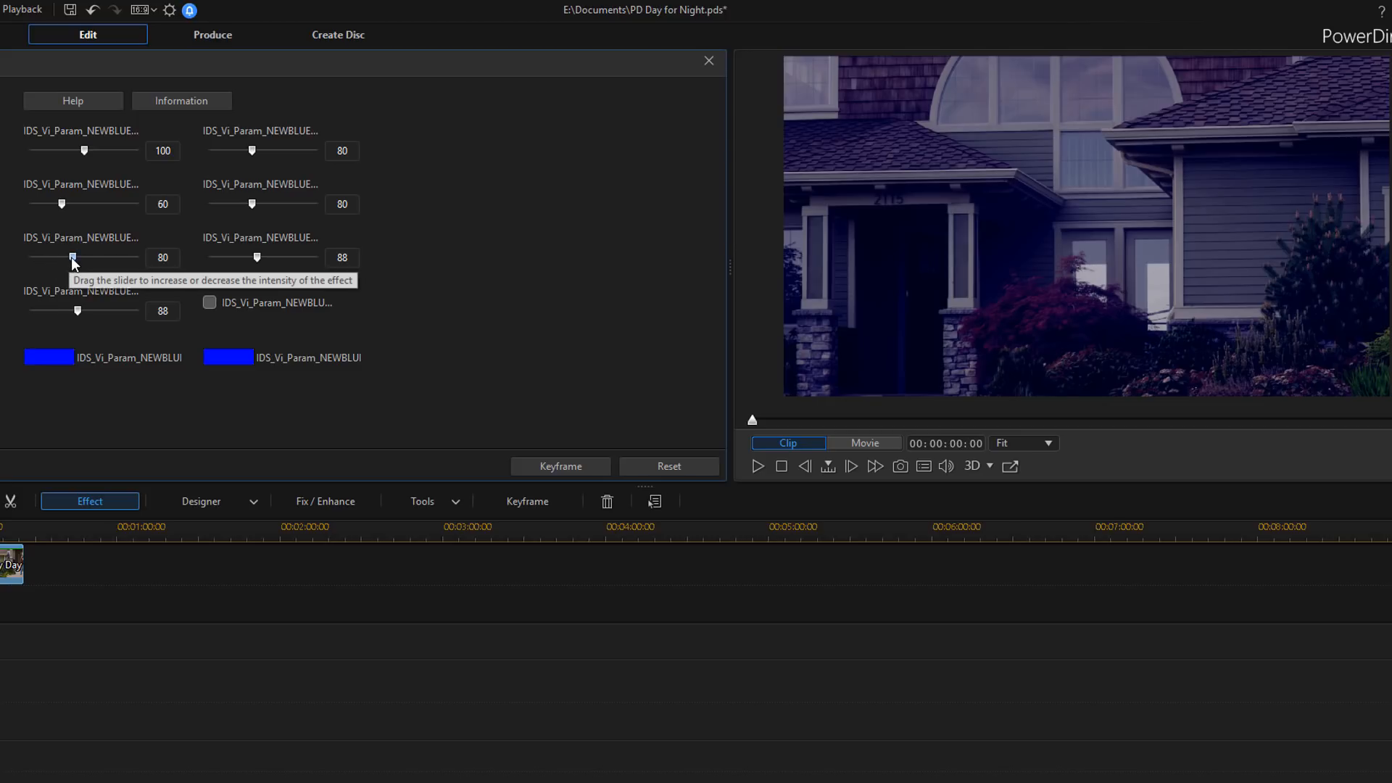
{"action": "mouse_move", "coordinate": [263, 246]}
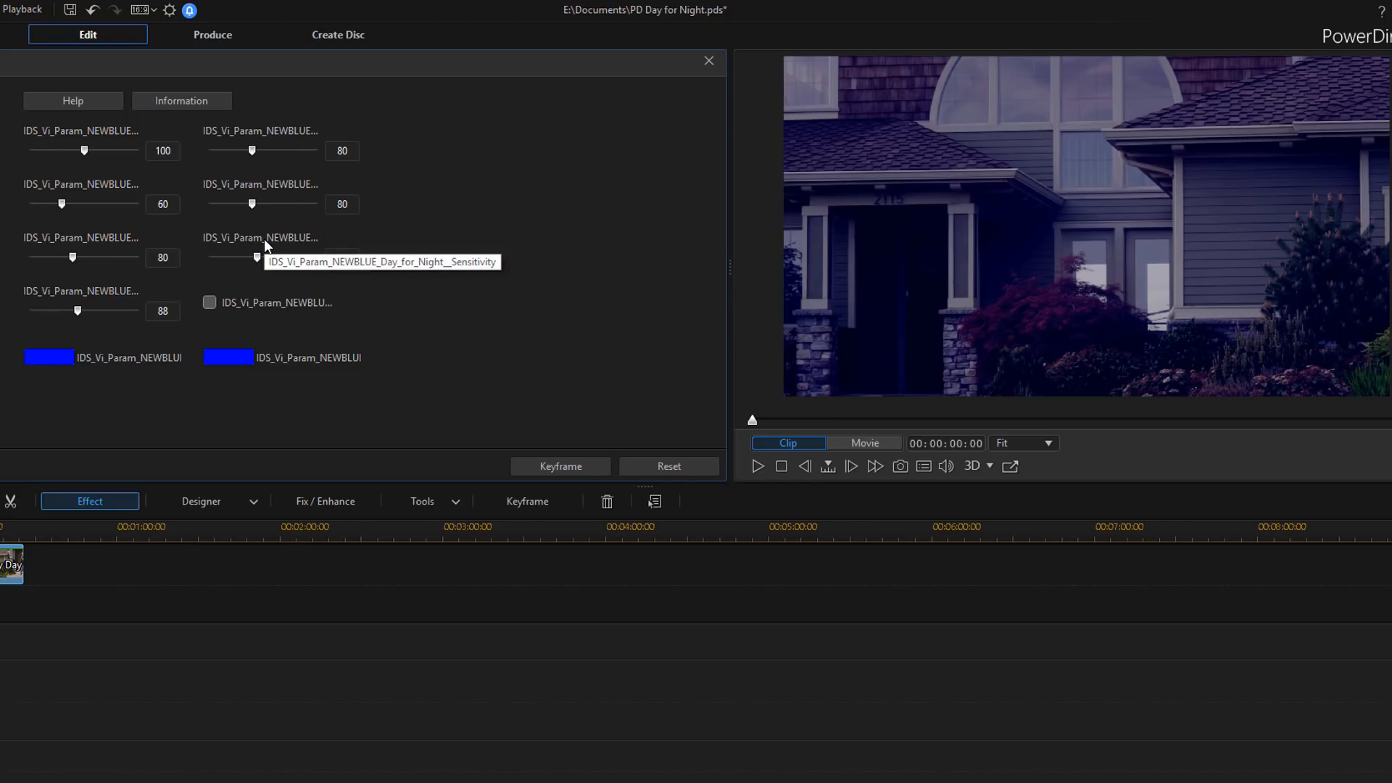
{"action": "mouse_move", "coordinate": [264, 259]}
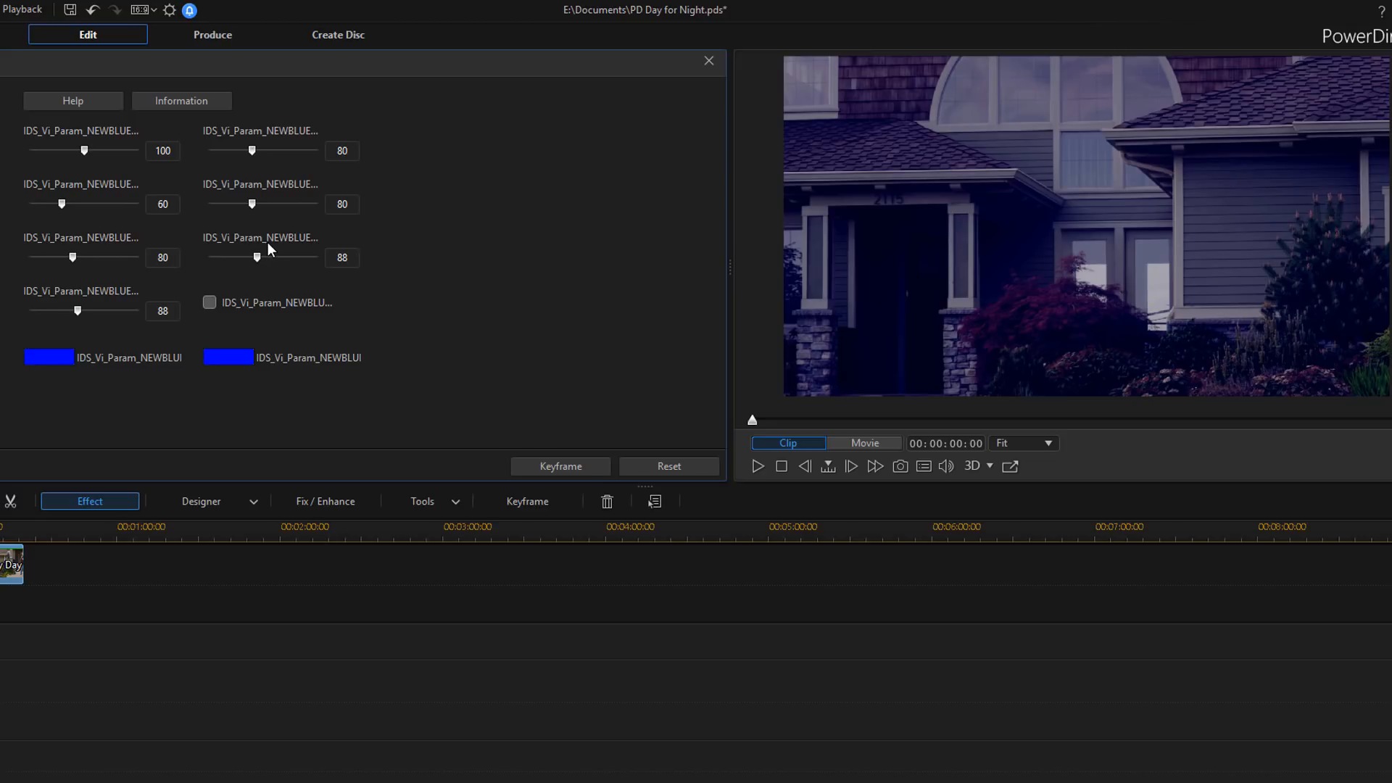
{"action": "mouse_move", "coordinate": [260, 264]}
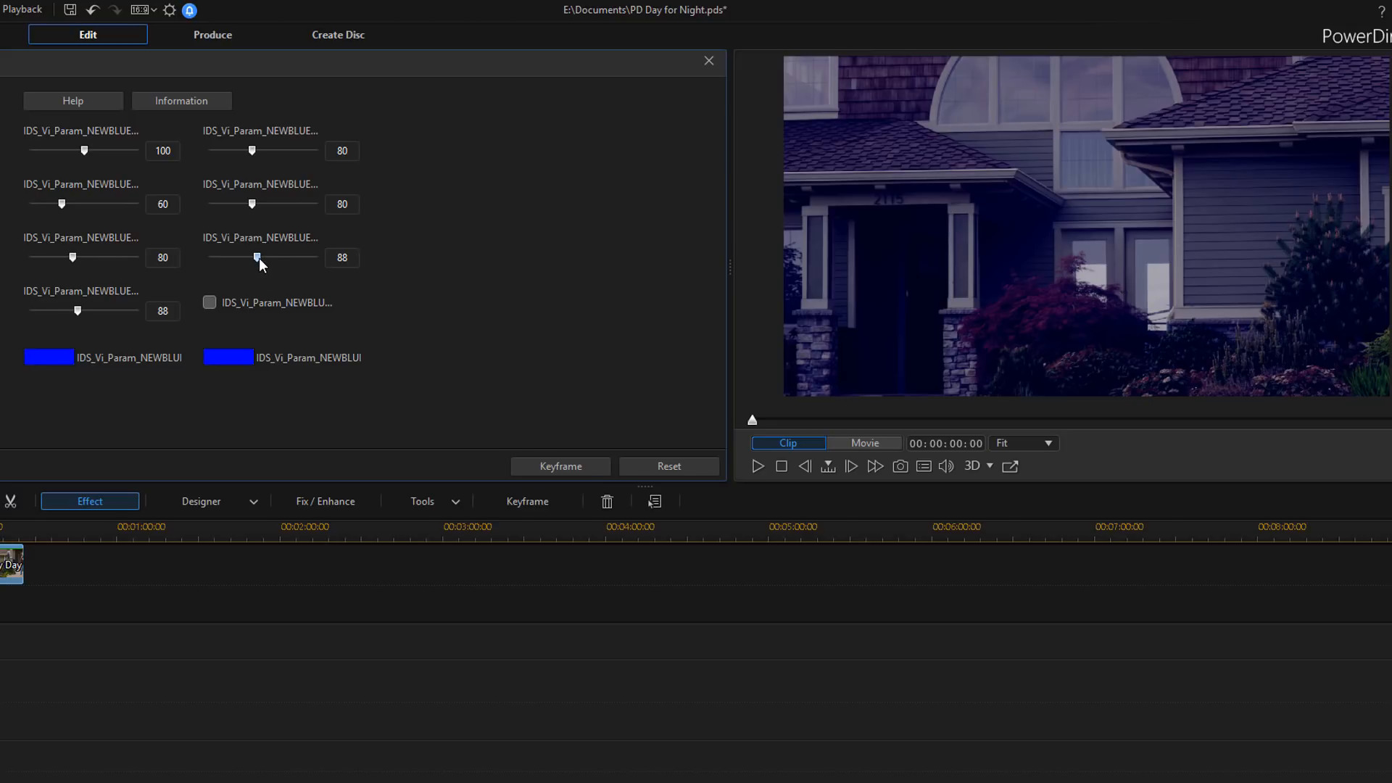
{"action": "mouse_move", "coordinate": [108, 302]}
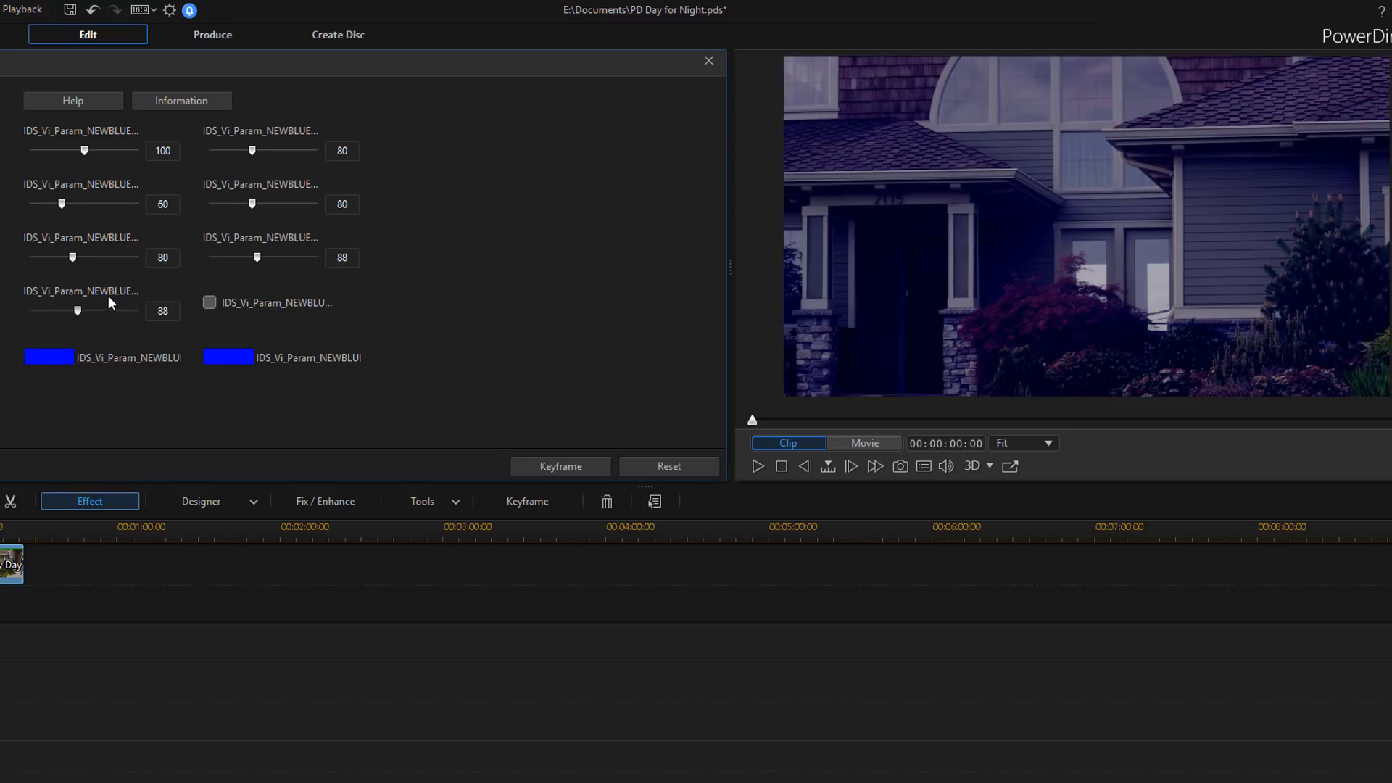
{"action": "mouse_move", "coordinate": [104, 302]}
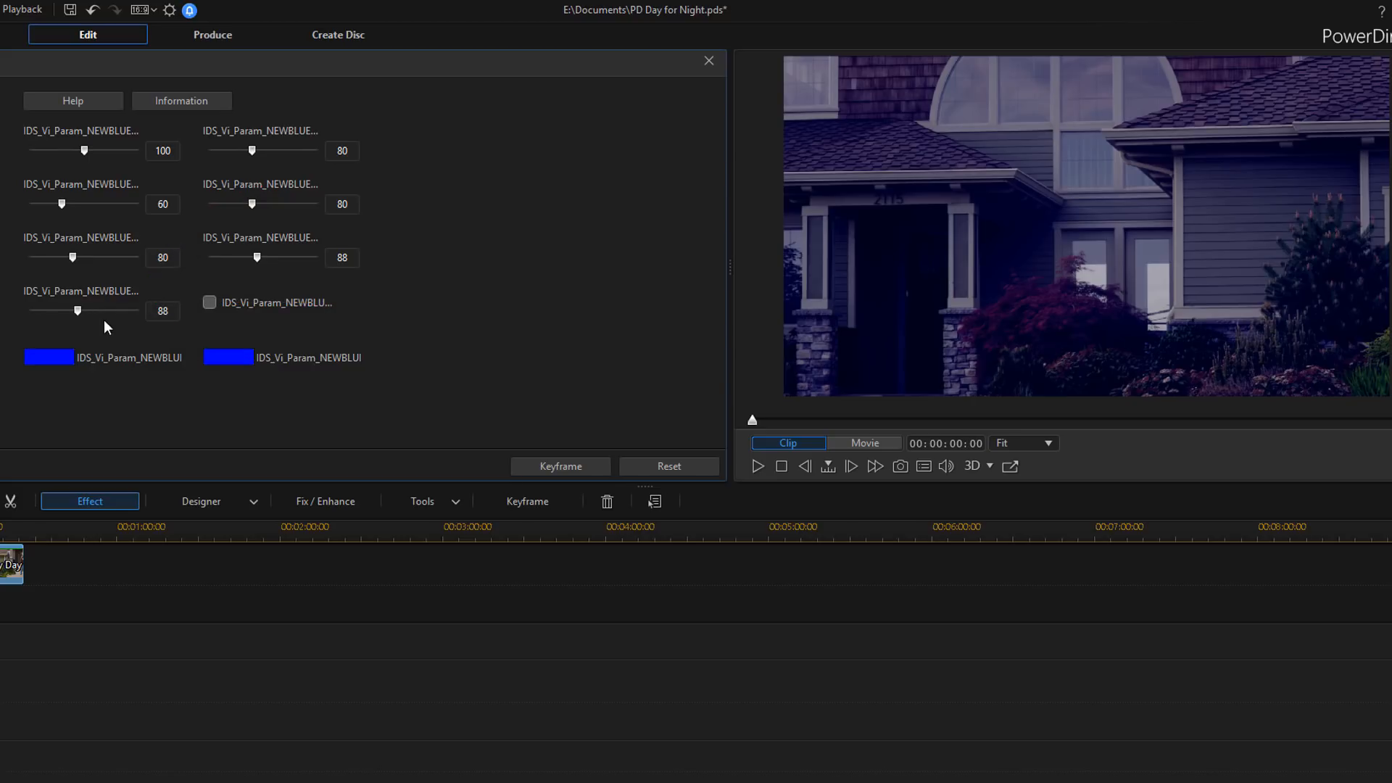
{"action": "mouse_move", "coordinate": [88, 325]}
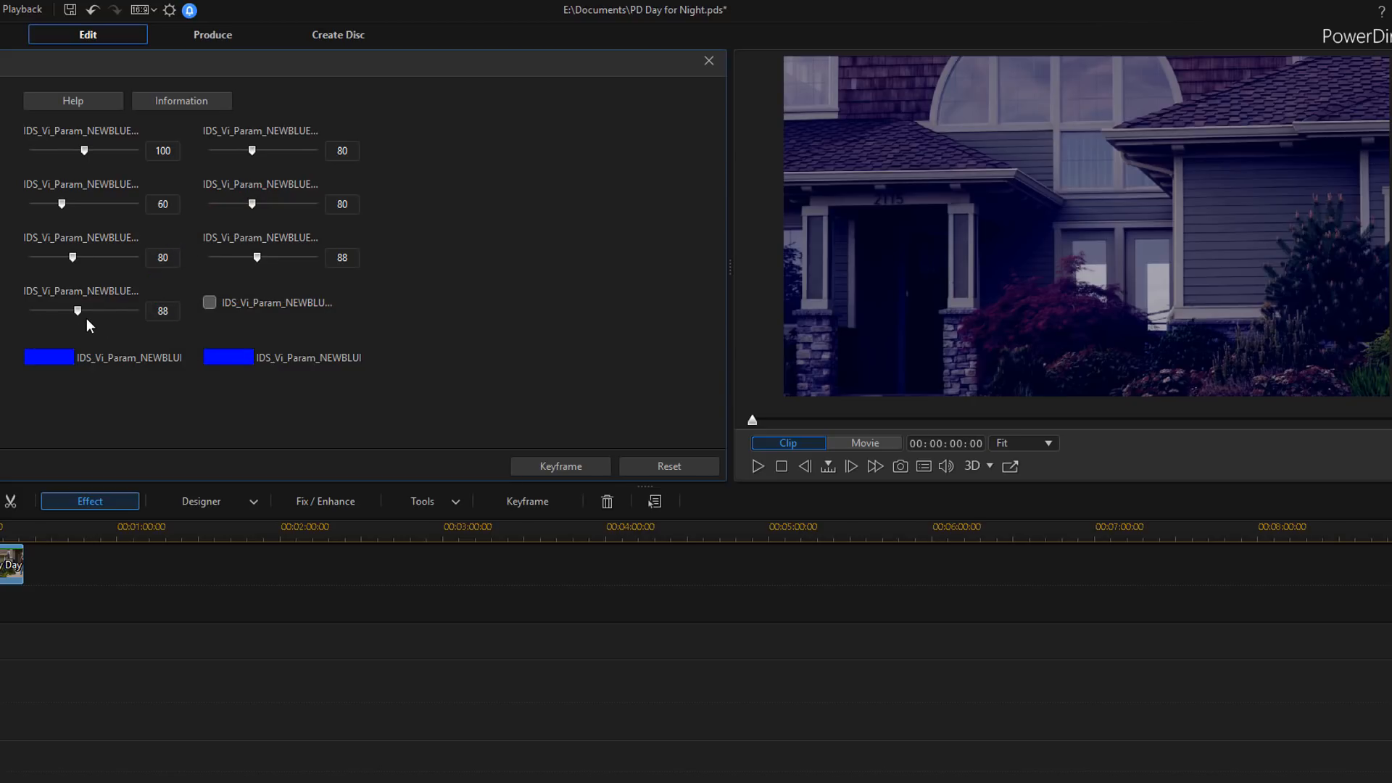
{"action": "mouse_move", "coordinate": [264, 306]}
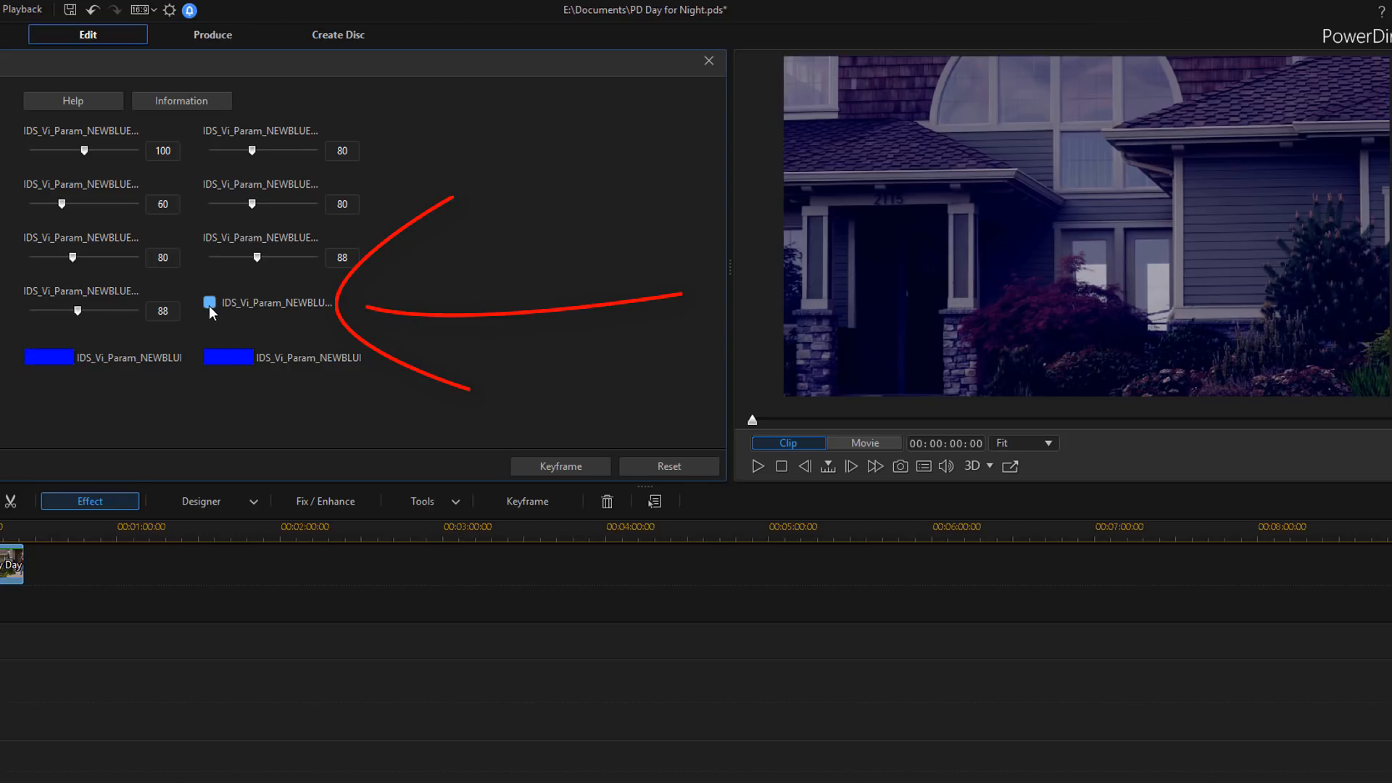
{"action": "left_click", "coordinate": [209, 303]}
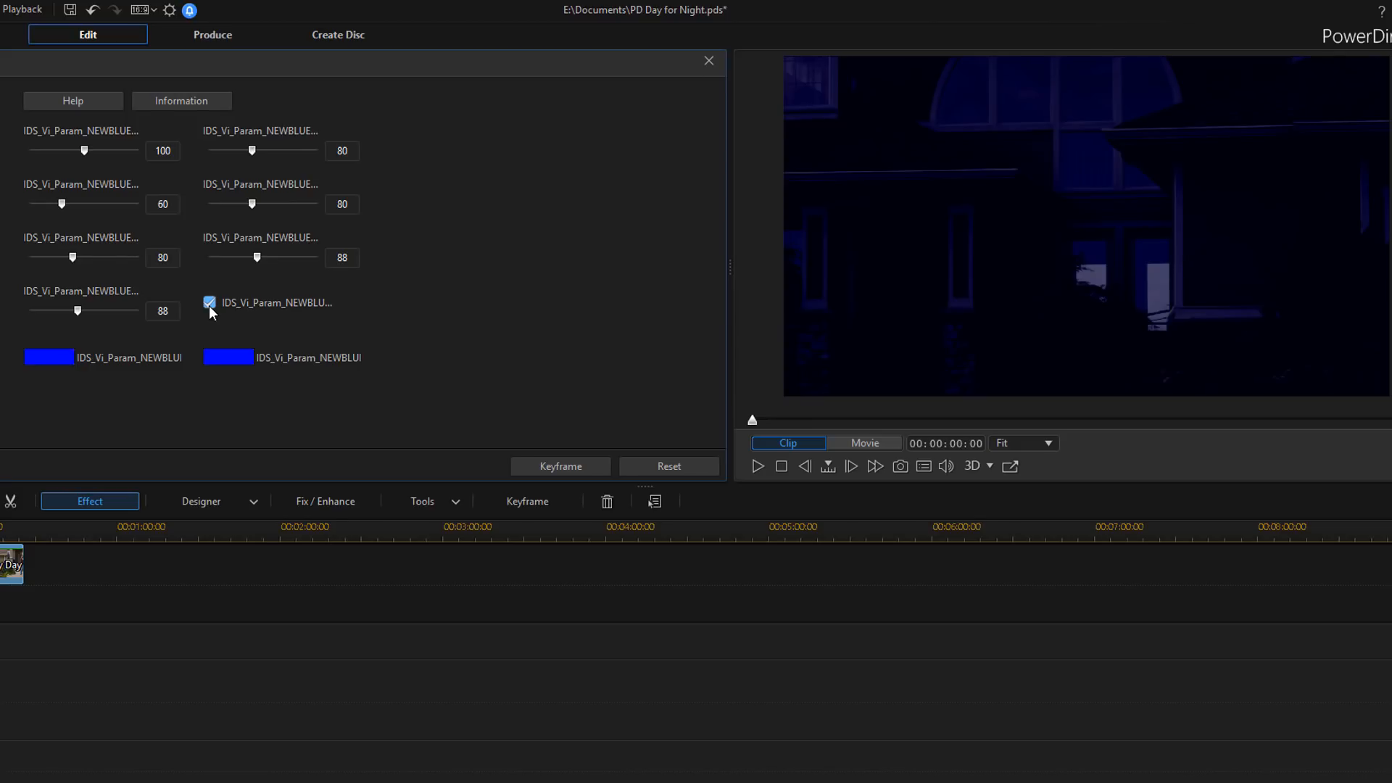
{"action": "left_click", "coordinate": [209, 303]}
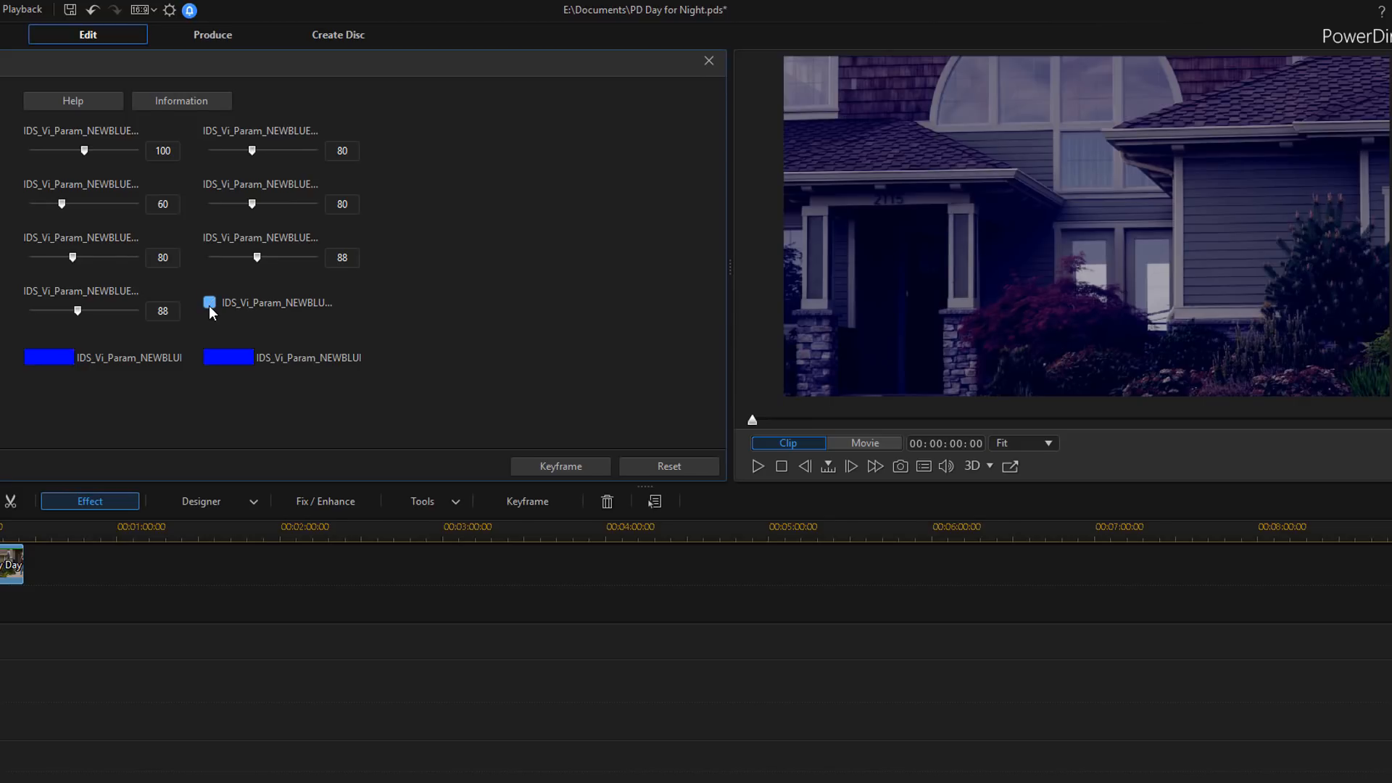
{"action": "left_click", "coordinate": [209, 303]}
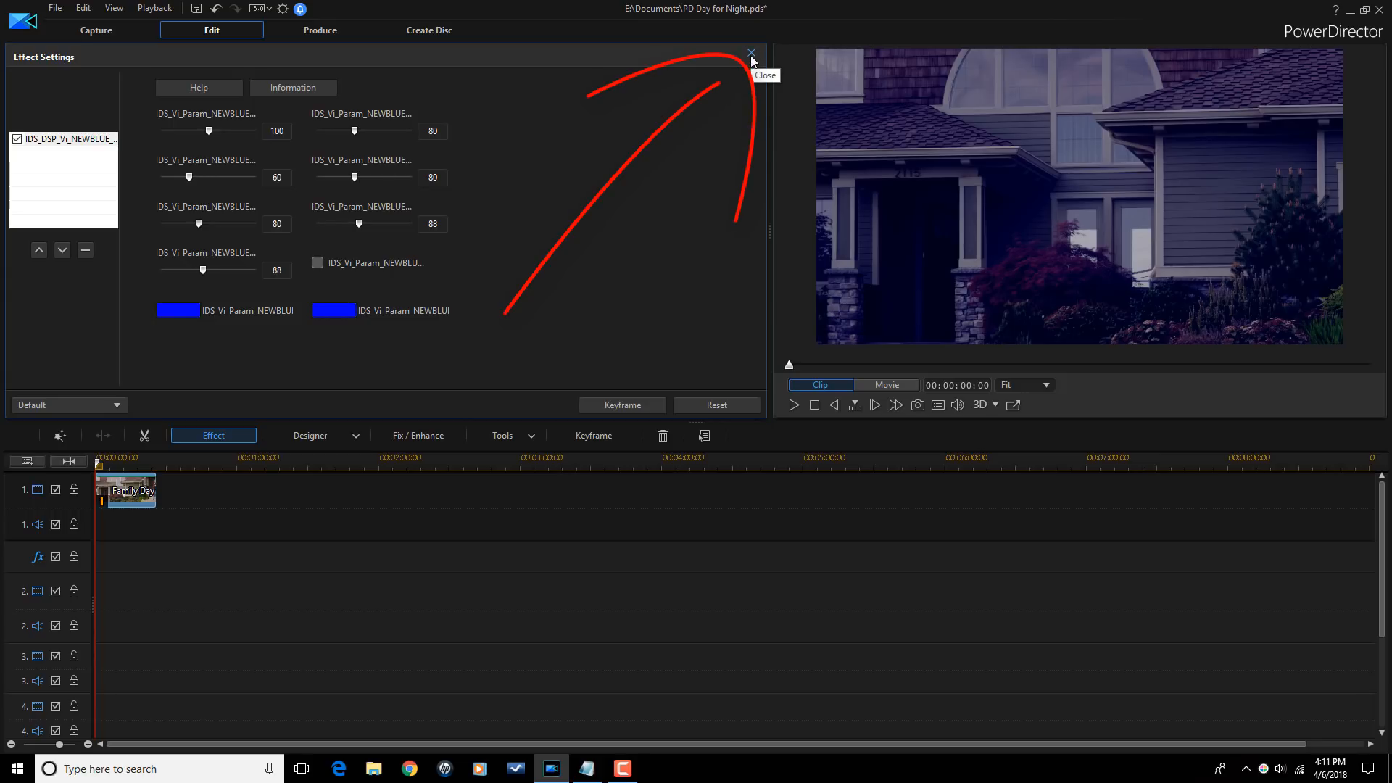
Close the Effect Settings panel, returning to the NewBlue effects library.
{"action": "left_click", "coordinate": [750, 53]}
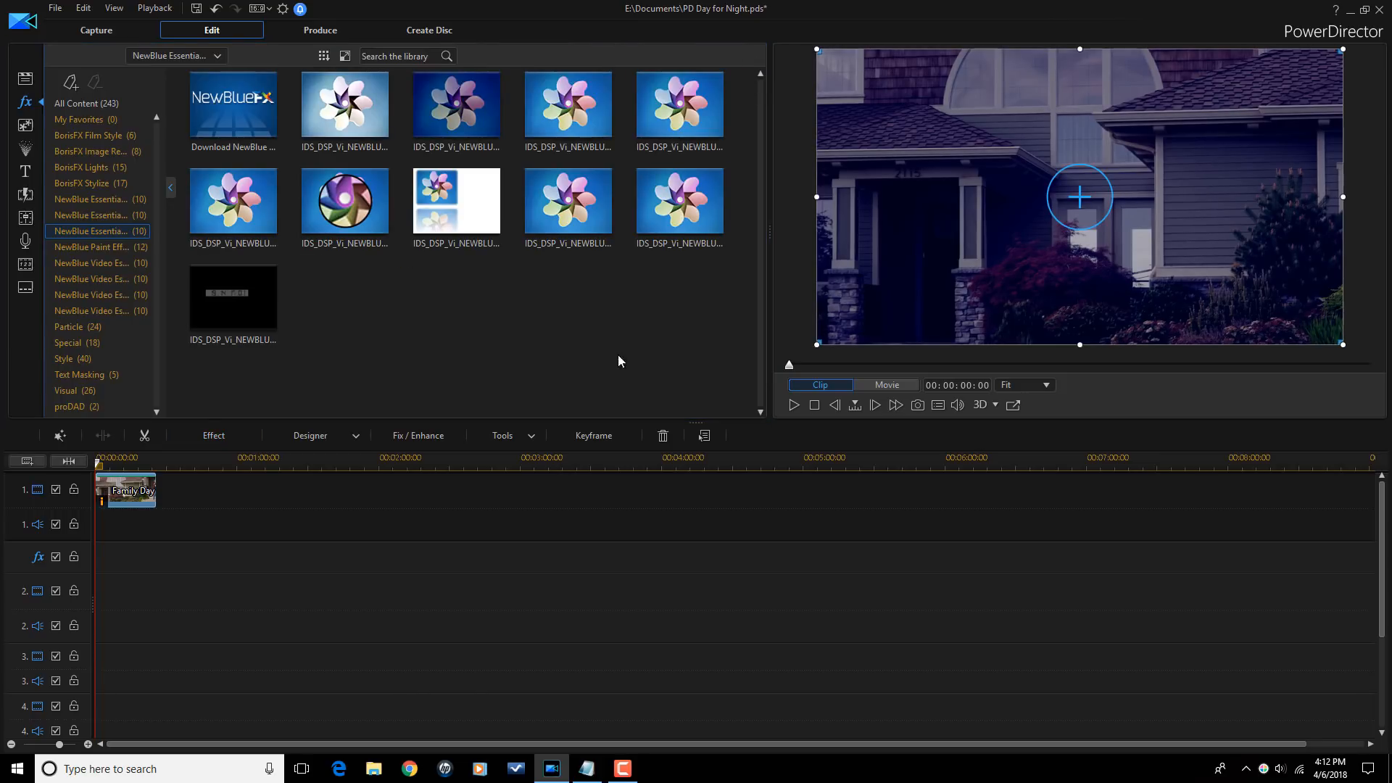
{"action": "left_click", "coordinate": [408, 768]}
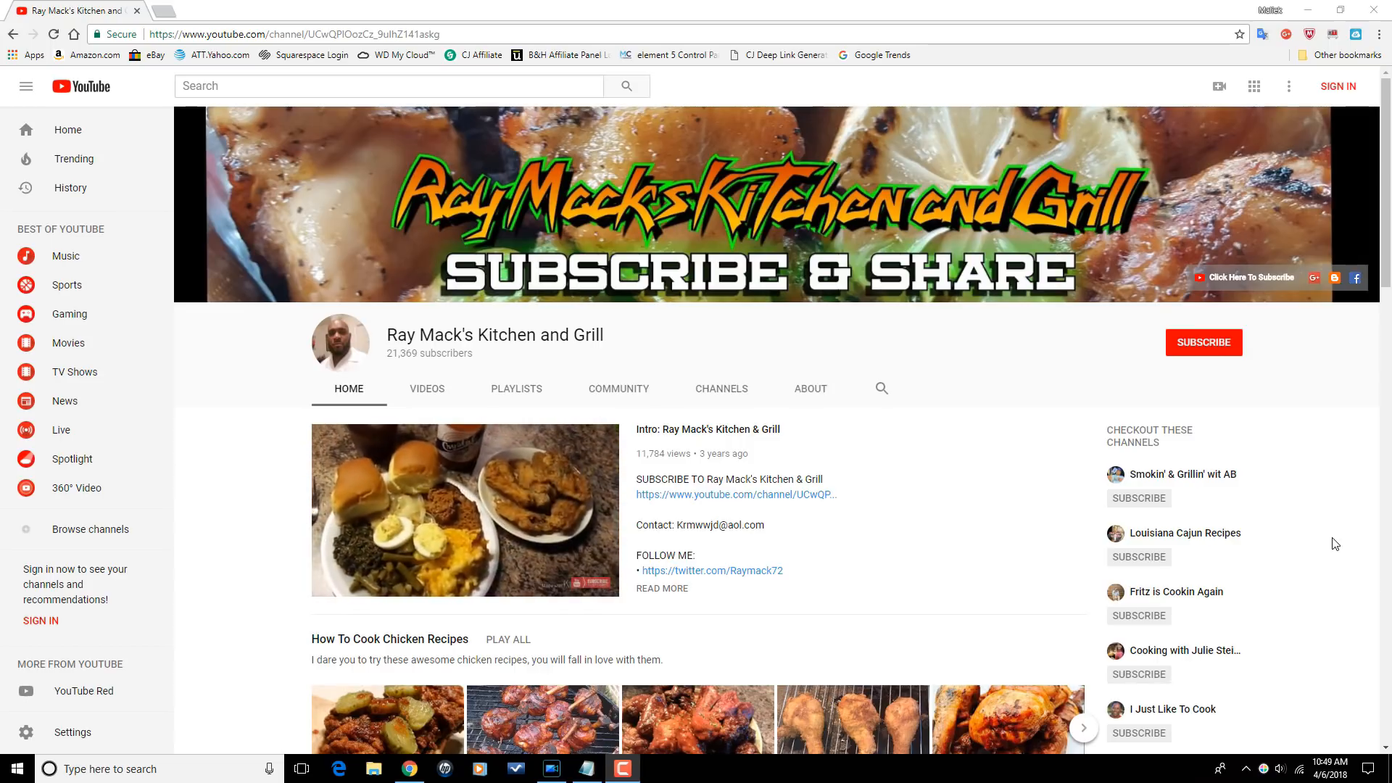
{"action": "scroll", "scroll_direction": "down", "scroll_amount": 3}
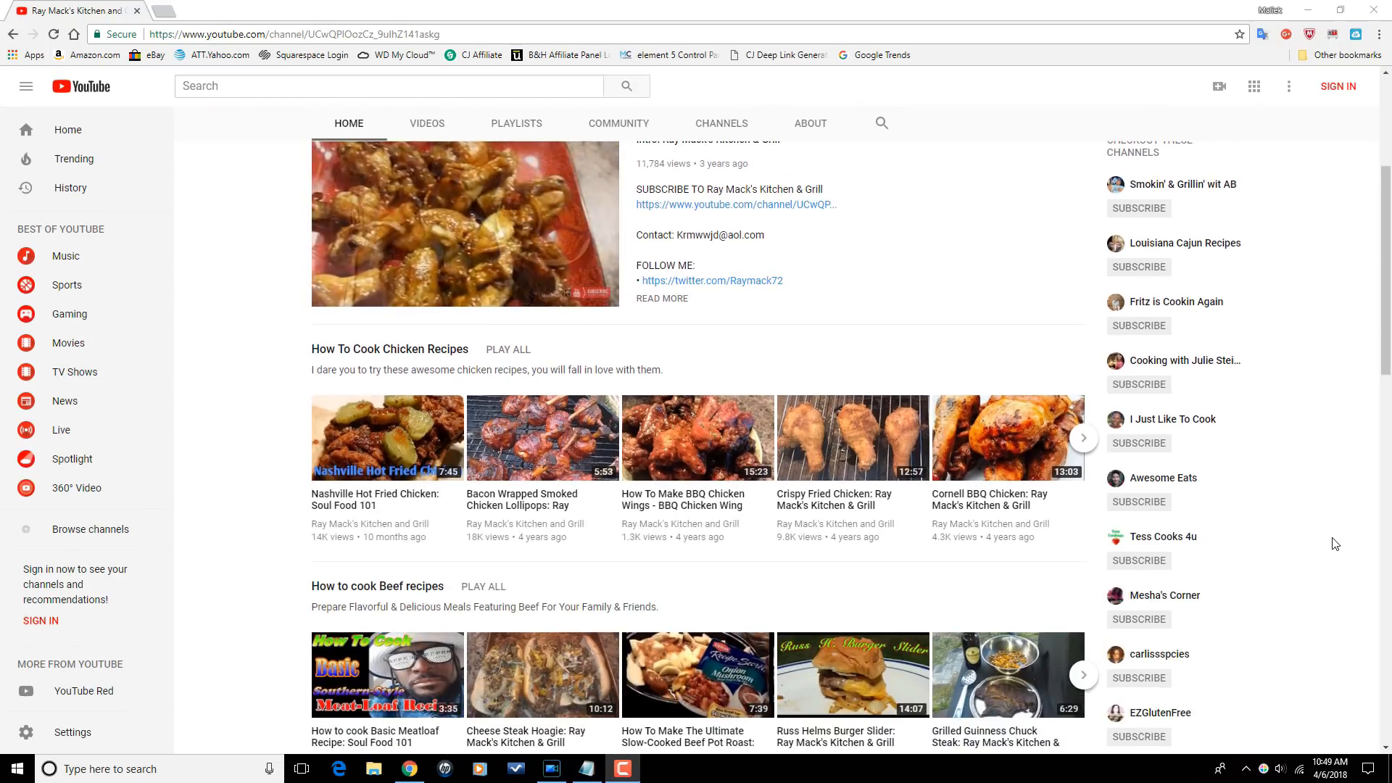
{"action": "scroll", "scroll_direction": "down", "scroll_amount": 3}
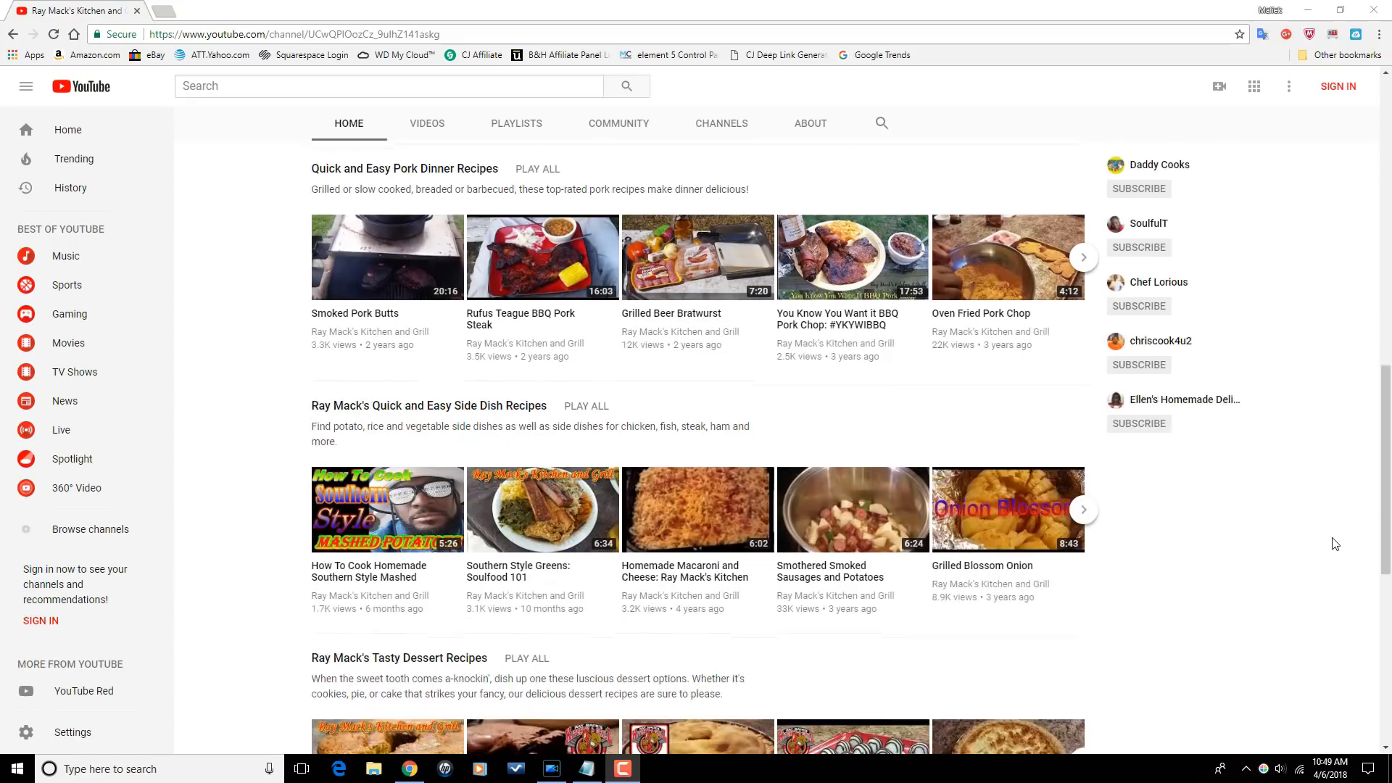
{"action": "scroll", "scroll_direction": "down", "scroll_amount": 3}
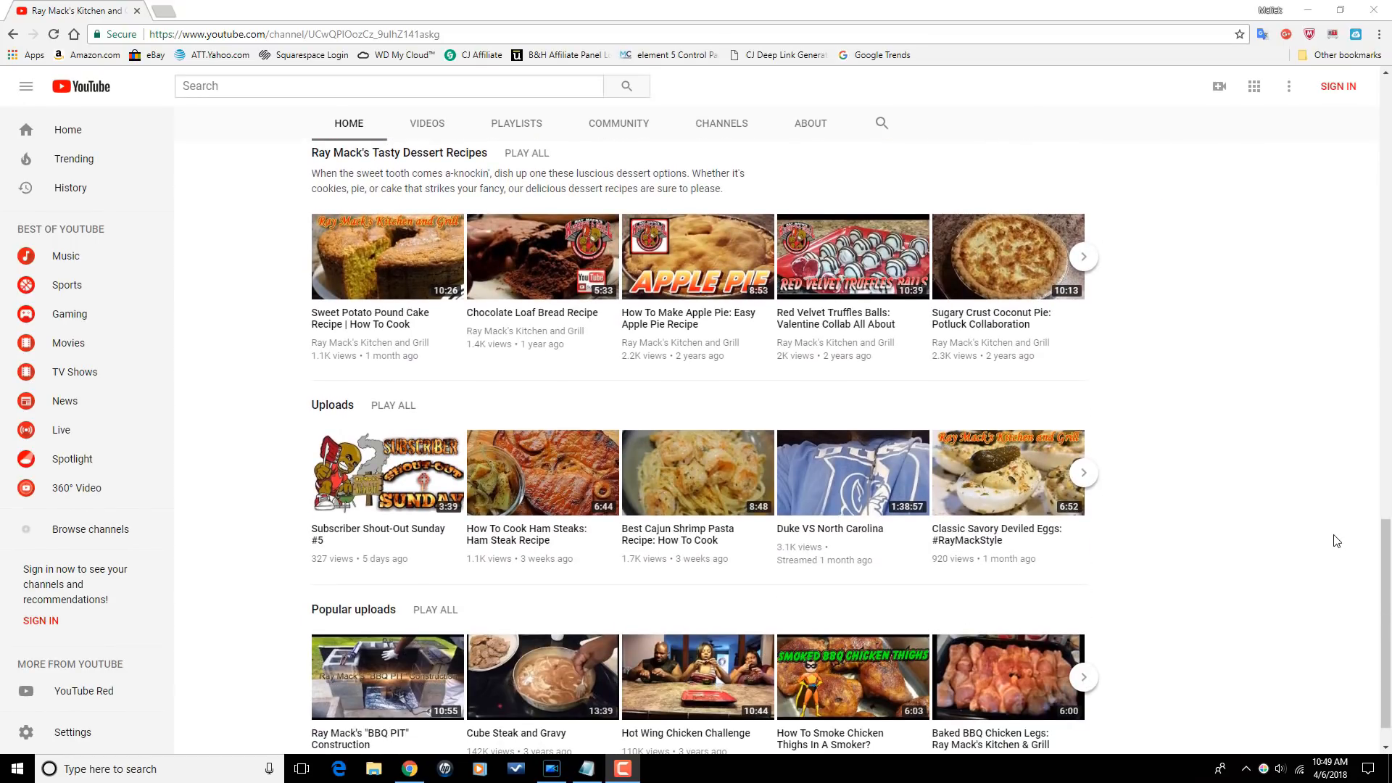
{"action": "scroll", "scroll_direction": "down", "scroll_amount": 3}
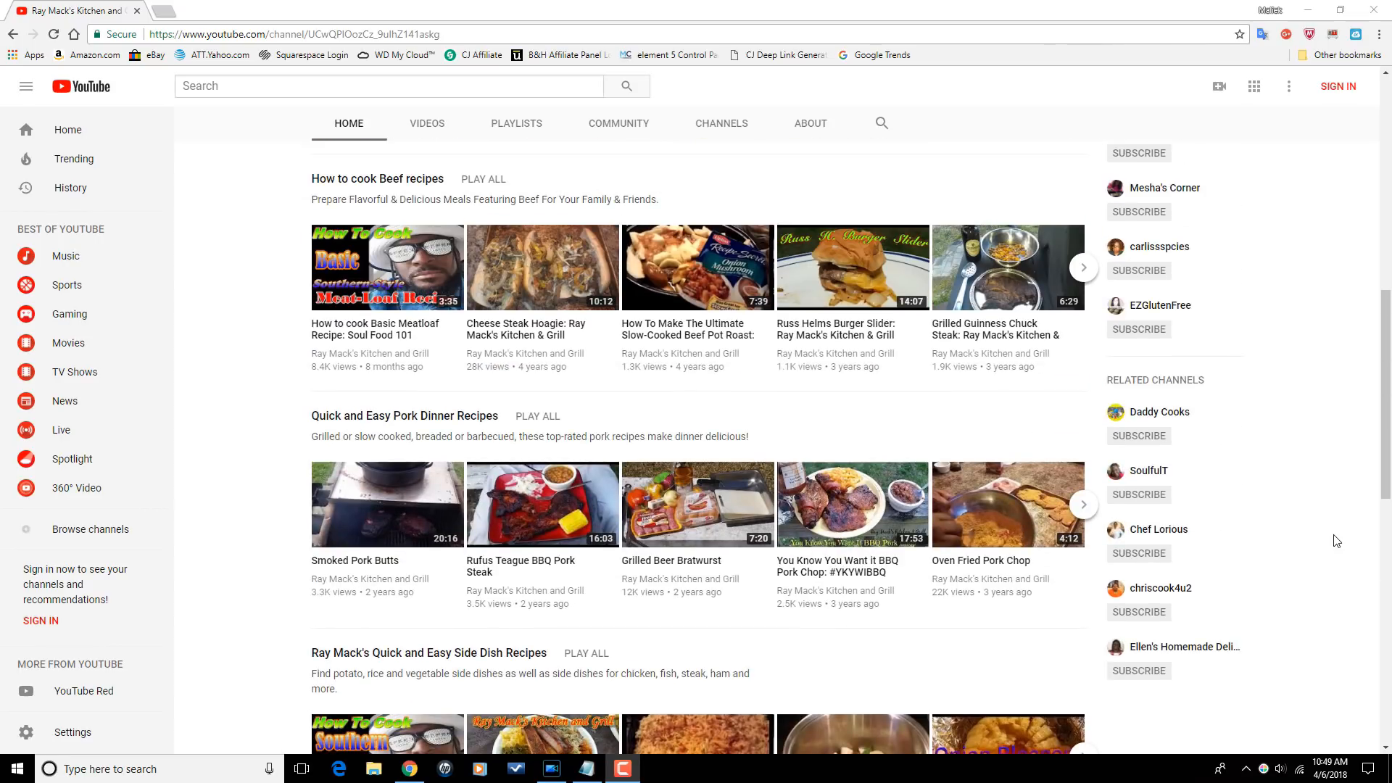
{"action": "scroll", "scroll_direction": "up", "scroll_amount": 3}
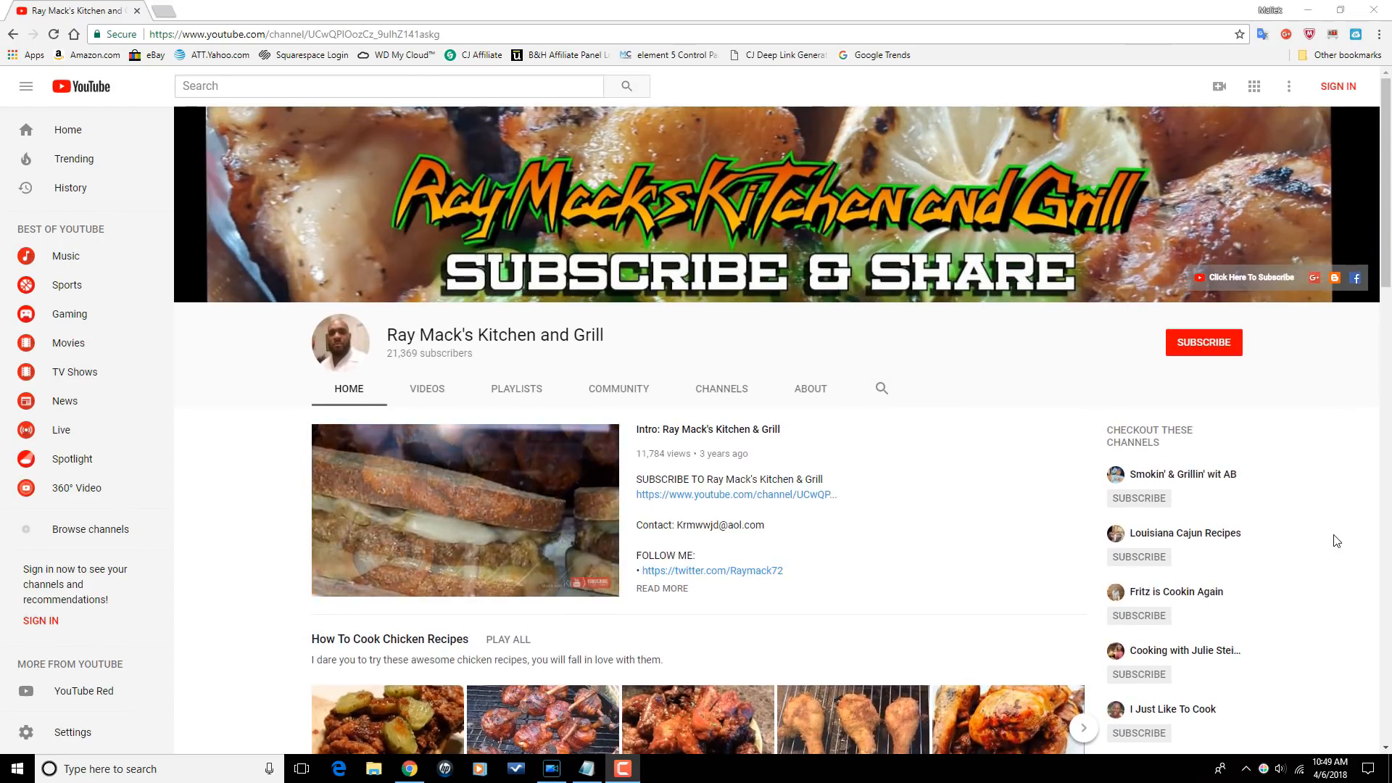